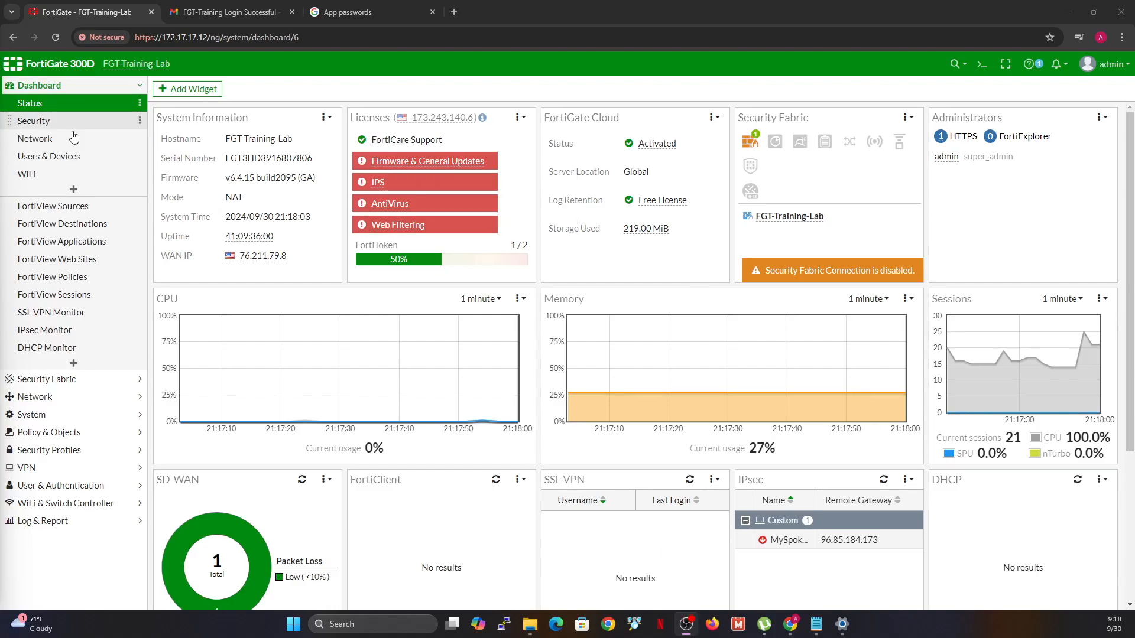
{"action": "mouse_move", "coordinate": [721, 50]}
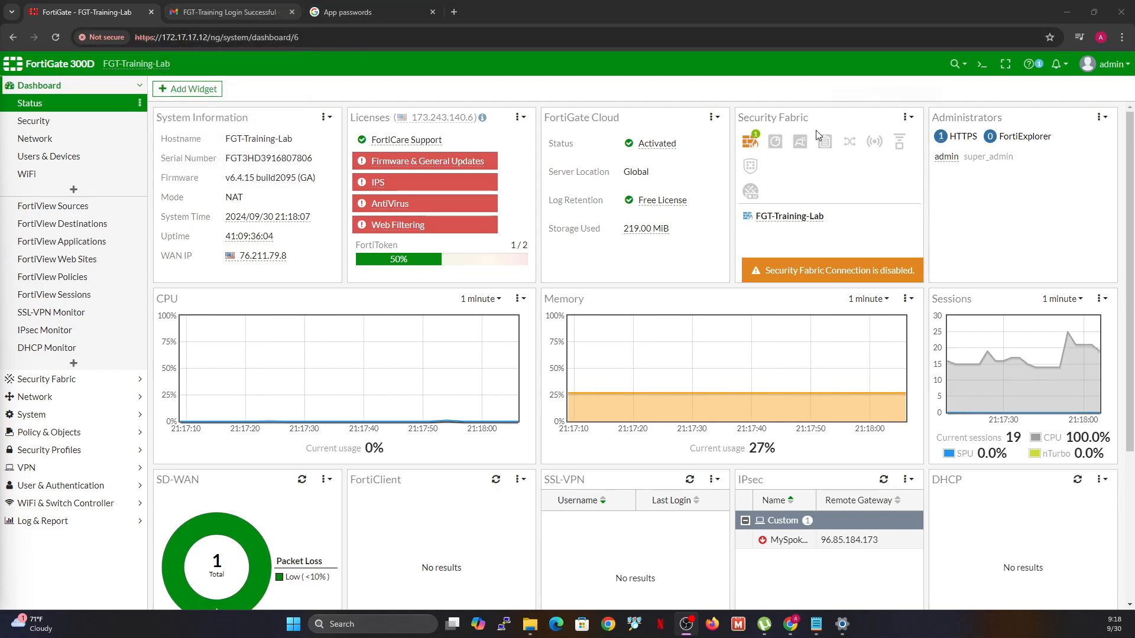
{"action": "mouse_move", "coordinate": [32, 415]}
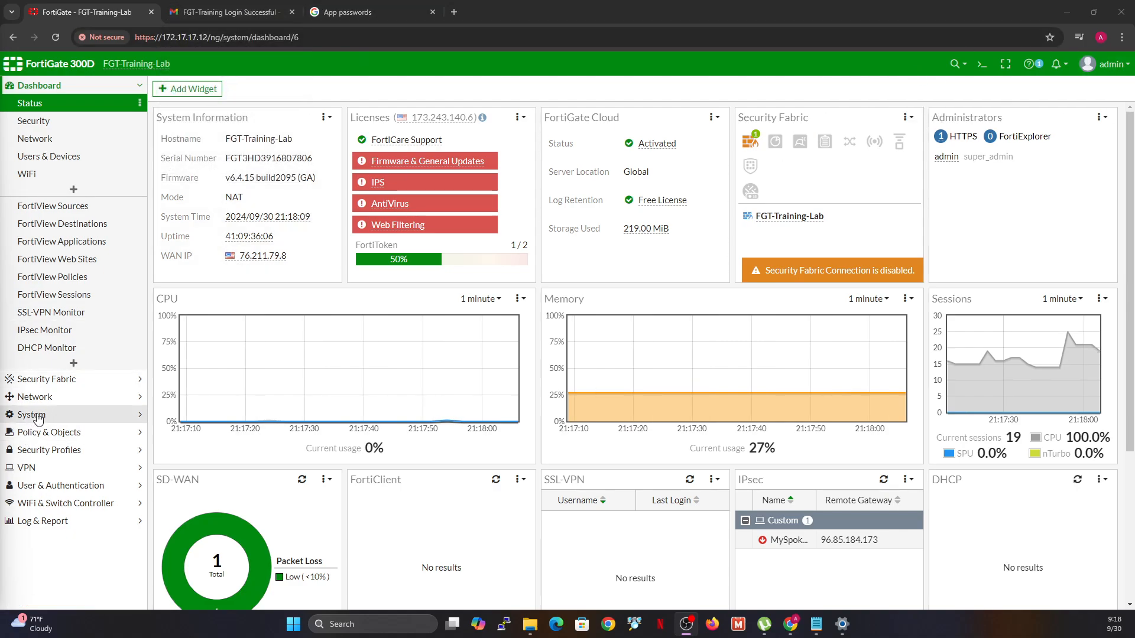
Step: Expand the System menu in the left navigation to show its sub-pages
{"action": "left_click", "coordinate": [32, 414]}
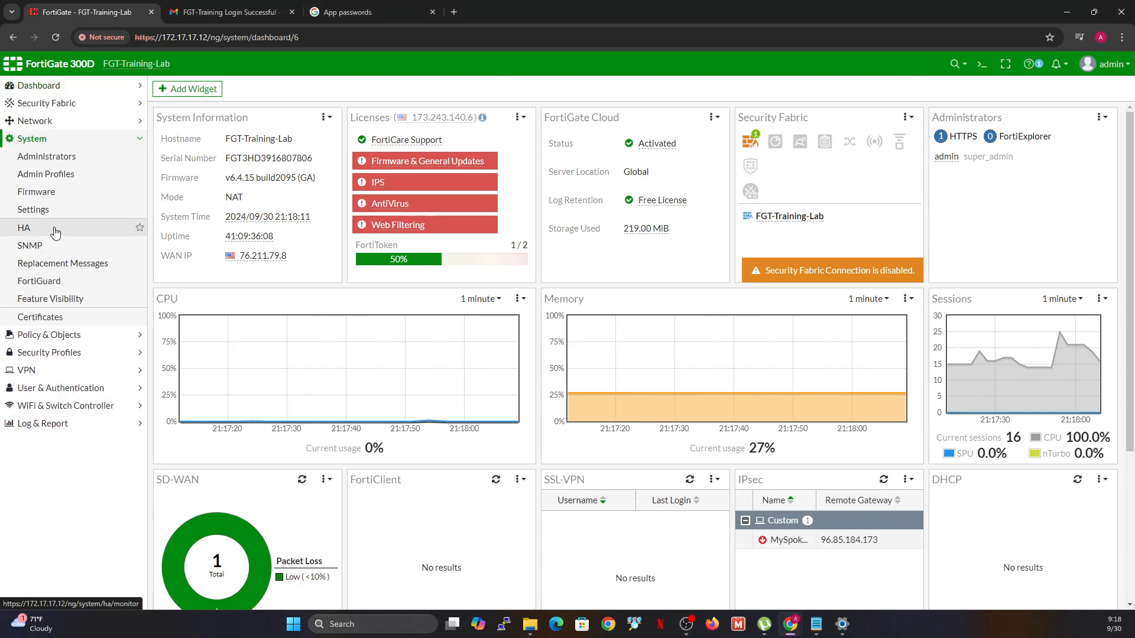
Step: Review the custom Gmail SMTP Email Service in System Settings, then expand Security Fabric
{"action": "left_click", "coordinate": [33, 209]}
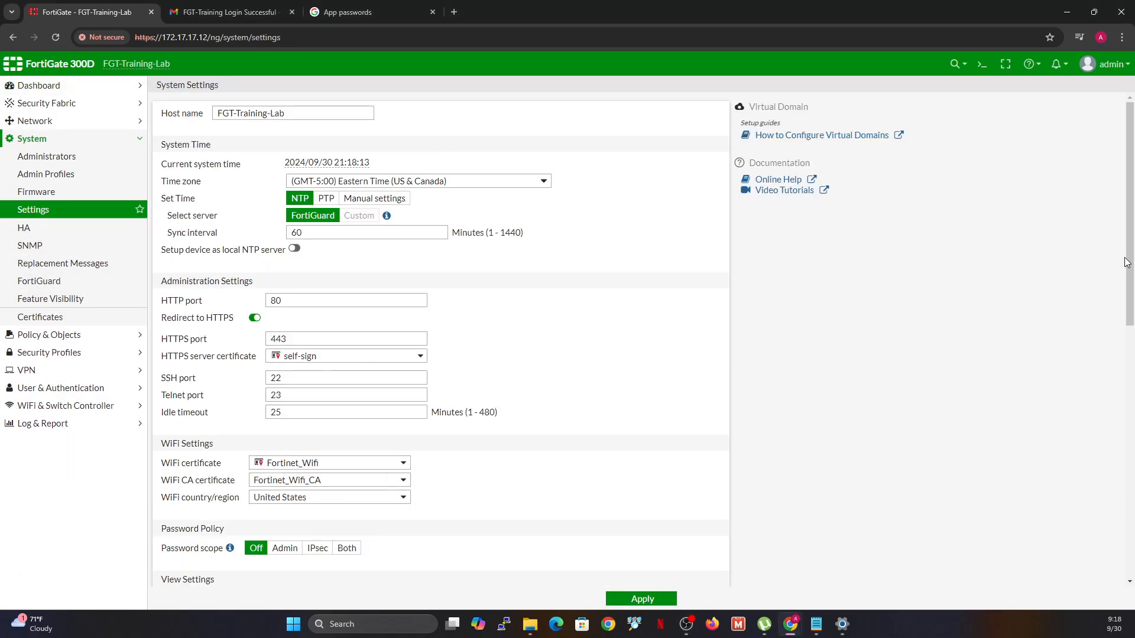
{"action": "scroll", "scroll_direction": "down", "scroll_amount": 3}
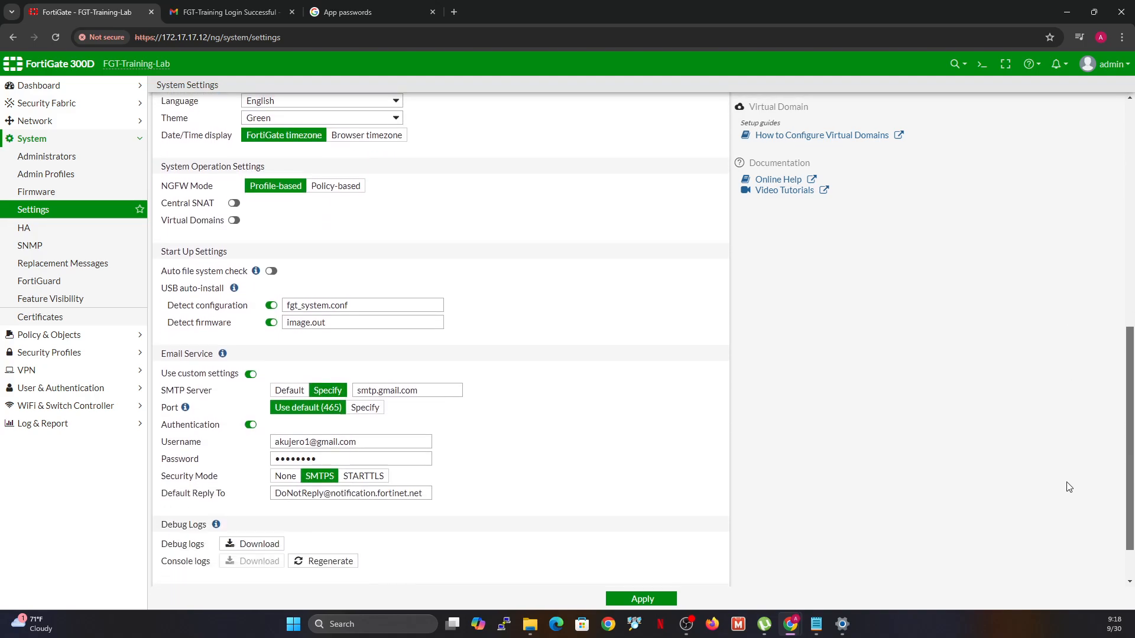
{"action": "scroll", "scroll_direction": "down", "scroll_amount": 3}
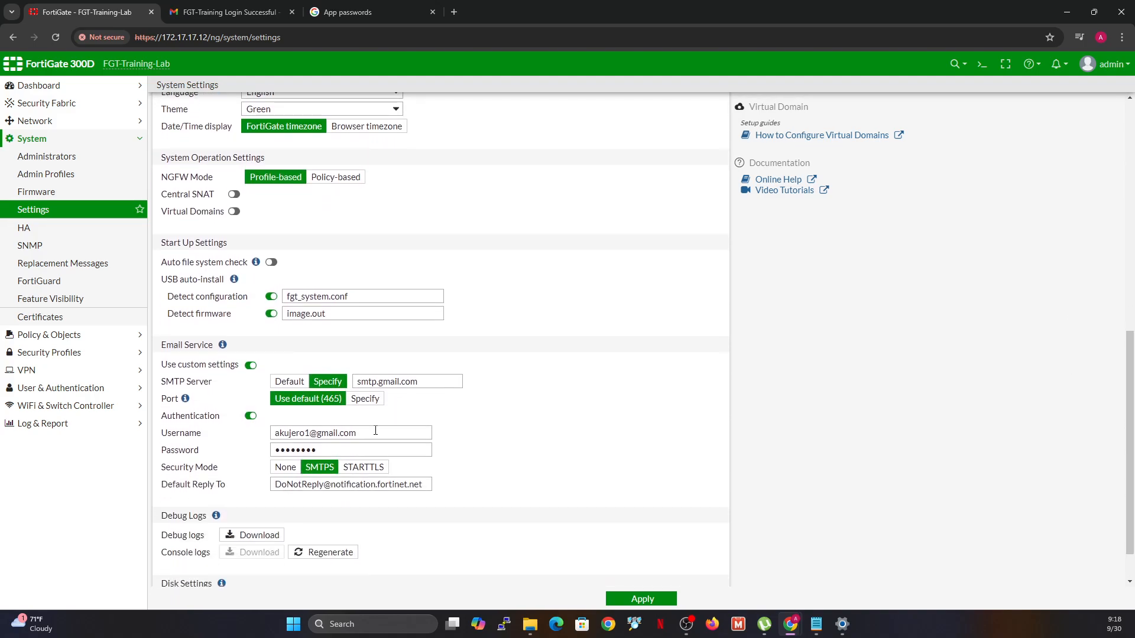
{"action": "mouse_move", "coordinate": [336, 369]}
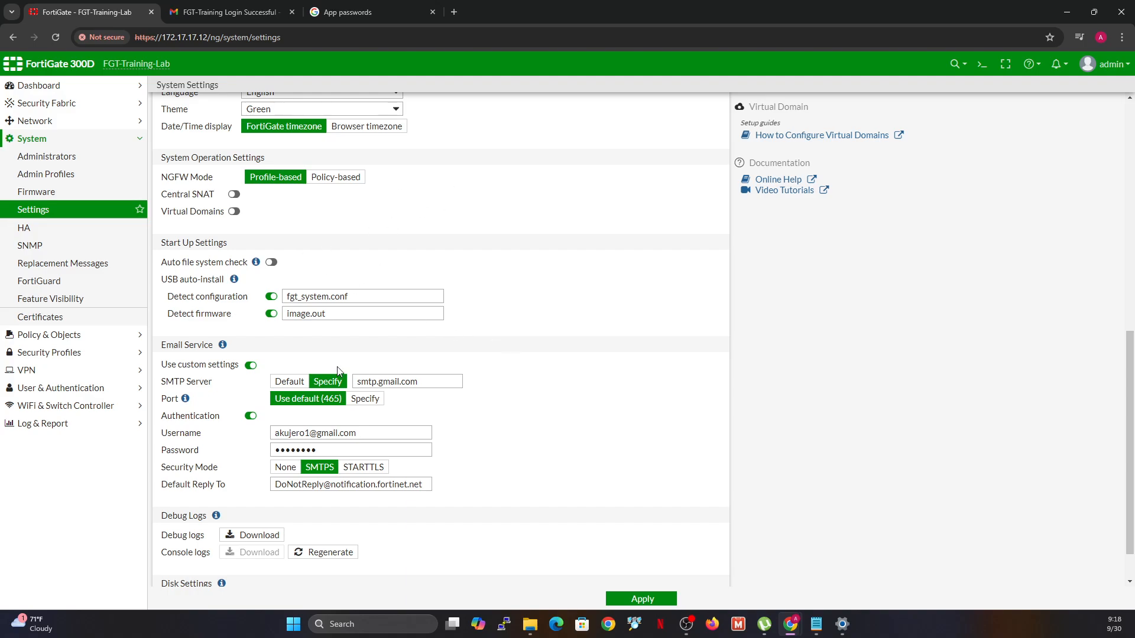
{"action": "mouse_move", "coordinate": [41, 103]}
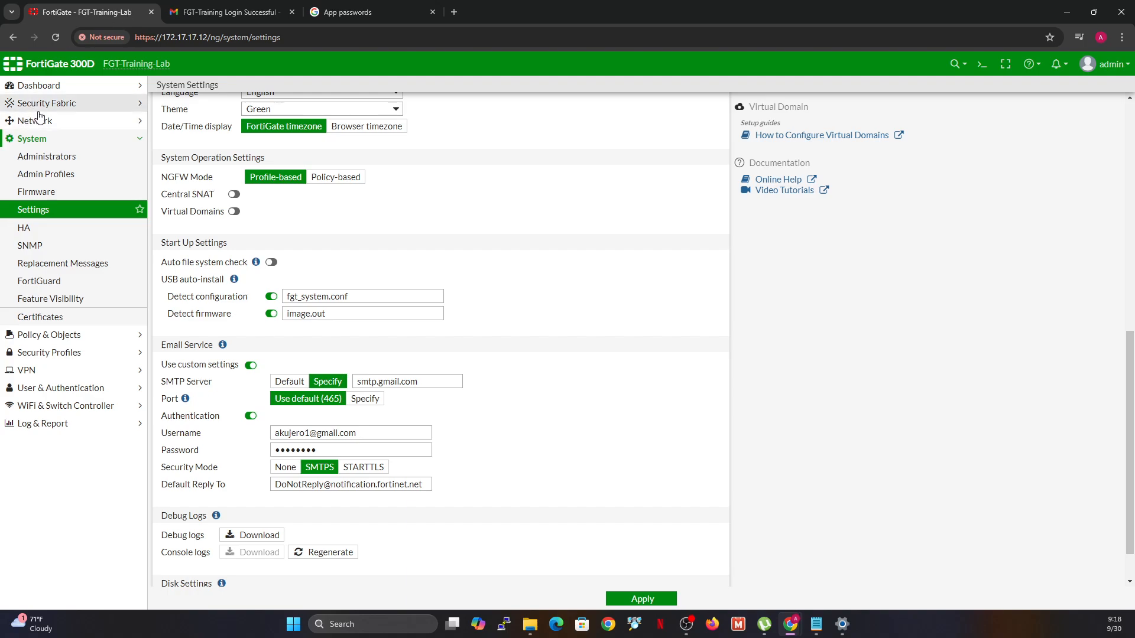
{"action": "left_click", "coordinate": [44, 103]}
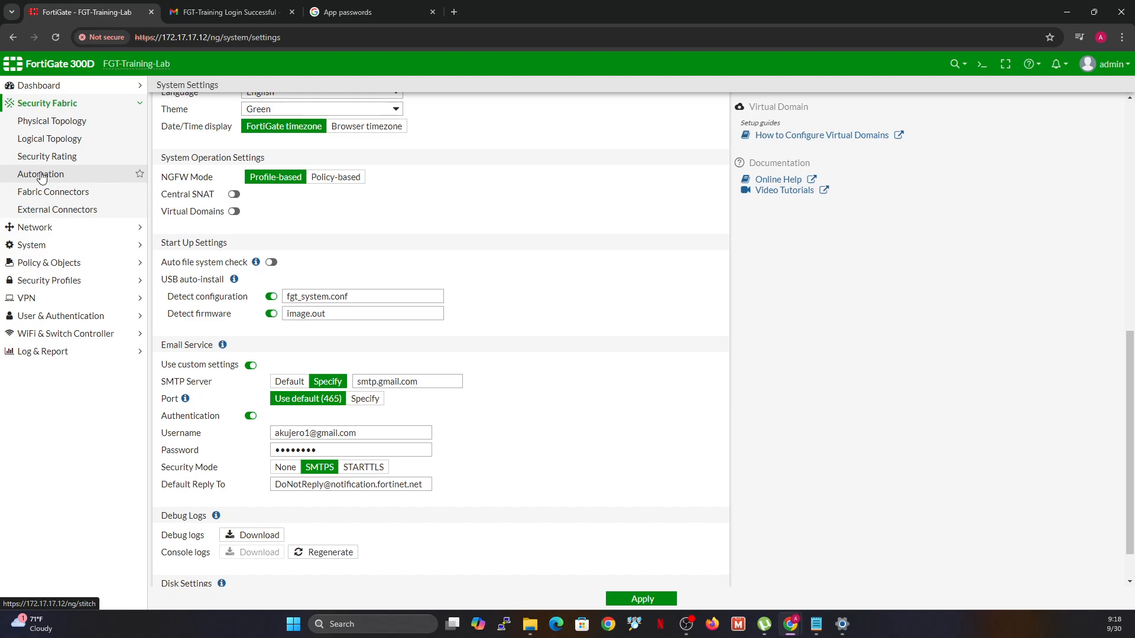
Step: Go to Security Fabric Automation and select the Login Successful email stitch
{"action": "left_click", "coordinate": [40, 173]}
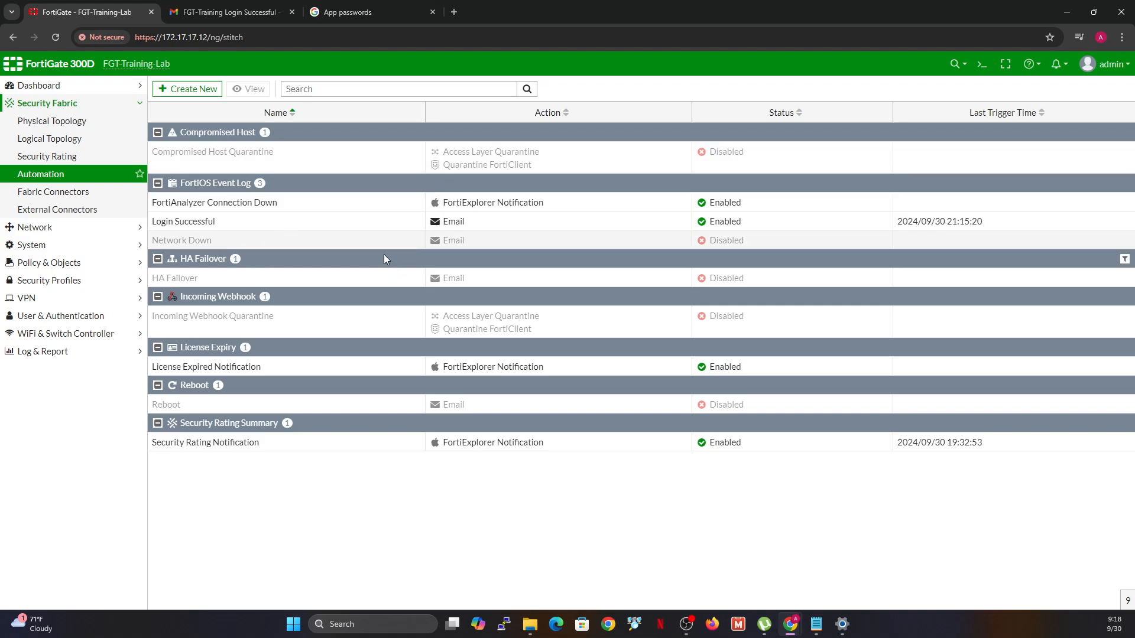
{"action": "mouse_move", "coordinate": [290, 210]}
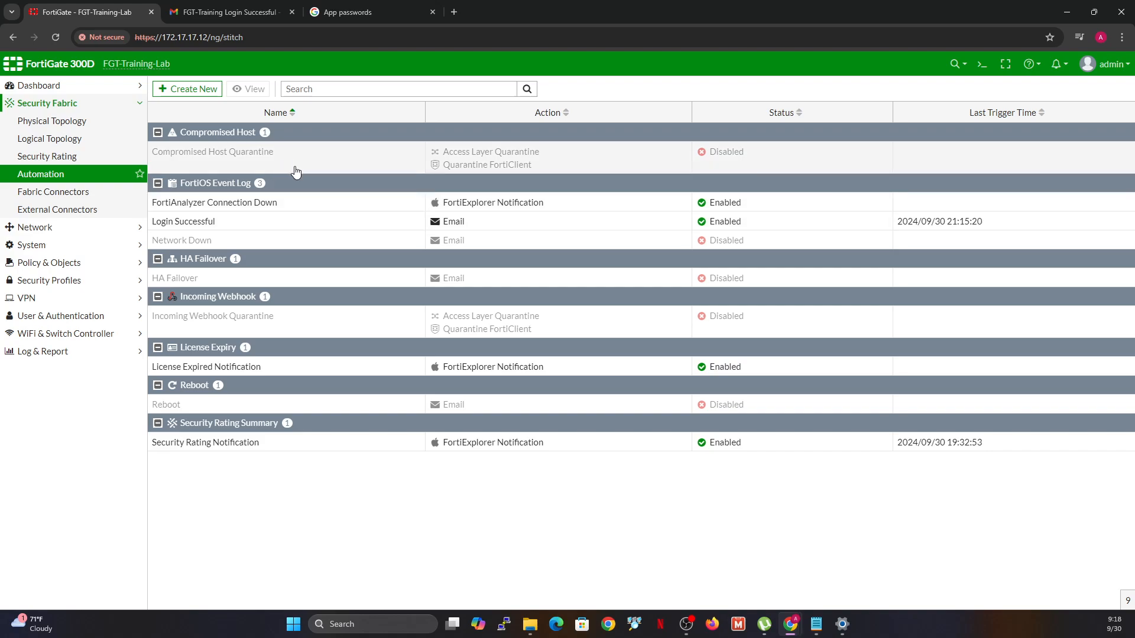
{"action": "mouse_move", "coordinate": [233, 285]}
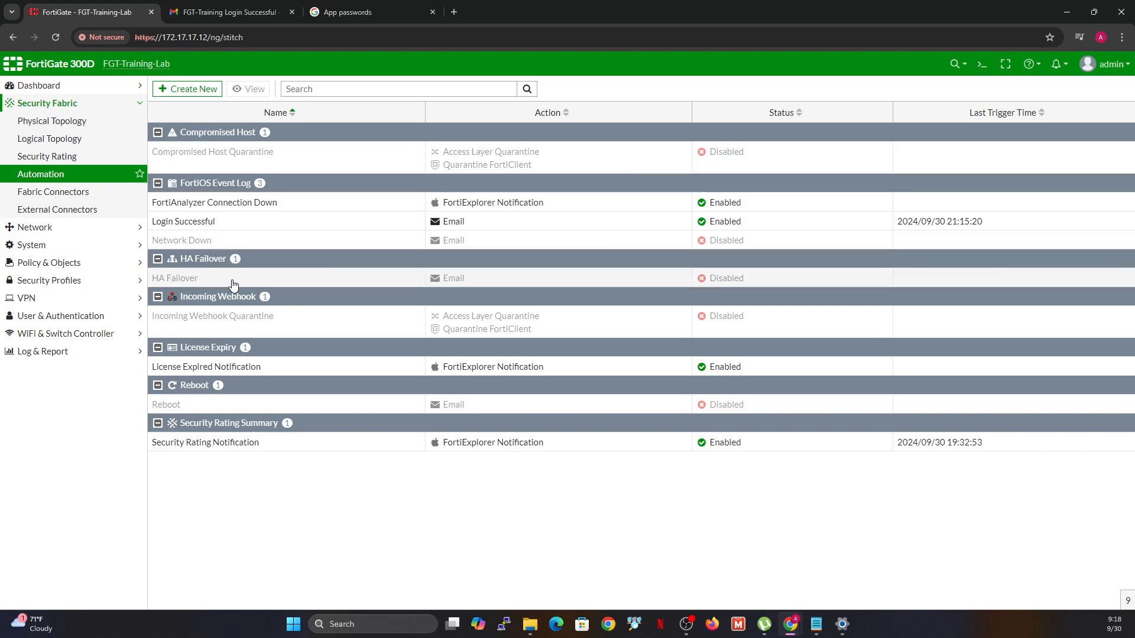
{"action": "mouse_move", "coordinate": [277, 369]}
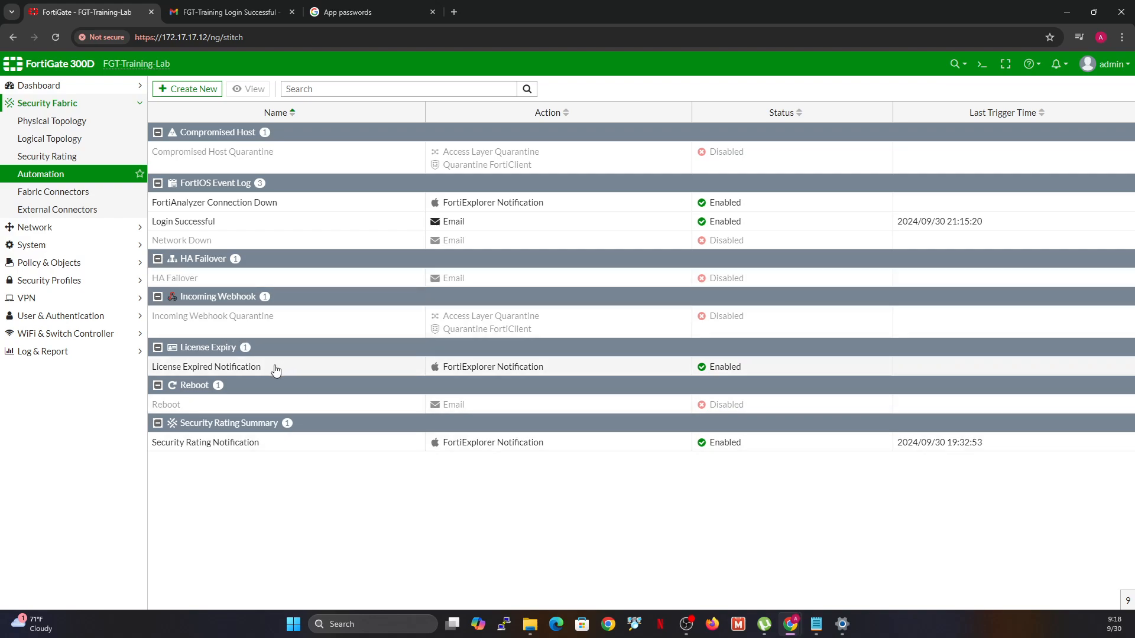
{"action": "mouse_move", "coordinate": [253, 363]}
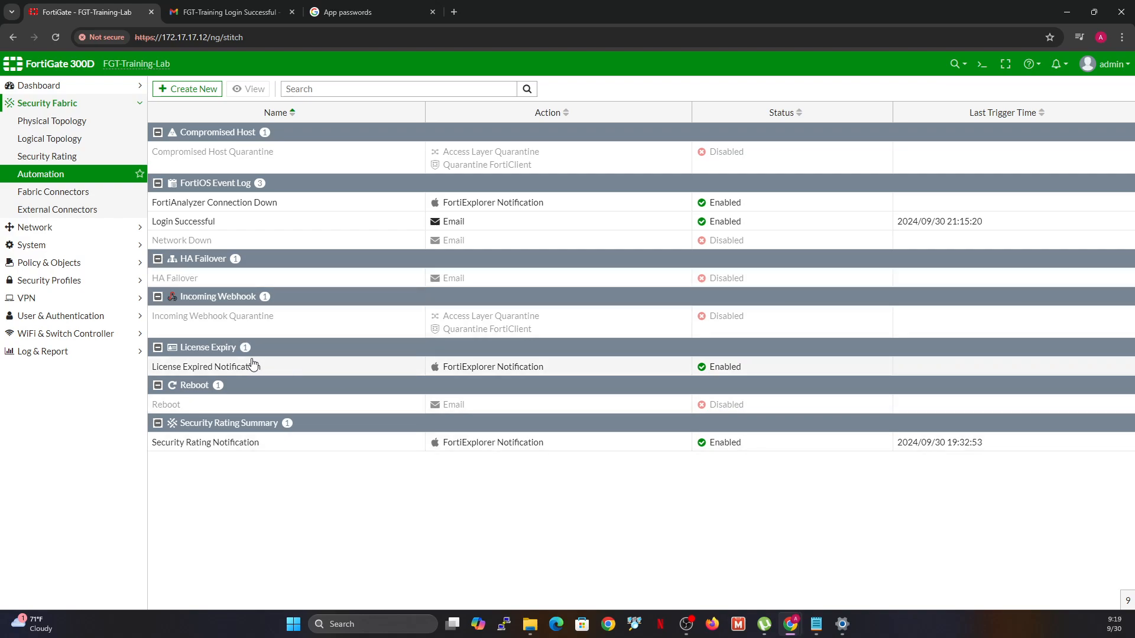
{"action": "mouse_move", "coordinate": [456, 121]}
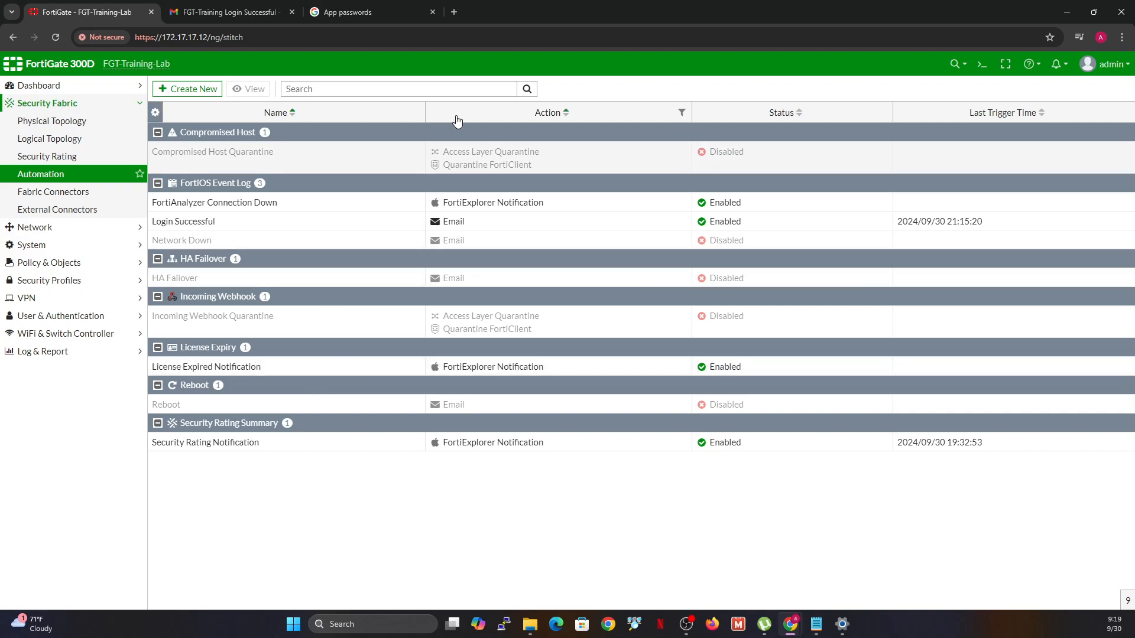
{"action": "mouse_move", "coordinate": [369, 235]}
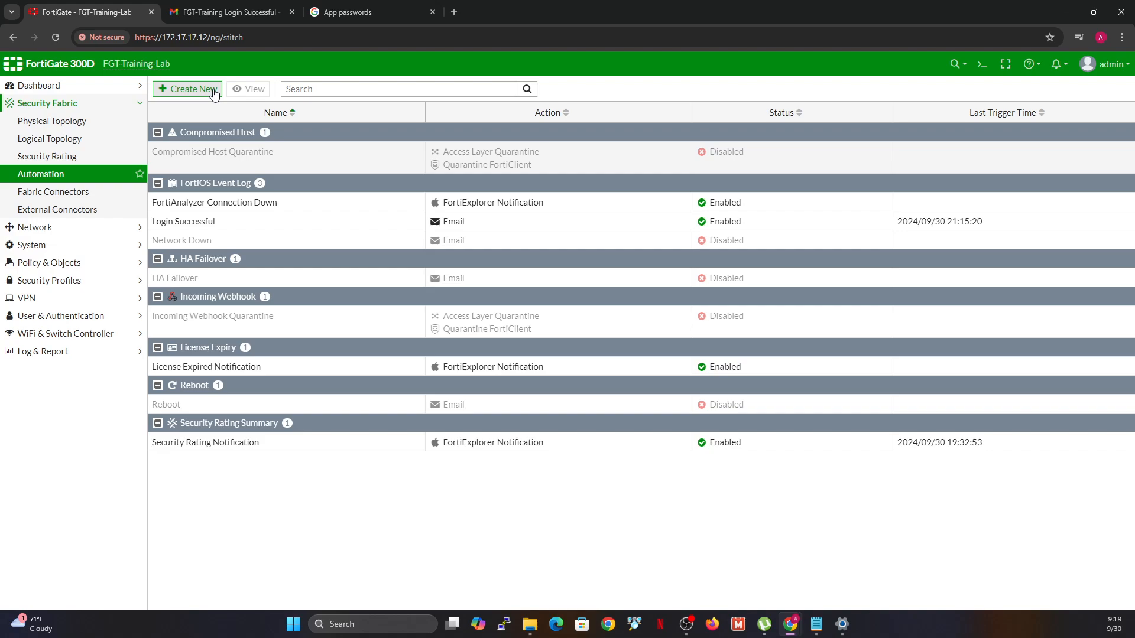
{"action": "mouse_move", "coordinate": [214, 221]}
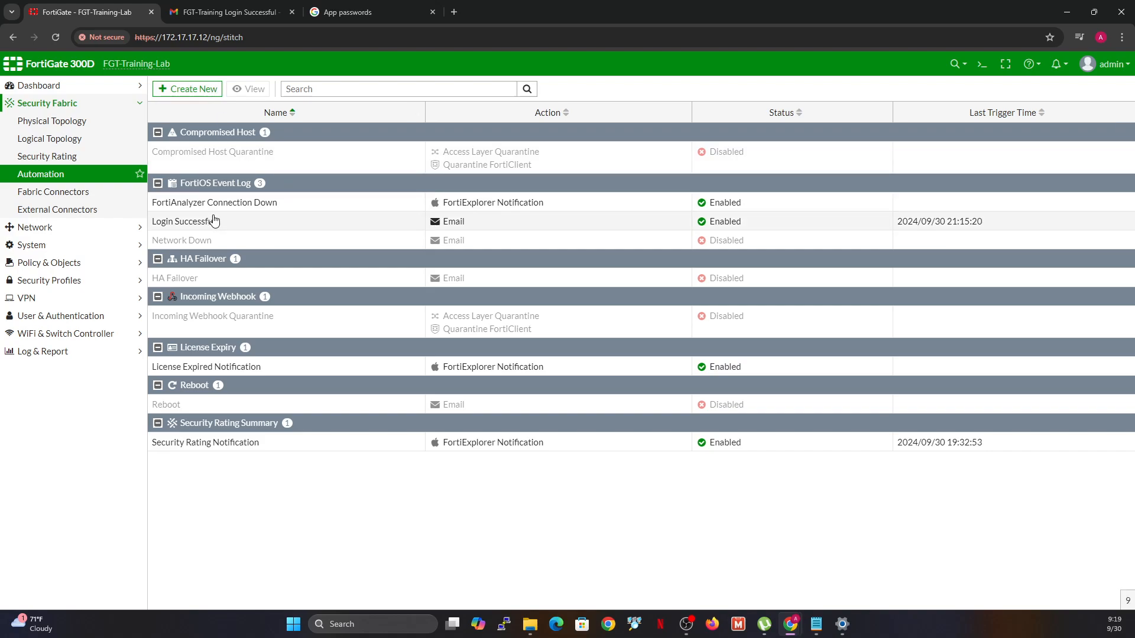
{"action": "left_click", "coordinate": [183, 221]}
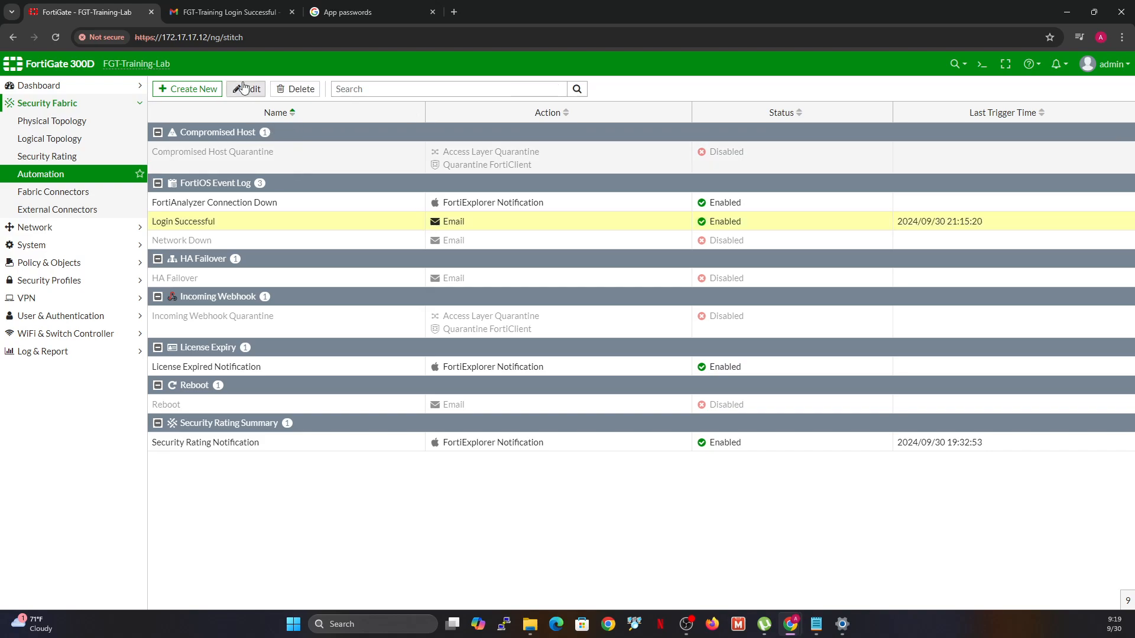
{"action": "left_click", "coordinate": [246, 89]}
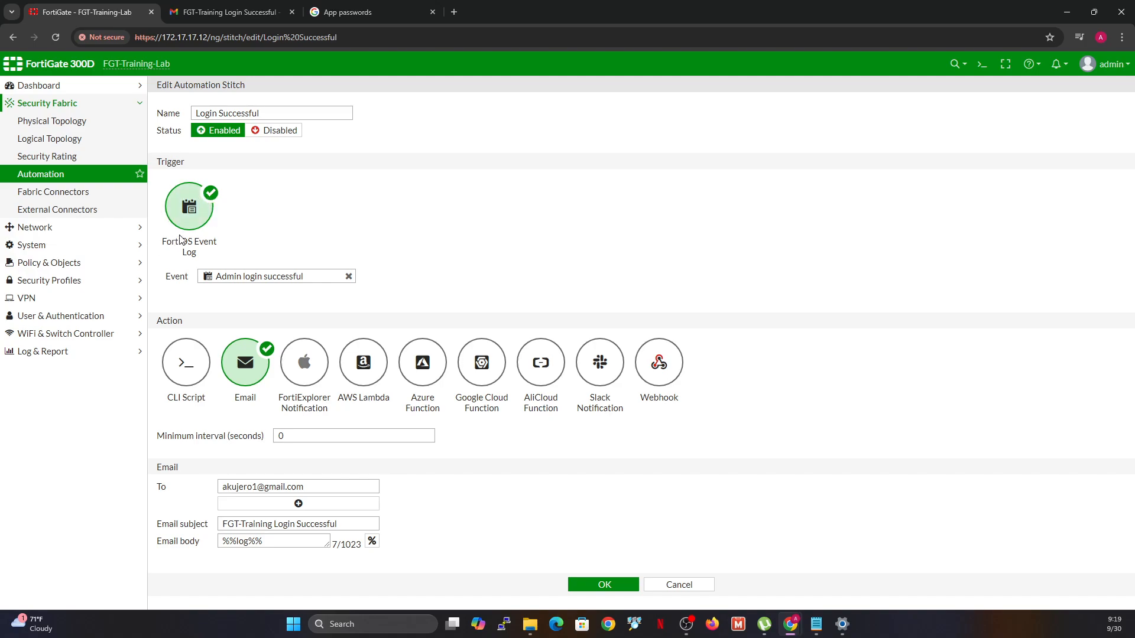
{"action": "mouse_move", "coordinate": [259, 413]}
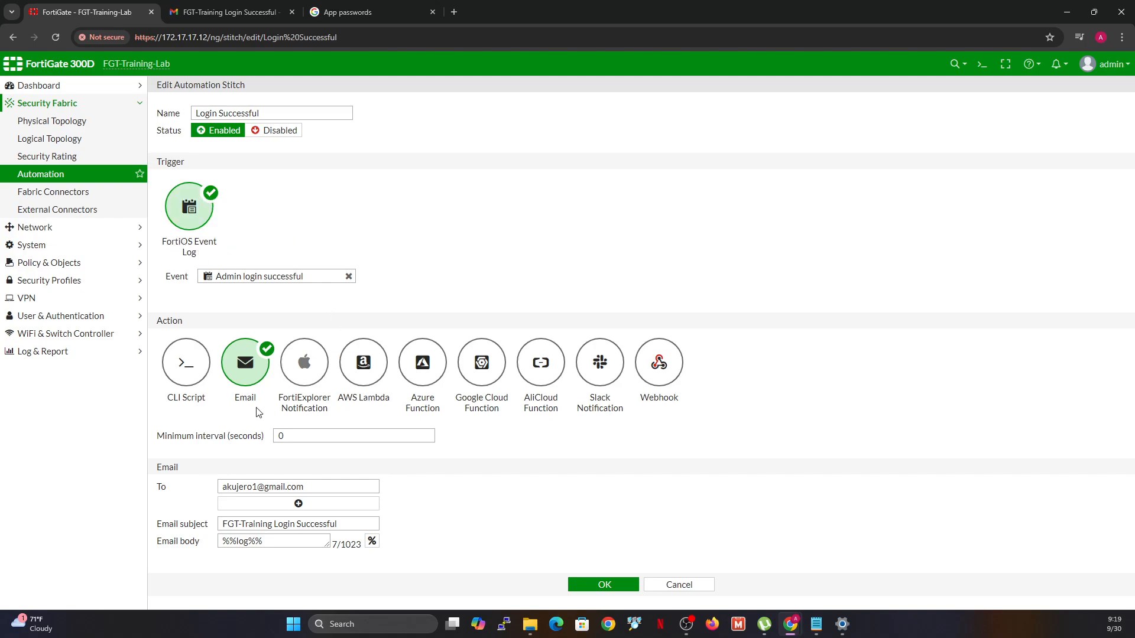
{"action": "mouse_move", "coordinate": [236, 541]}
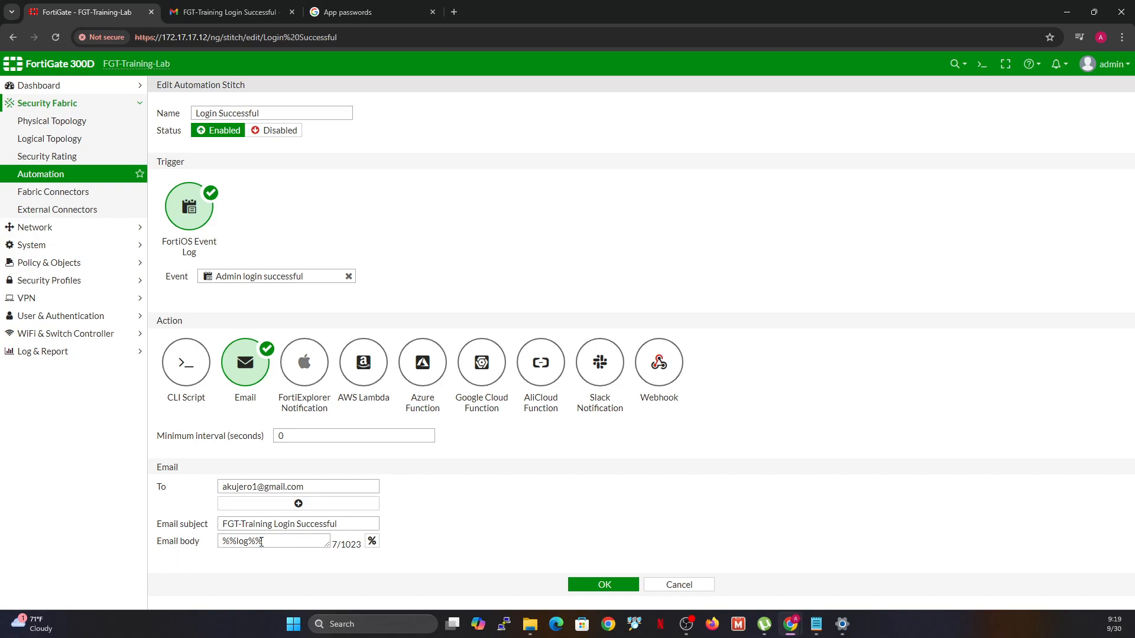
{"action": "left_click", "coordinate": [603, 584]}
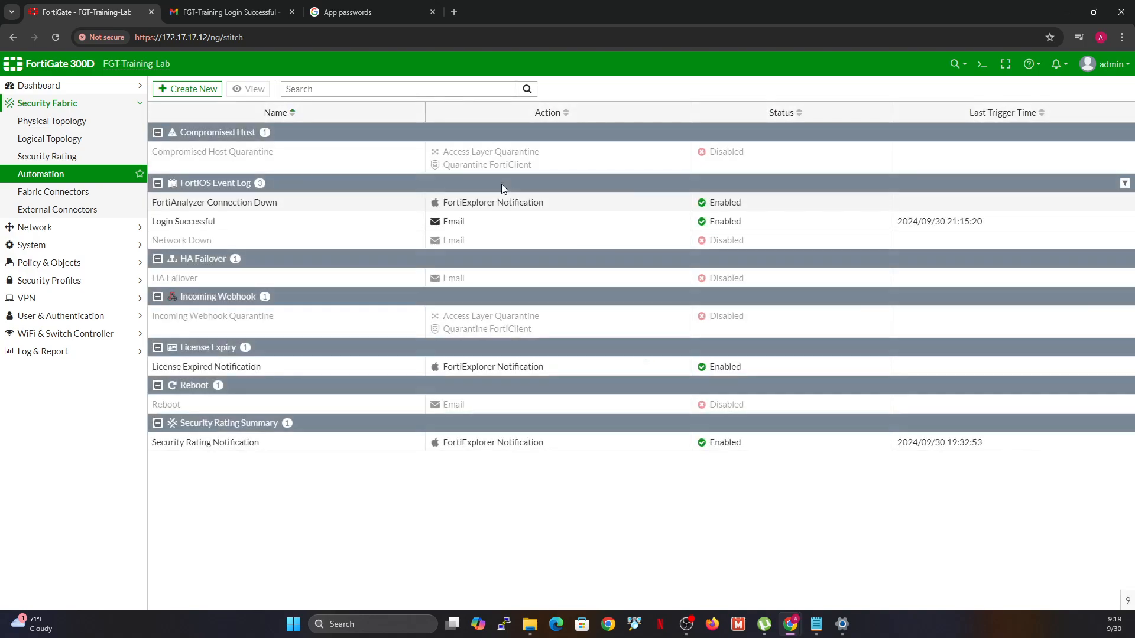
Step: Create a new automation stitch and name it Firewall Login Failed
{"action": "left_click", "coordinate": [186, 89]}
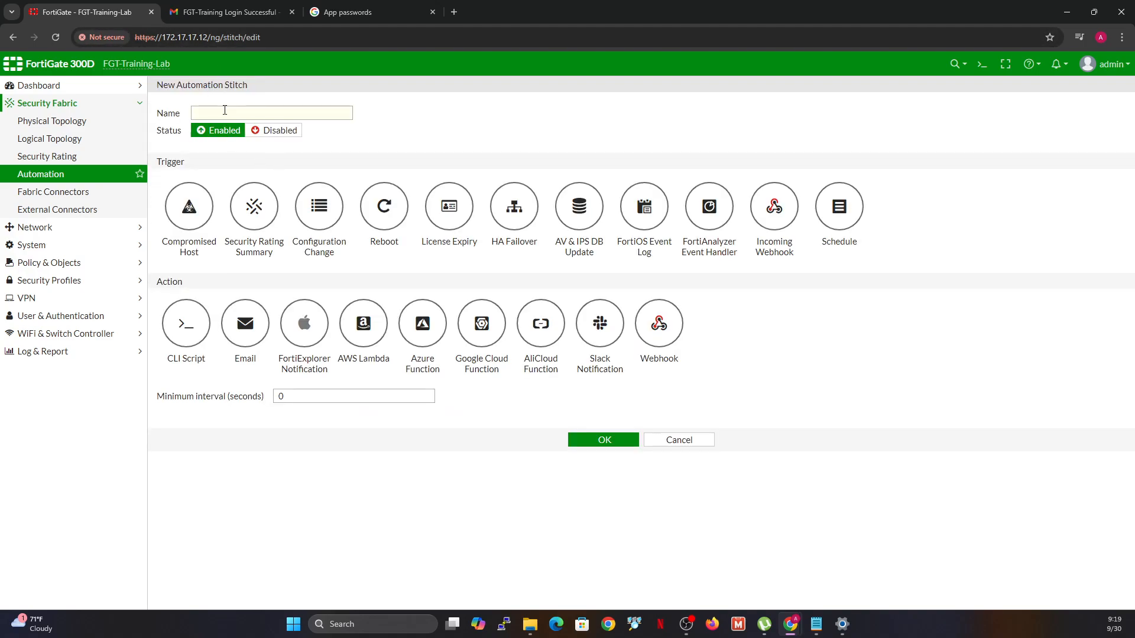
{"action": "type", "text": "Lgin"}
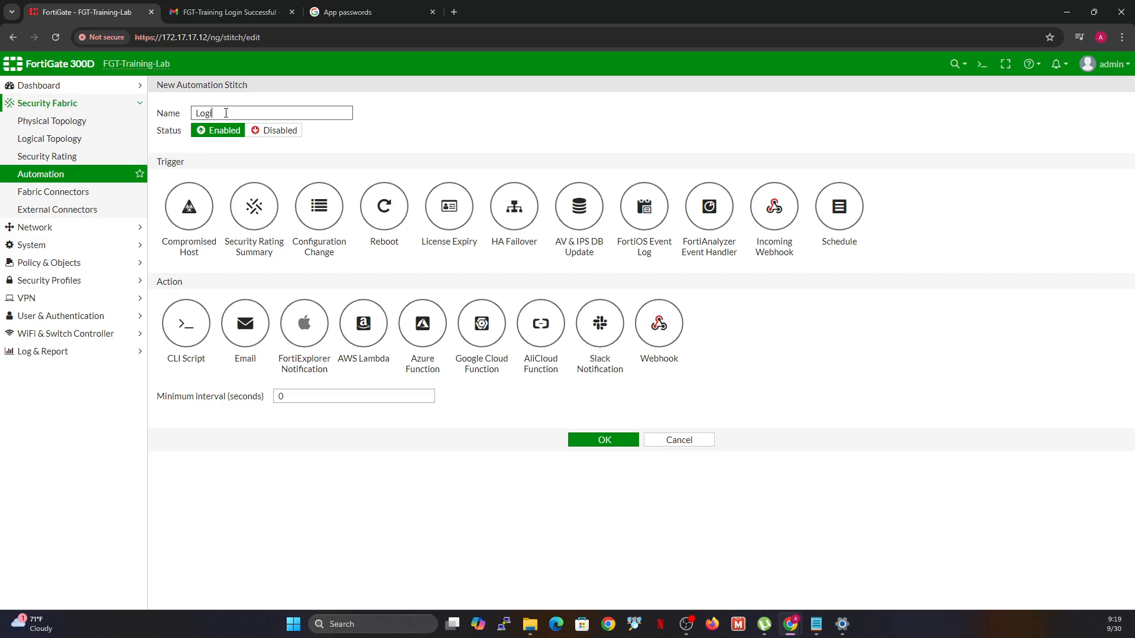
{"action": "type", "text": "Fl"}
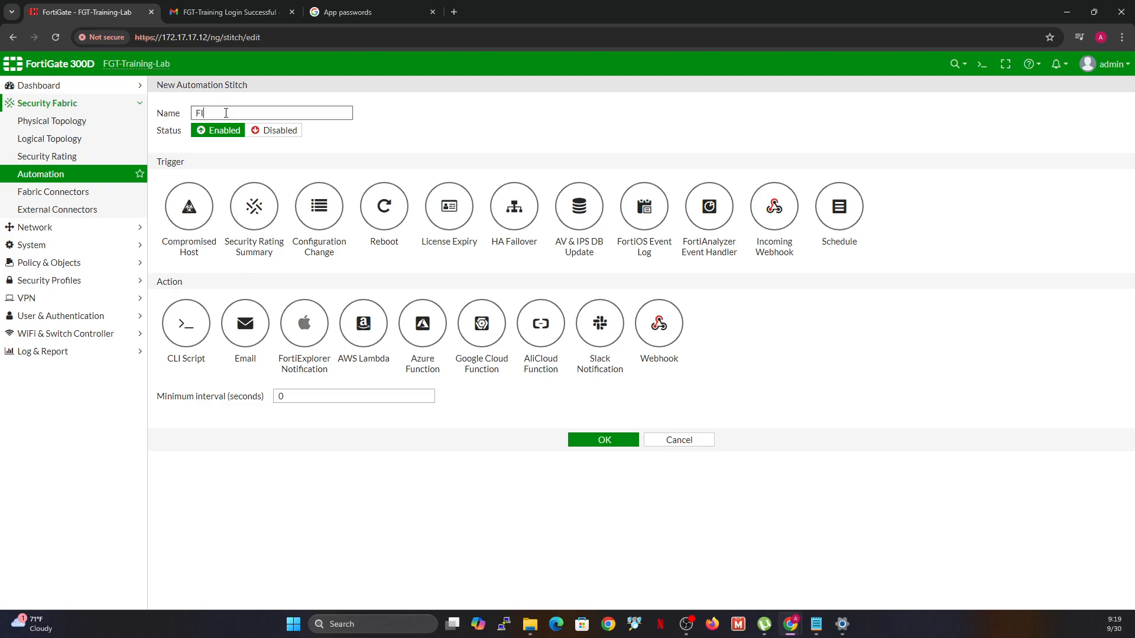
{"action": "type", "text": "re"}
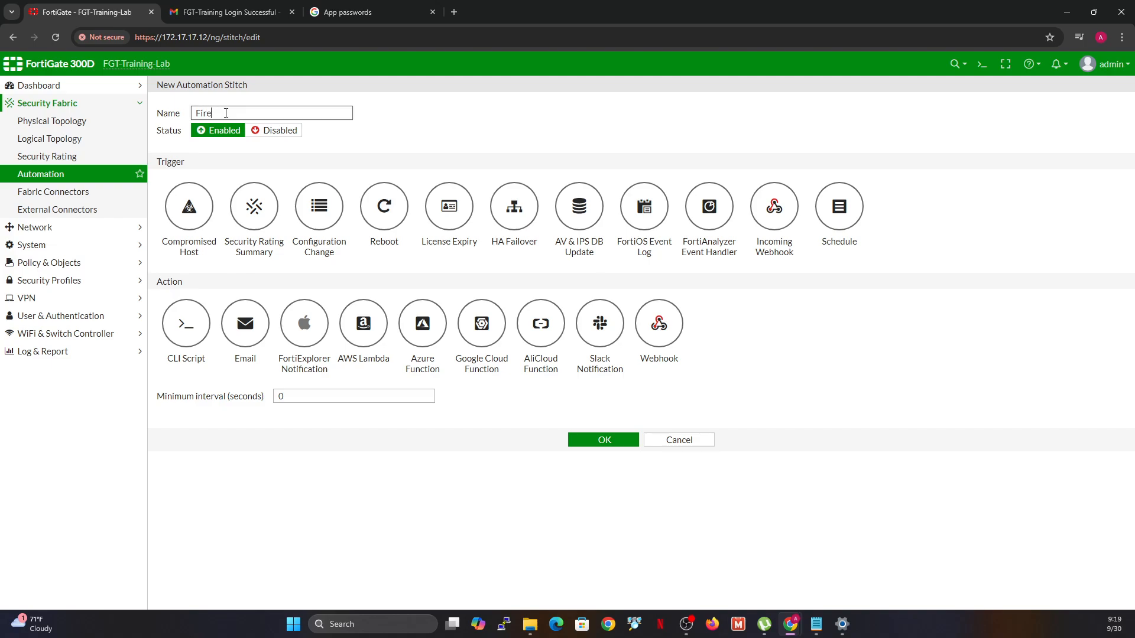
{"action": "type", "text": "wall Login Failed"}
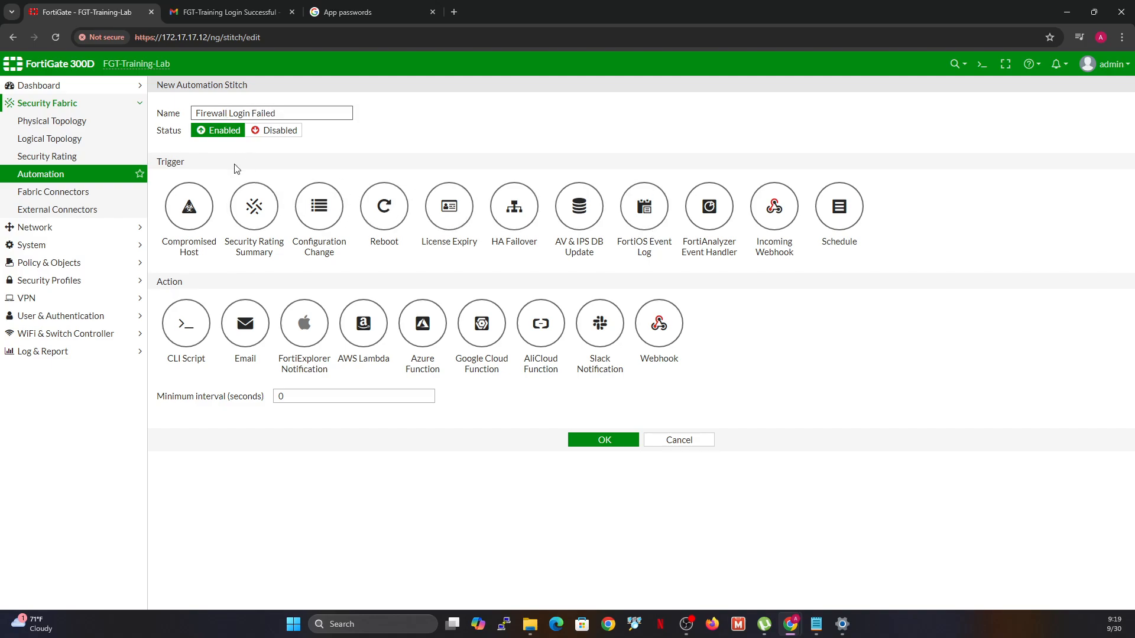
Step: Set the trigger to FortiOS Event Log with the Admin login failed event
{"action": "left_click", "coordinate": [578, 206]}
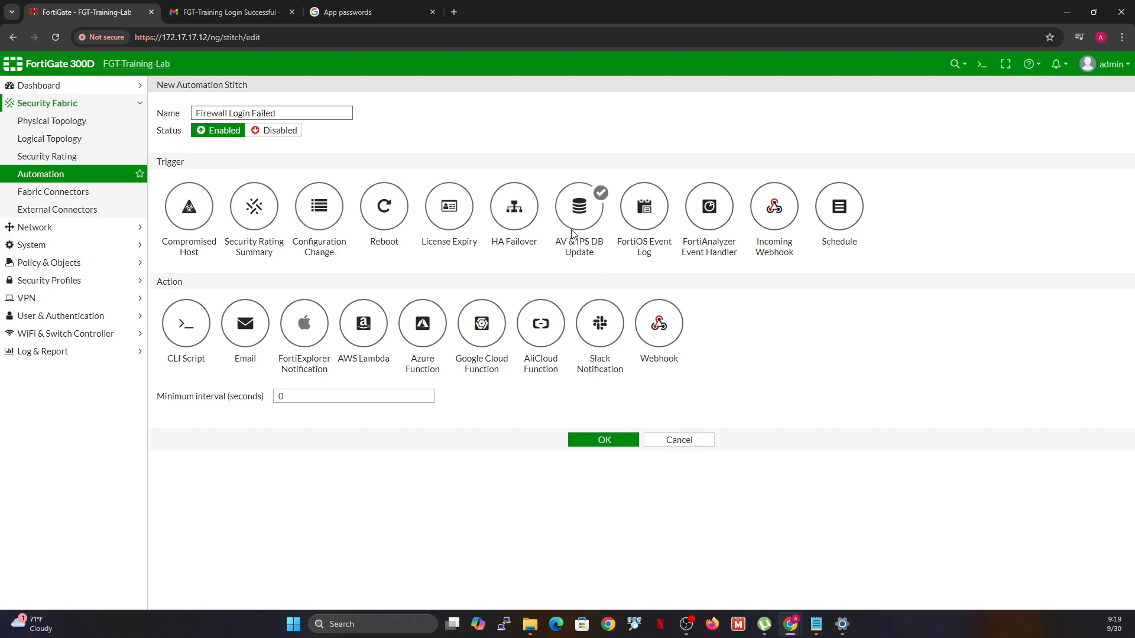
{"action": "left_click", "coordinate": [643, 205]}
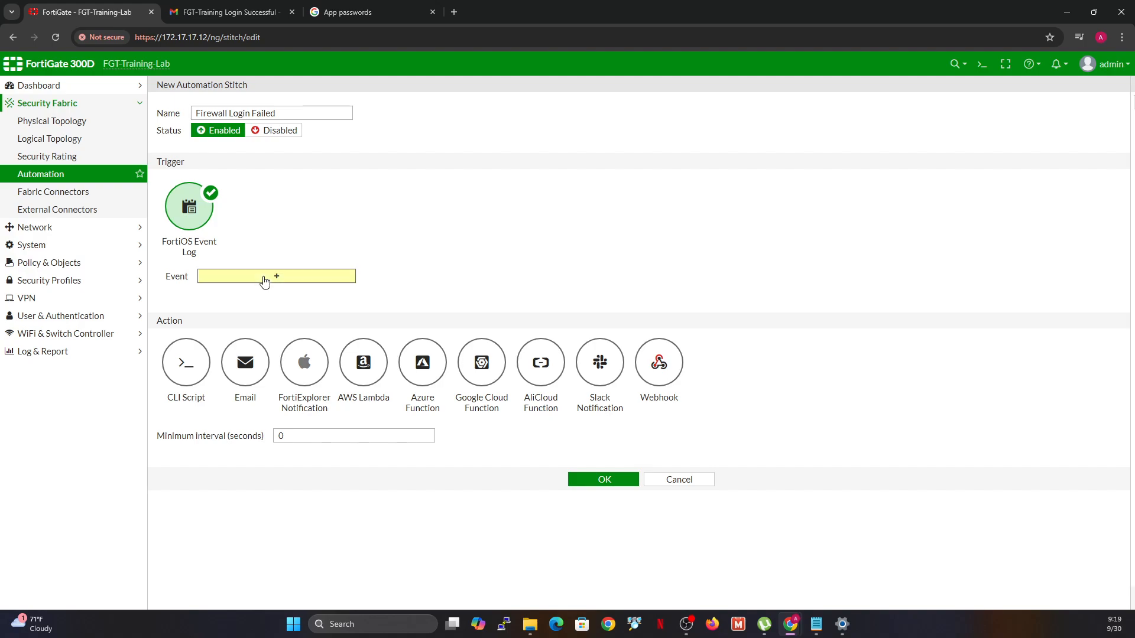
{"action": "left_click", "coordinate": [275, 275]}
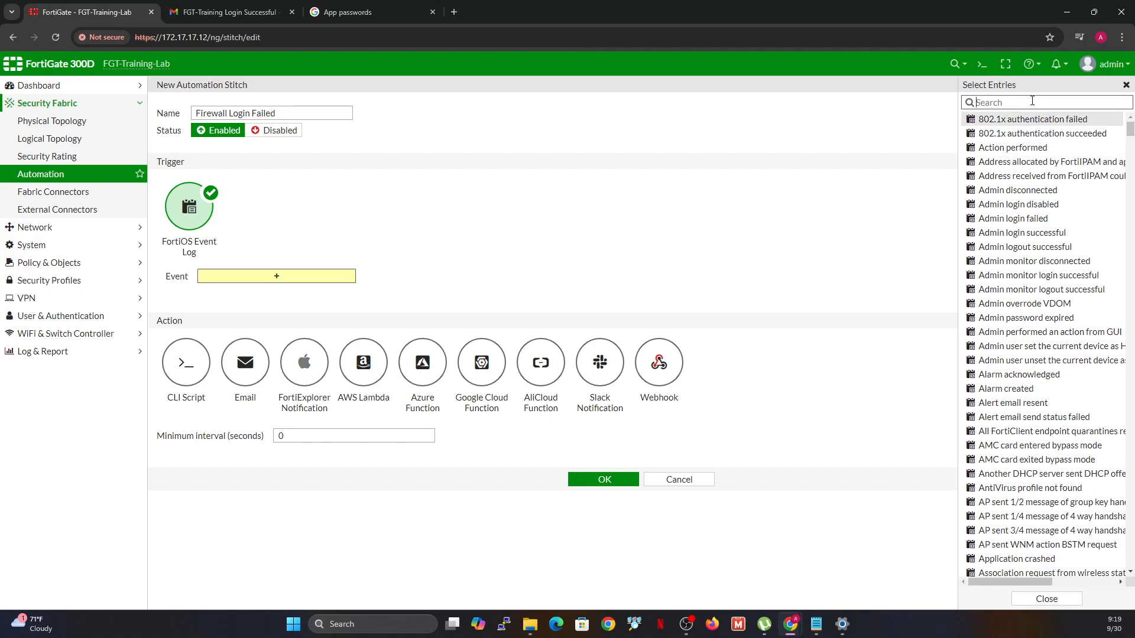
{"action": "type", "text": "login"}
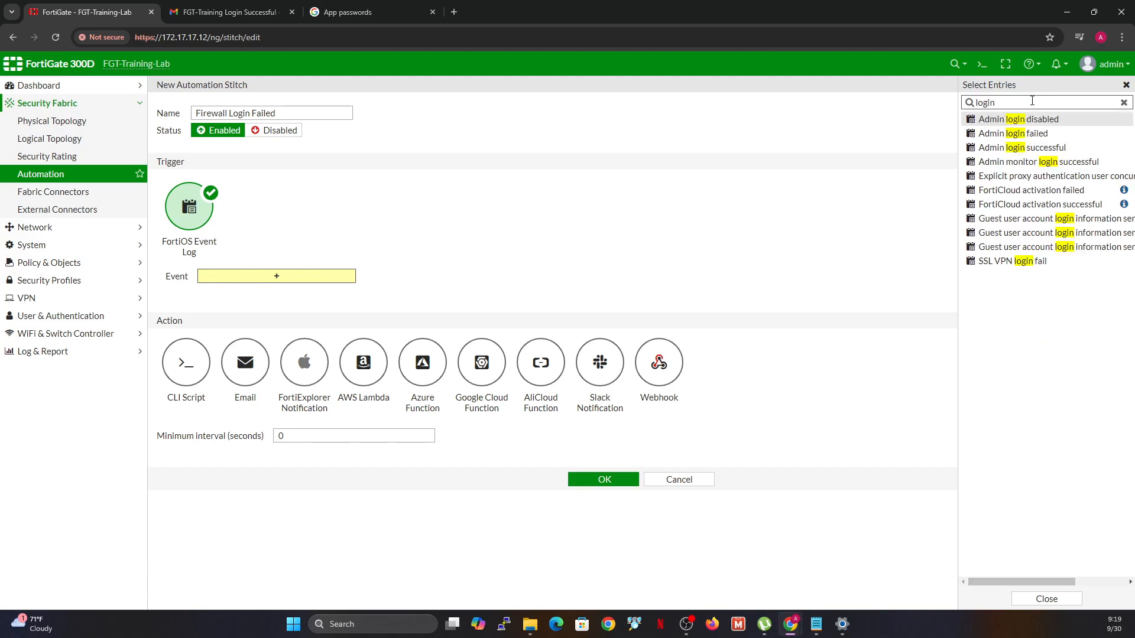
{"action": "mouse_move", "coordinate": [1015, 134]}
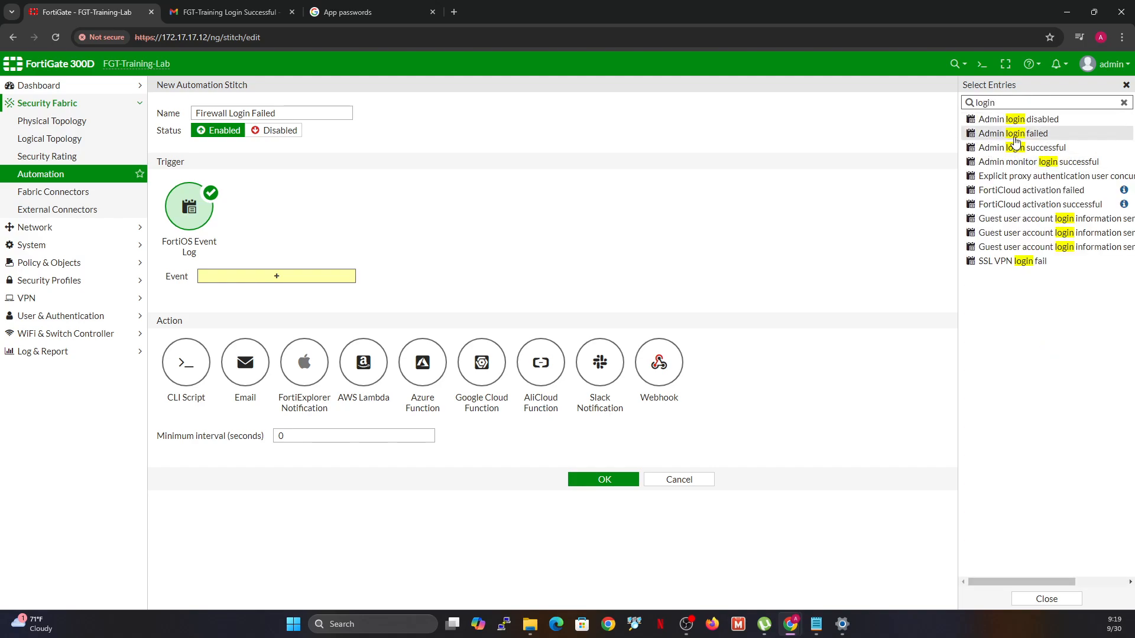
{"action": "left_click", "coordinate": [1011, 134]}
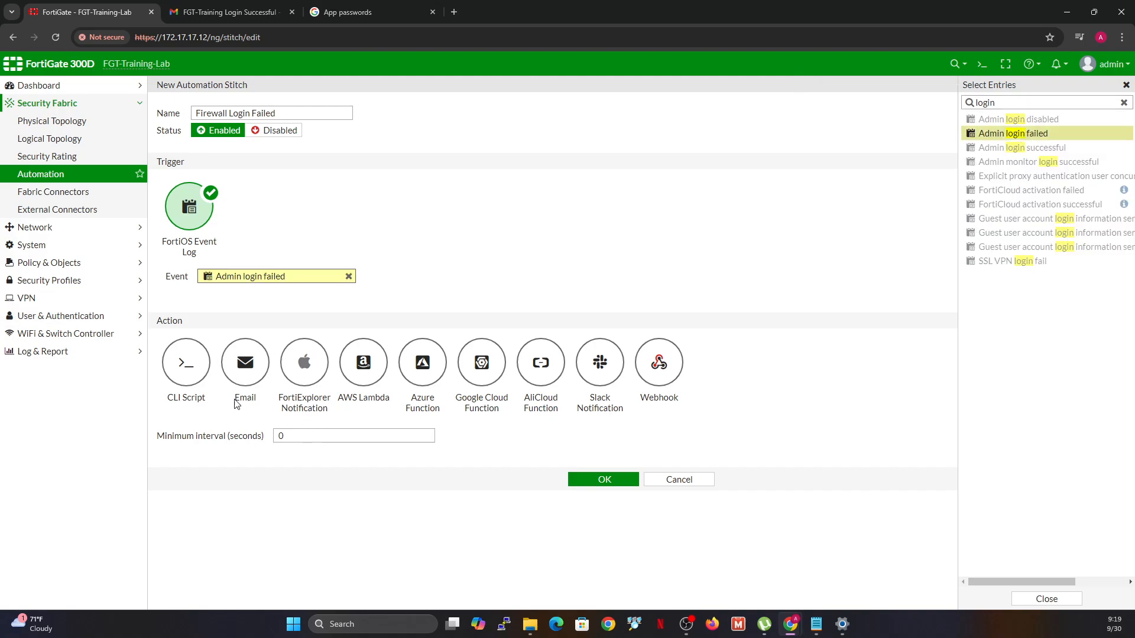
{"action": "mouse_move", "coordinate": [245, 372]}
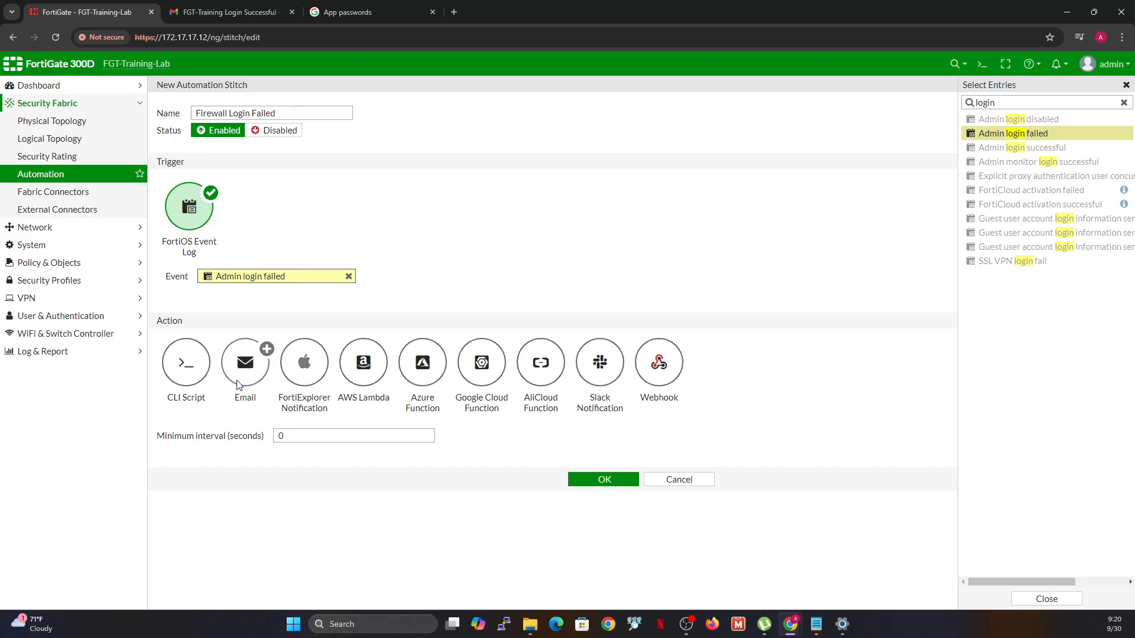
Step: Add an Email action addressed to the Gmail recipient
{"action": "left_click", "coordinate": [245, 363]}
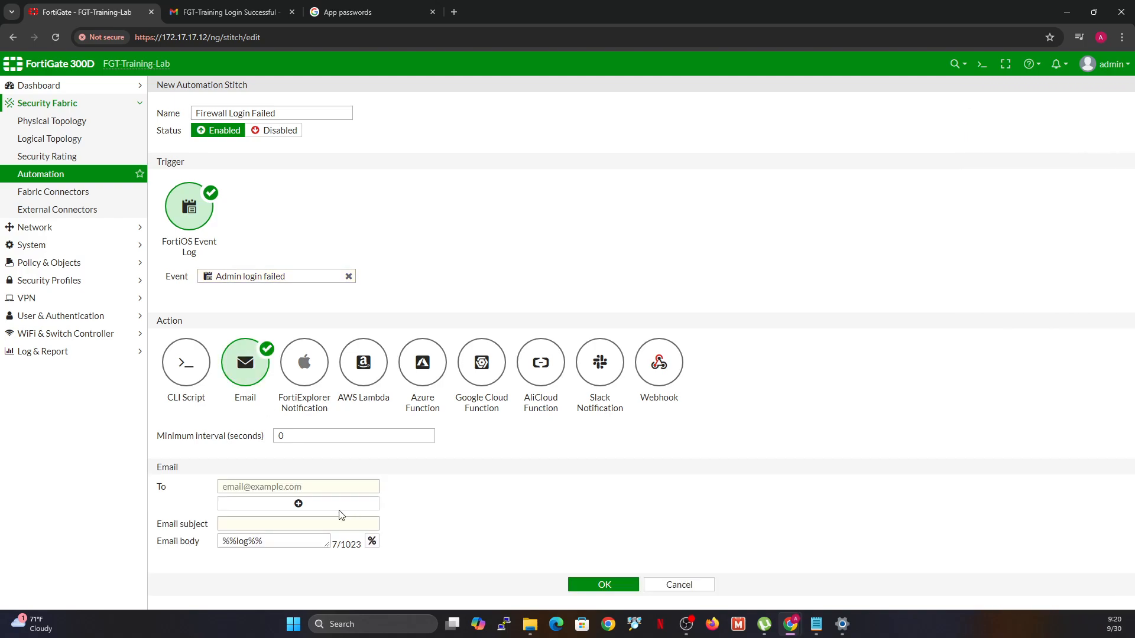
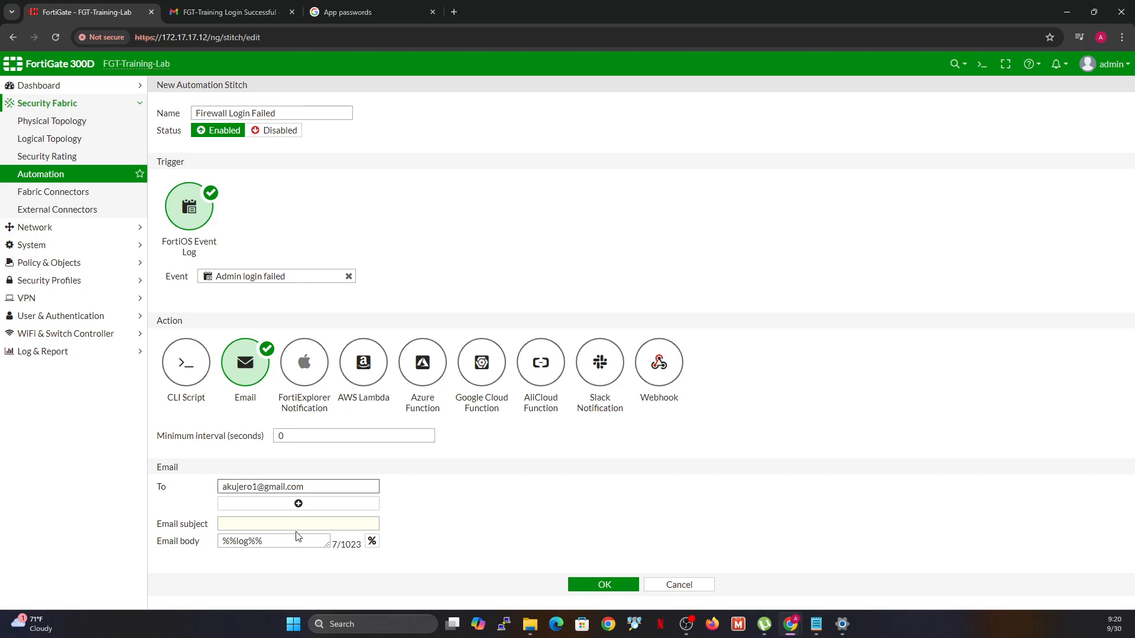
{"action": "type", "text": "F"}
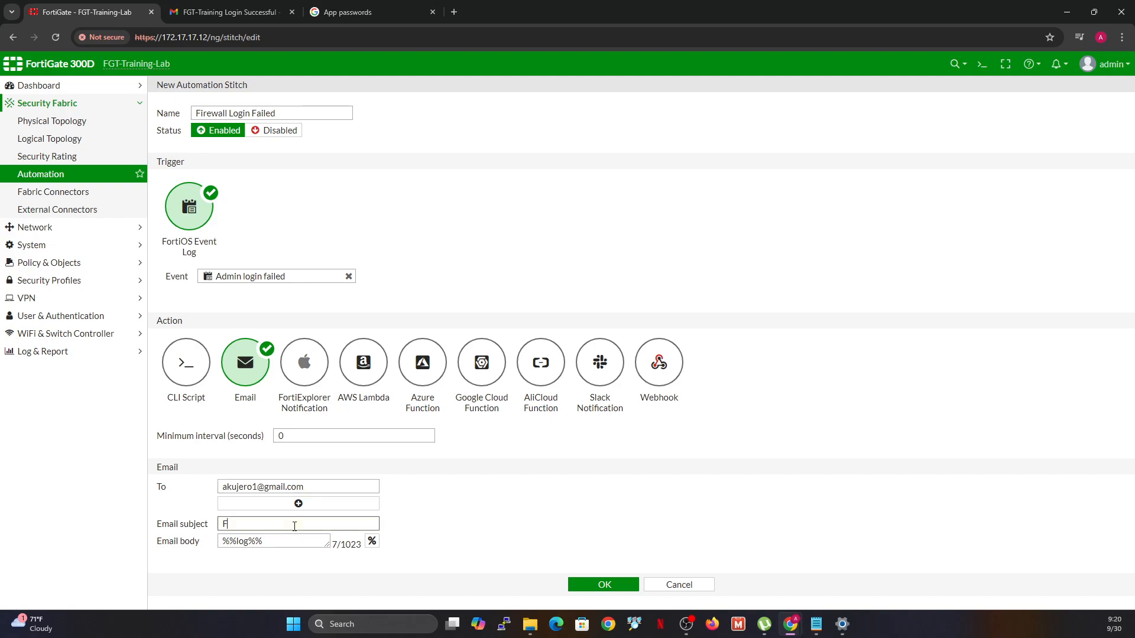
{"action": "type", "text": "orti"}
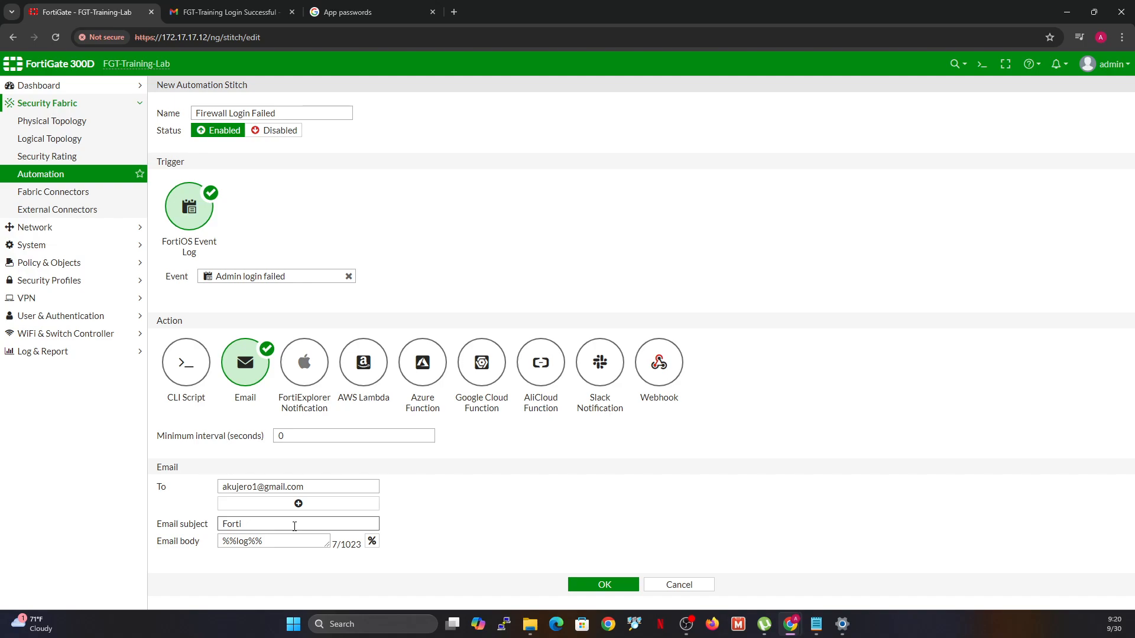
{"action": "key", "text": "Backspace"}
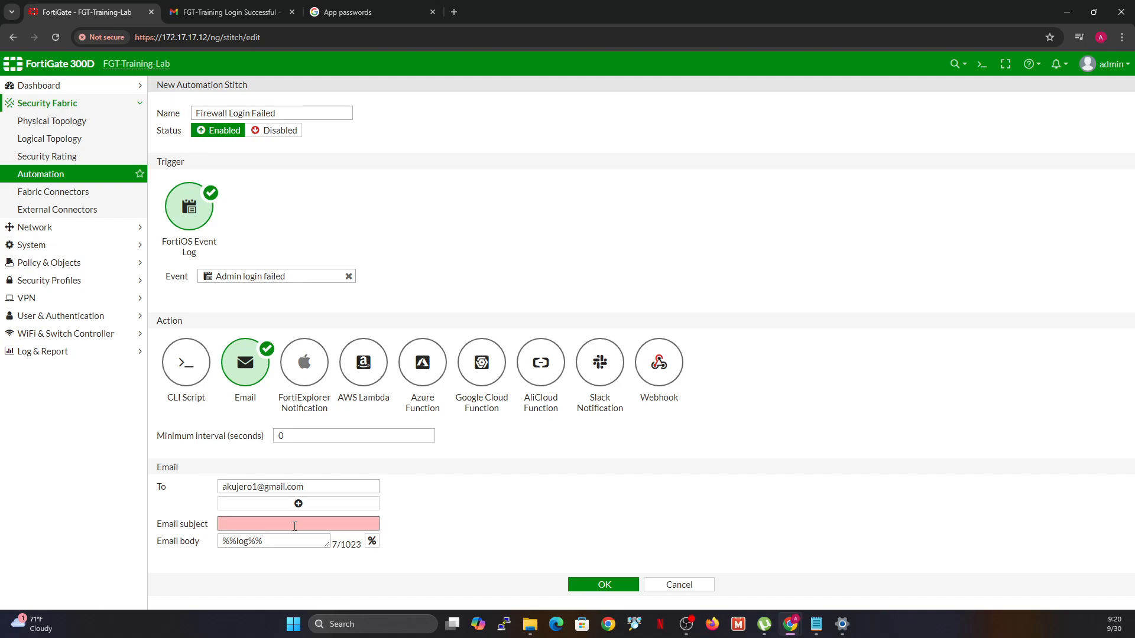
Step: Enter the email subject Firewall Login Attempt Failed
{"action": "type", "text": "Login F"}
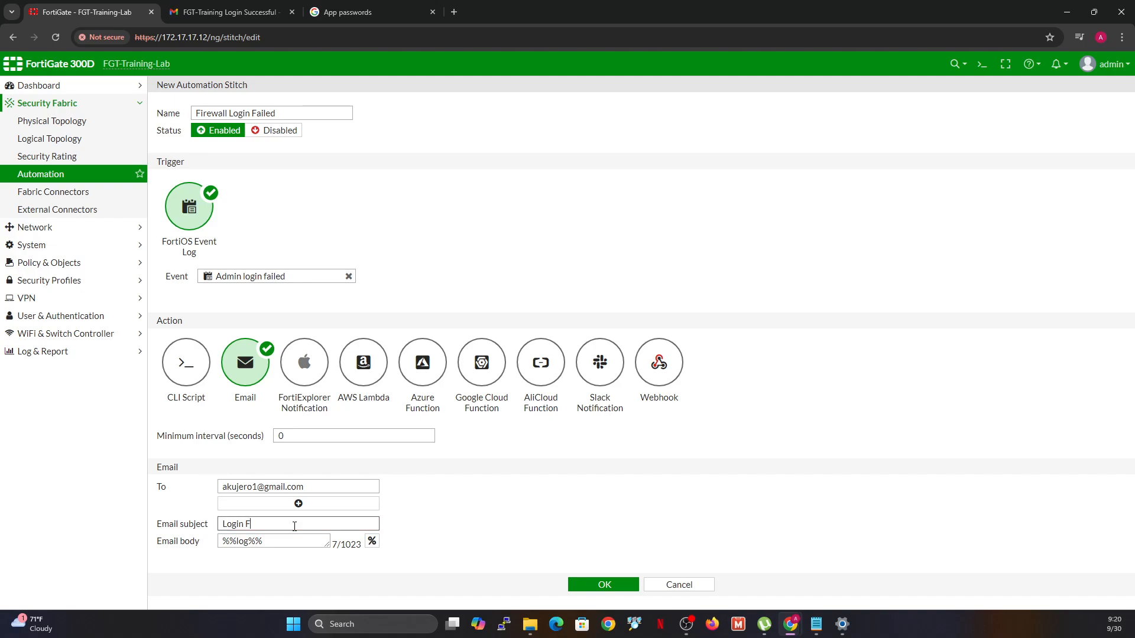
{"action": "type", "text": "ailed"}
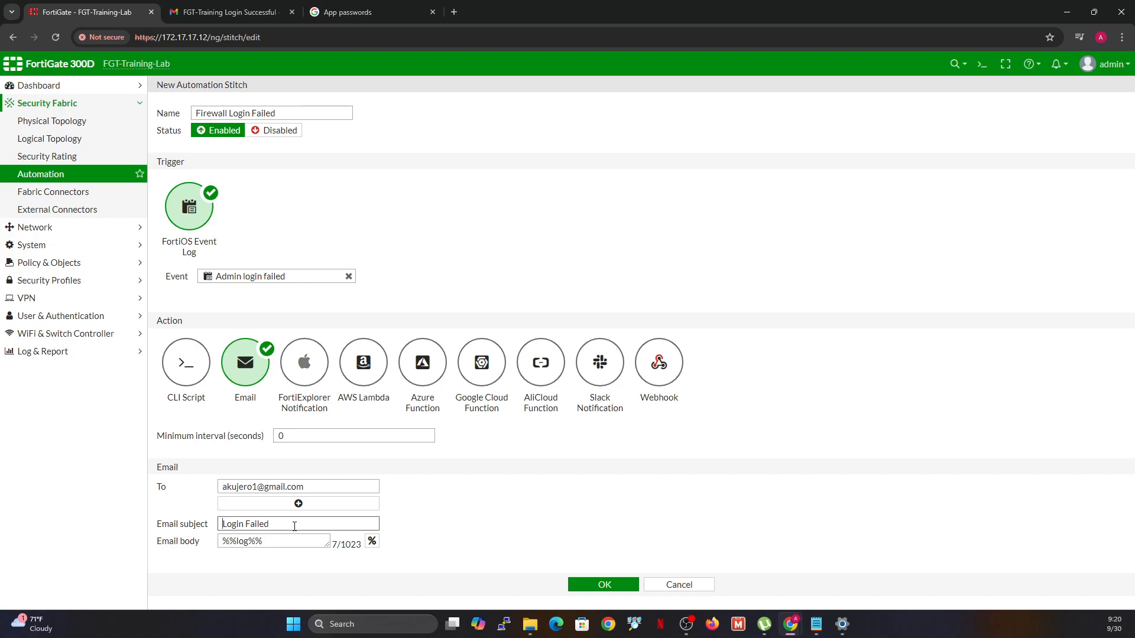
{"action": "type", "text": "Firew"}
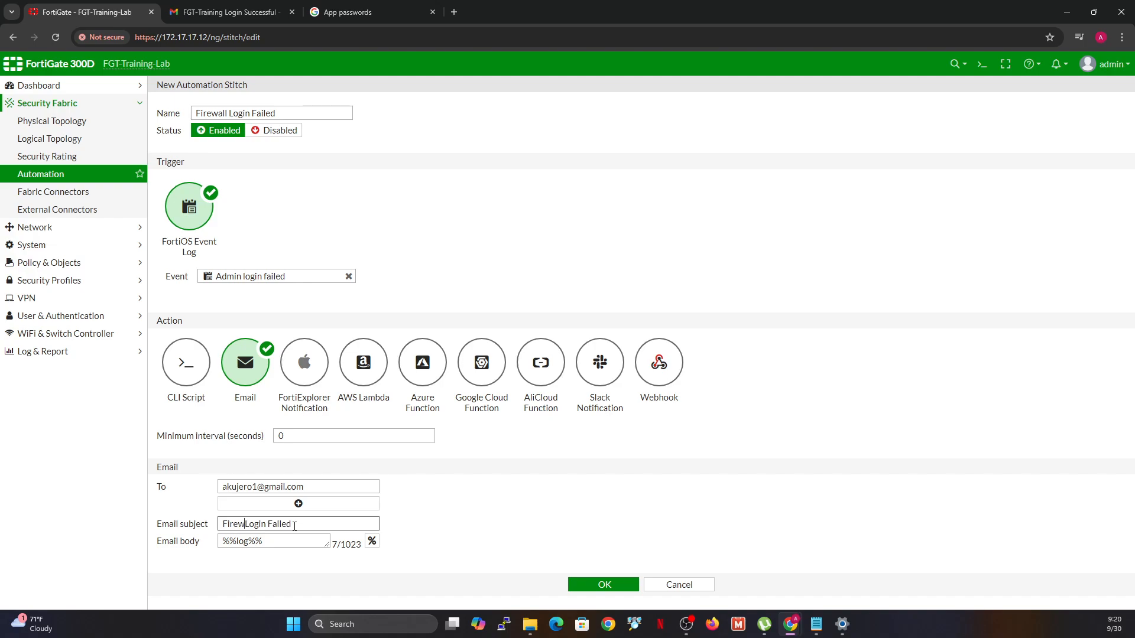
{"action": "type", "text": "all"}
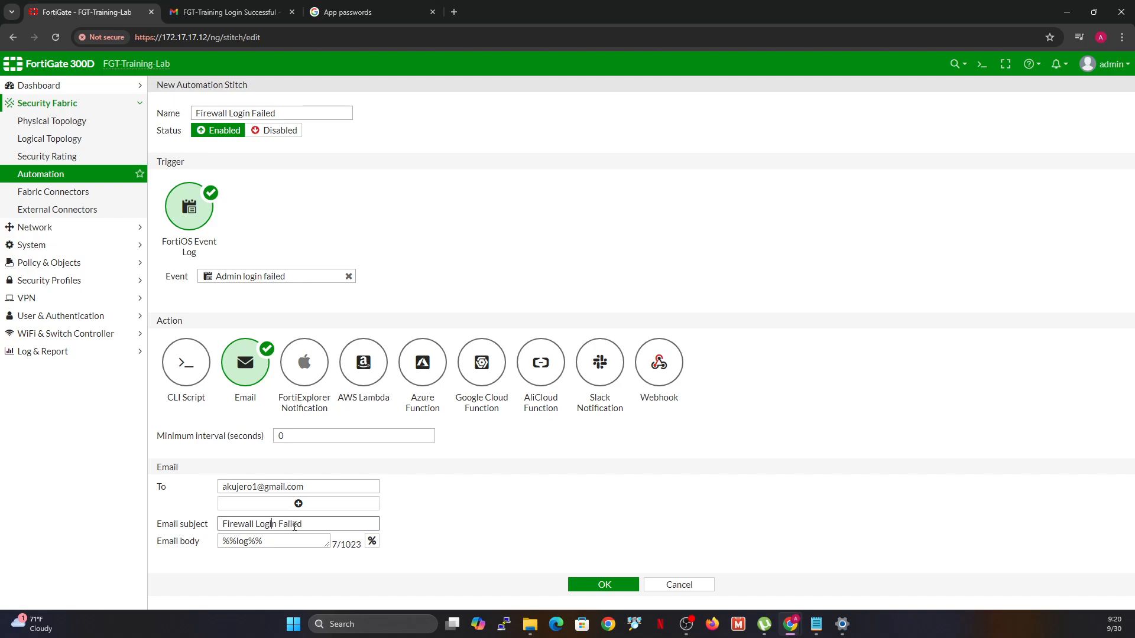
{"action": "type", "text": "Att"}
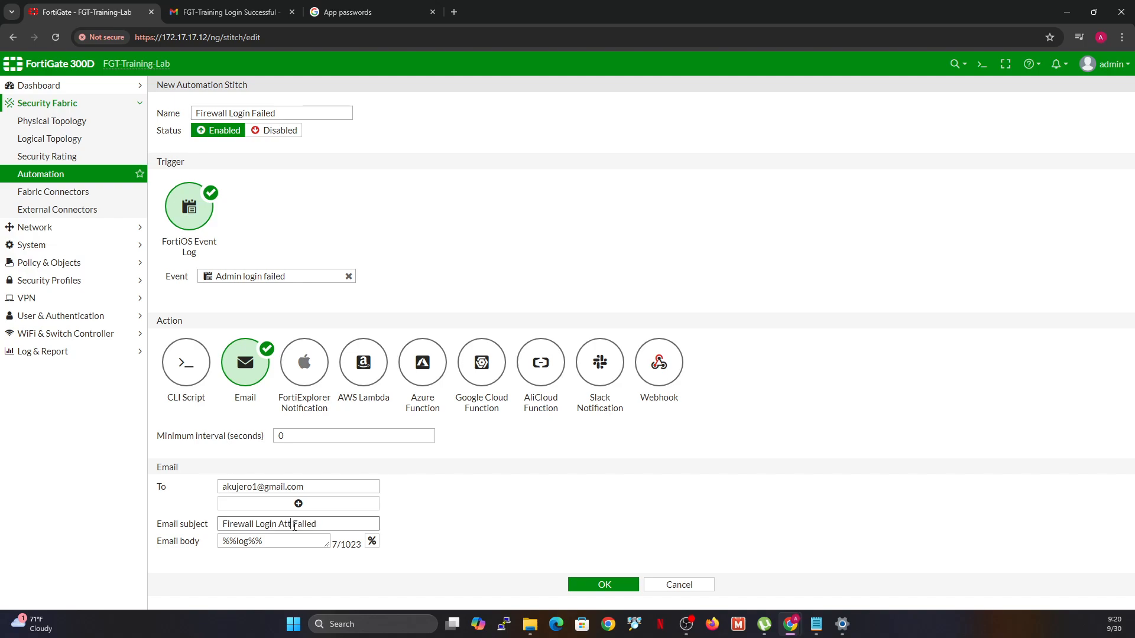
{"action": "type", "text": "empt"}
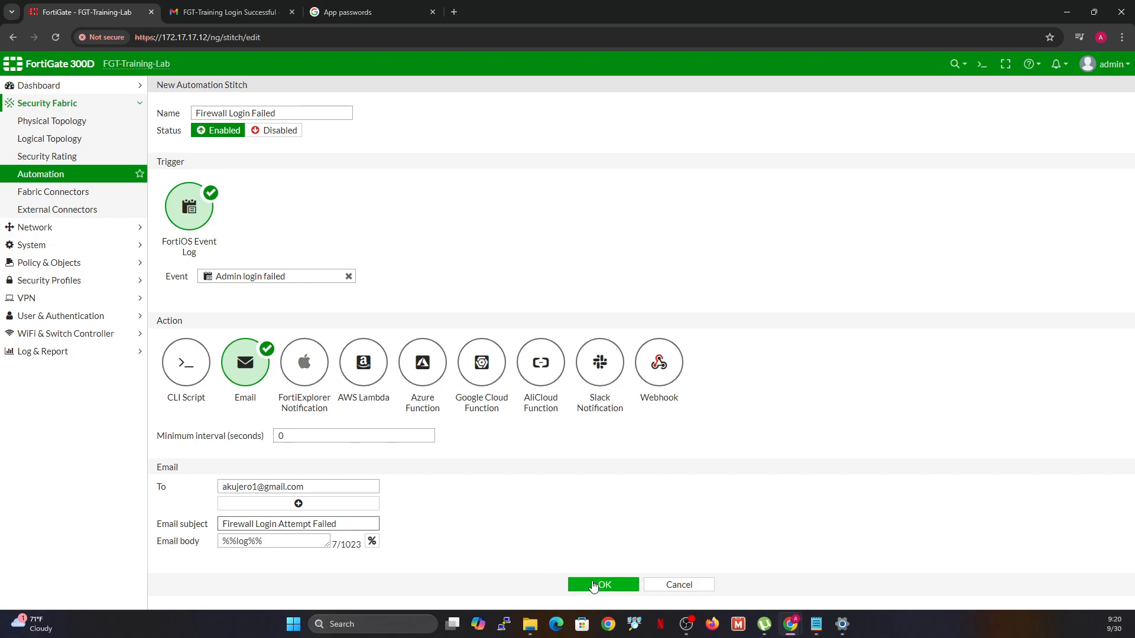
Step: Save the Firewall Login Failed stitch and start another new stitch
{"action": "left_click", "coordinate": [602, 585]}
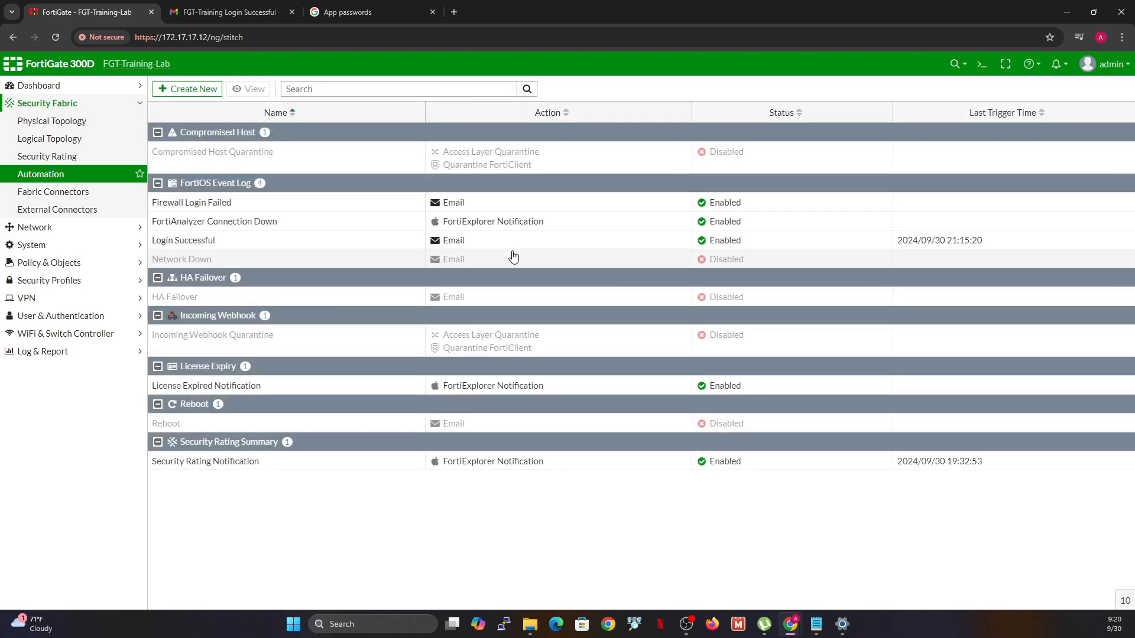
{"action": "mouse_move", "coordinate": [195, 206]}
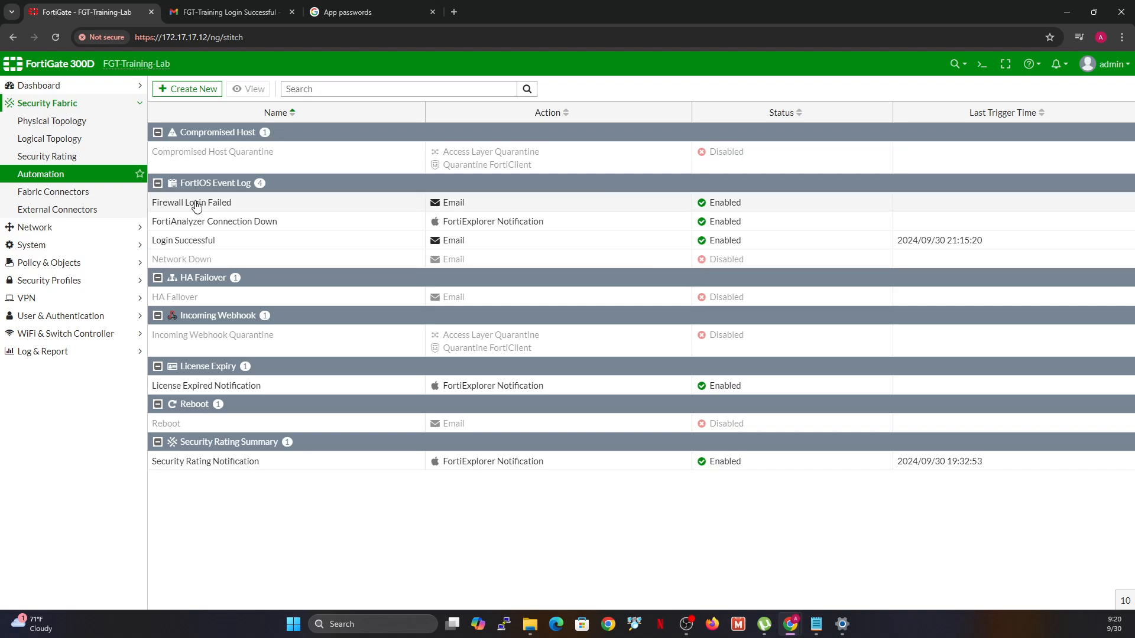
{"action": "mouse_move", "coordinate": [207, 90]}
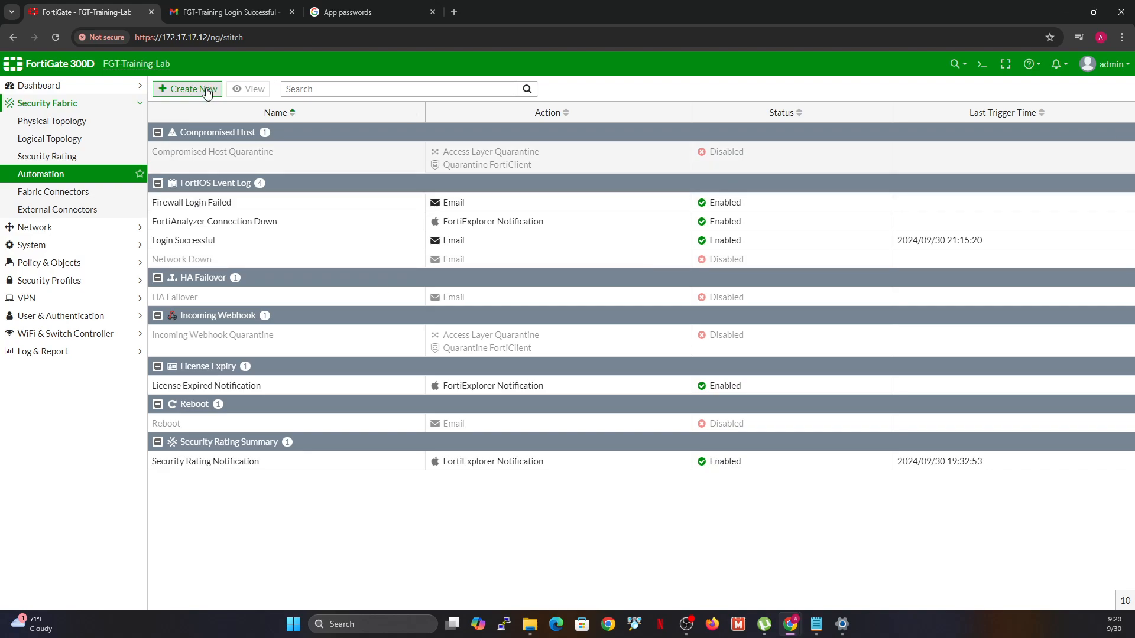
{"action": "left_click", "coordinate": [187, 89]}
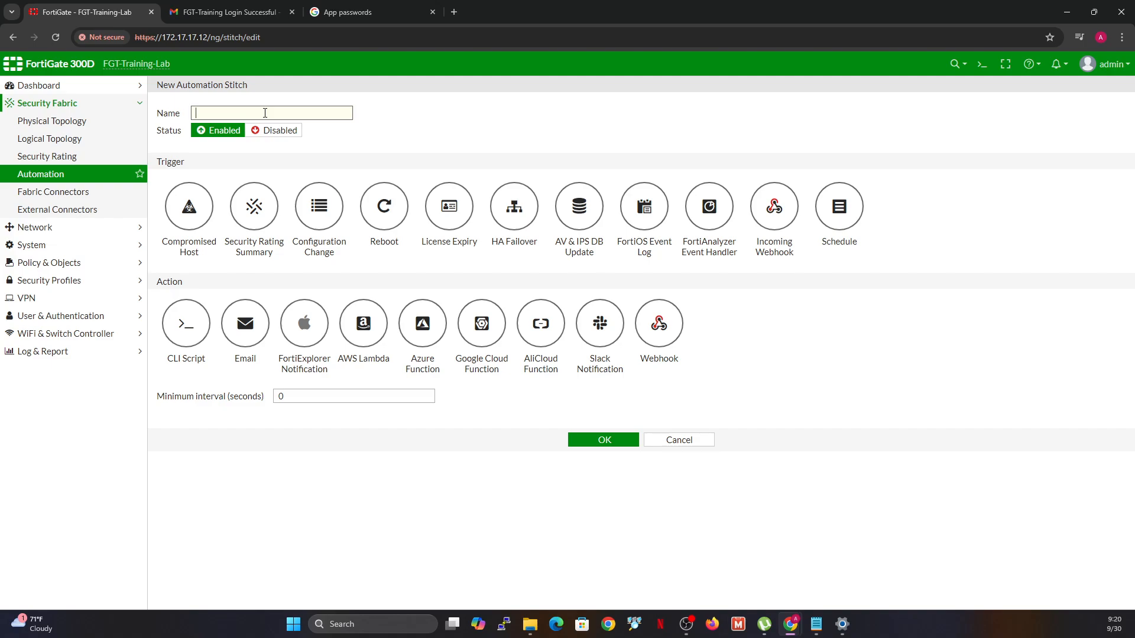
Step: Name the new stitch Firewall Configuration Change
{"action": "type", "text": "Configuration"}
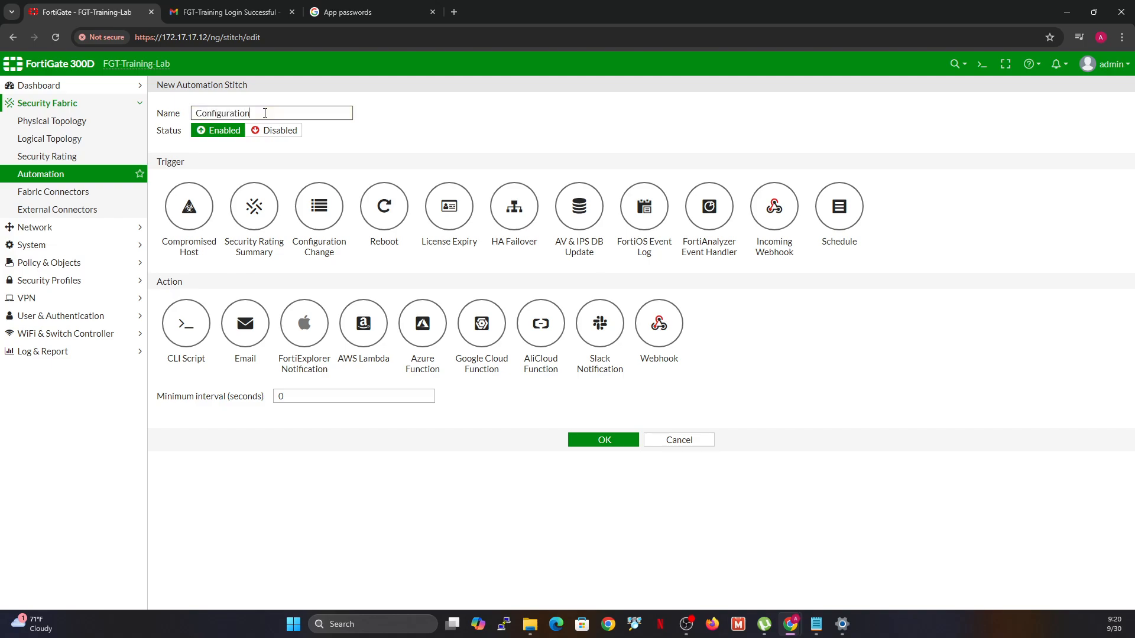
{"action": "key", "text": "Backspace"}
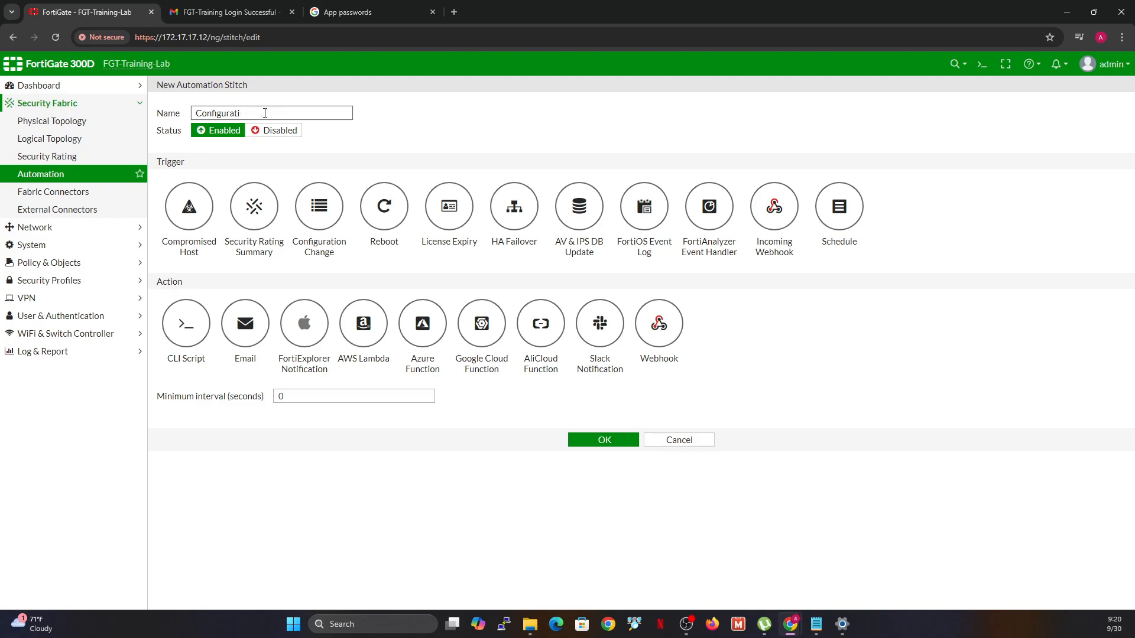
{"action": "type", "text": "Firewall"}
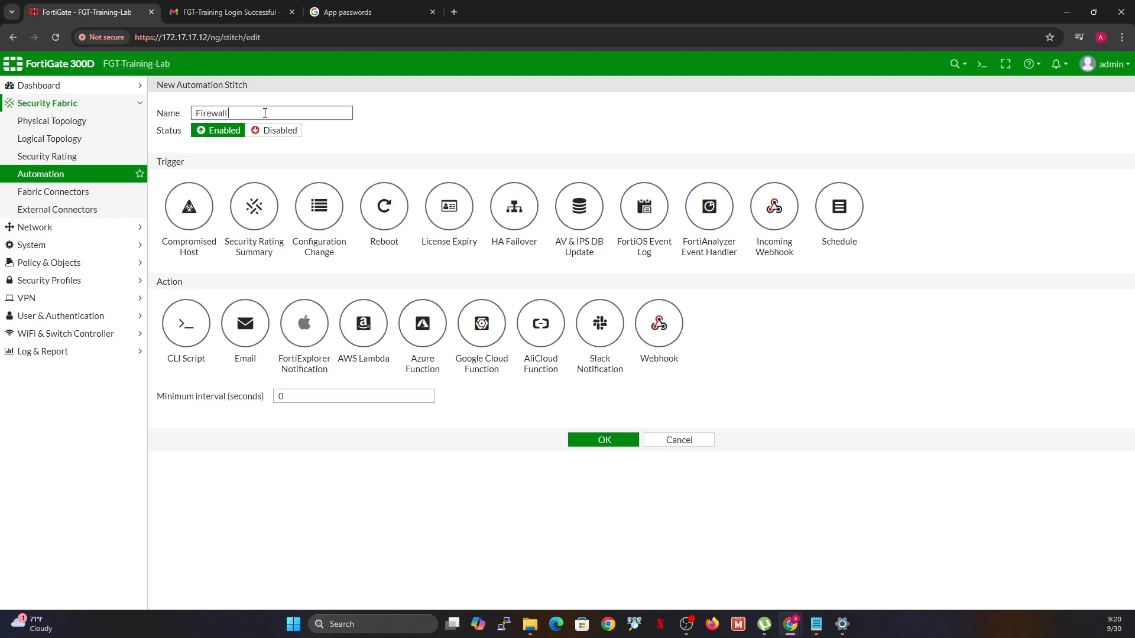
{"action": "type", "text": "Configura"}
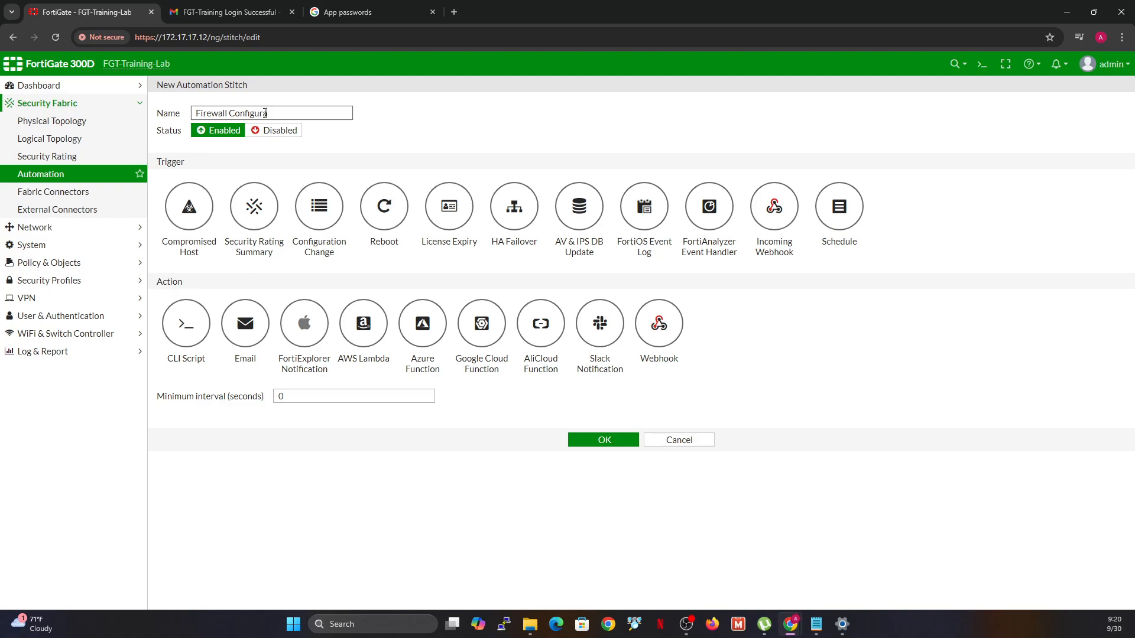
{"action": "type", "text": "tion Change"}
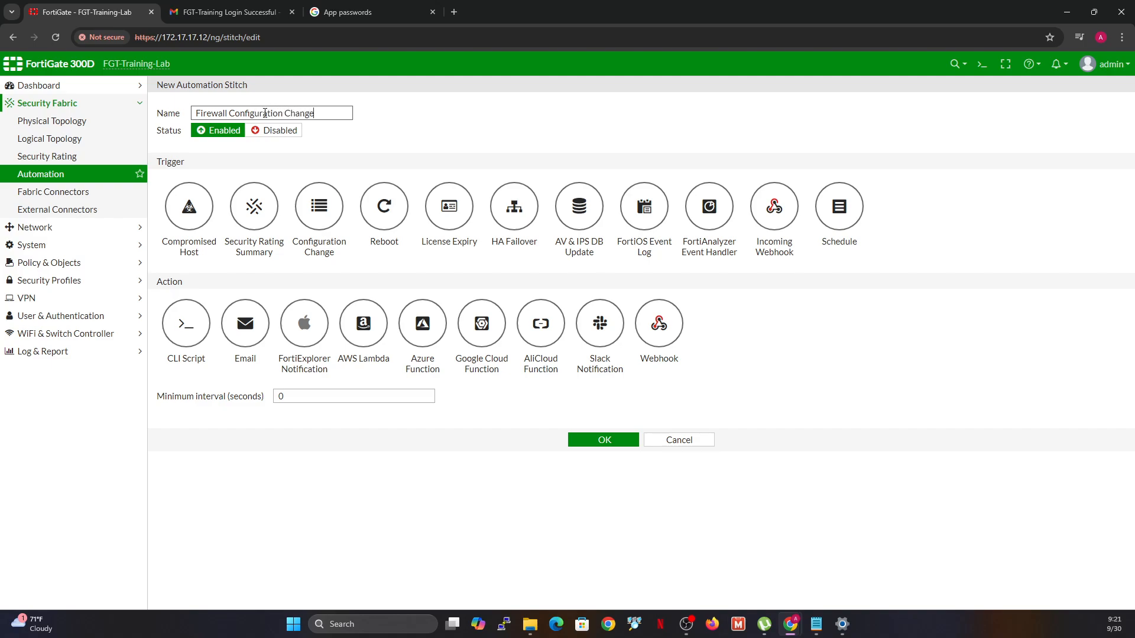
{"action": "left_click", "coordinate": [318, 204]}
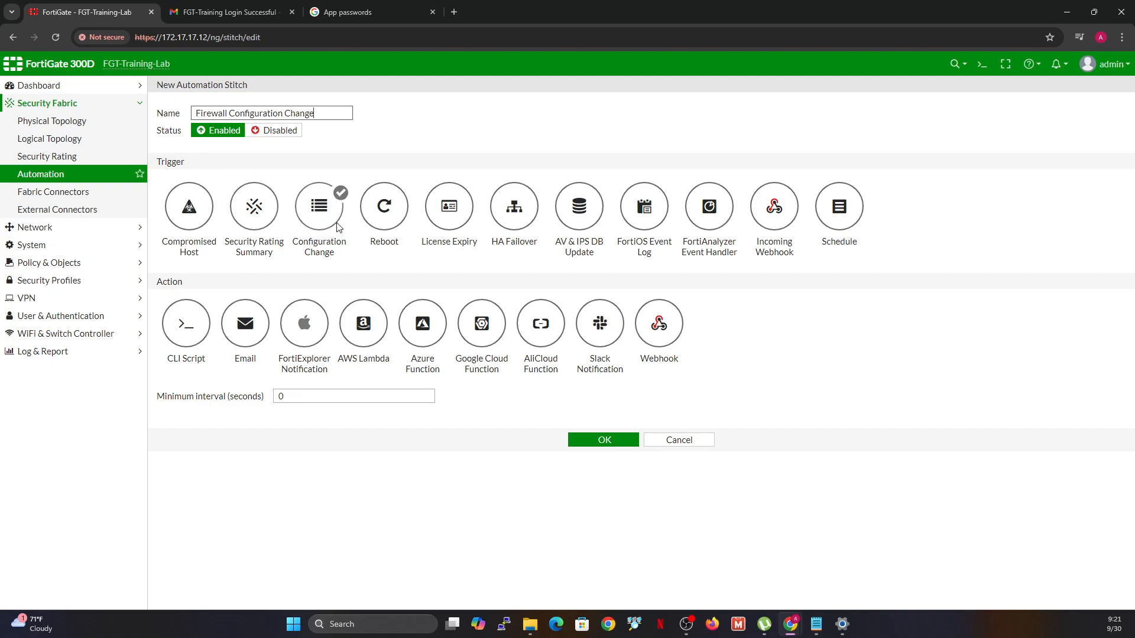
{"action": "left_click", "coordinate": [318, 206]}
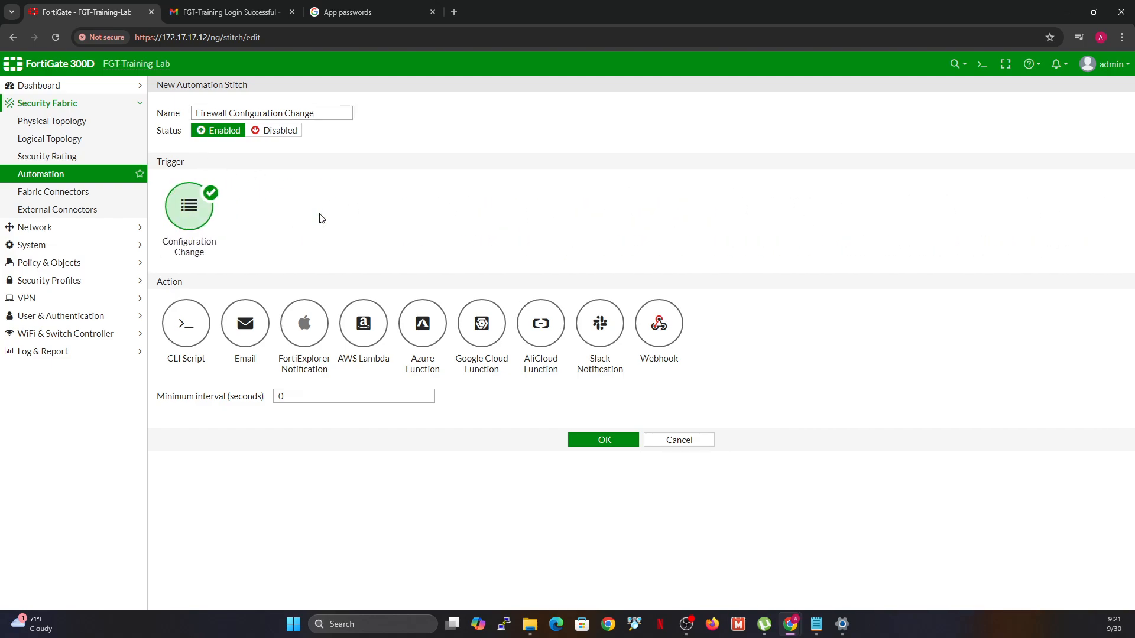
{"action": "mouse_move", "coordinate": [244, 322]}
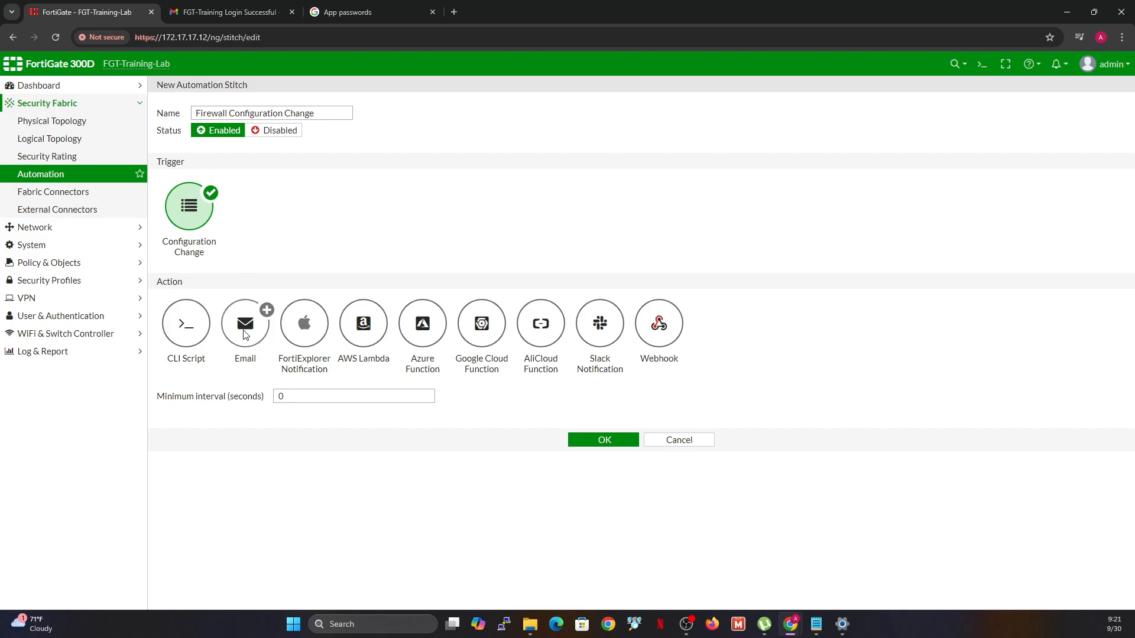
{"action": "mouse_move", "coordinate": [327, 337]}
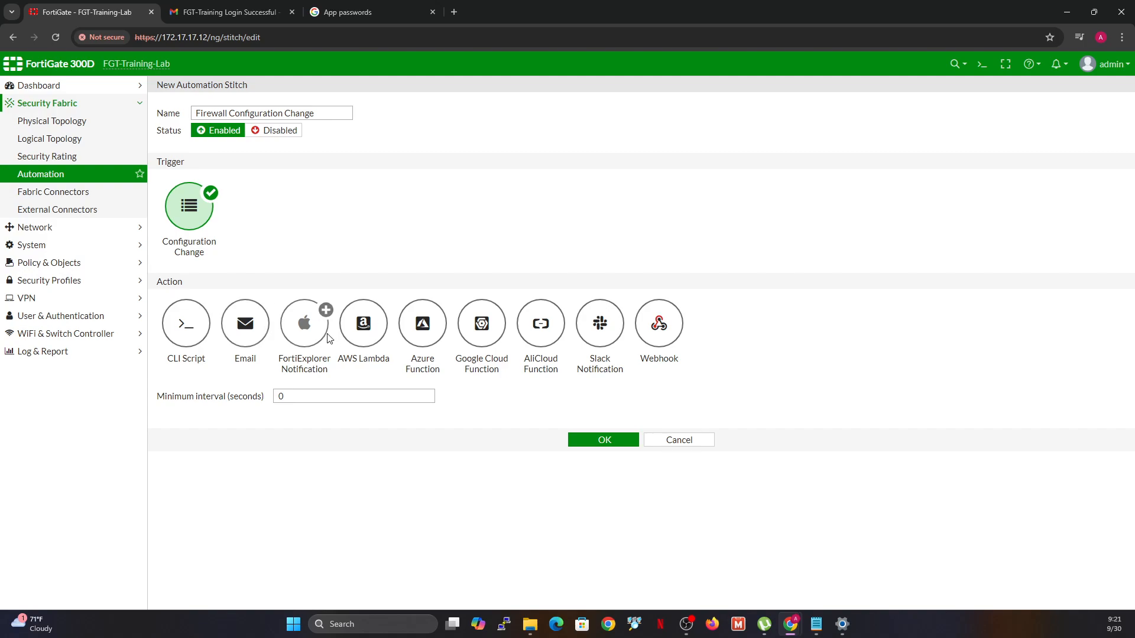
{"action": "left_click", "coordinate": [245, 323]}
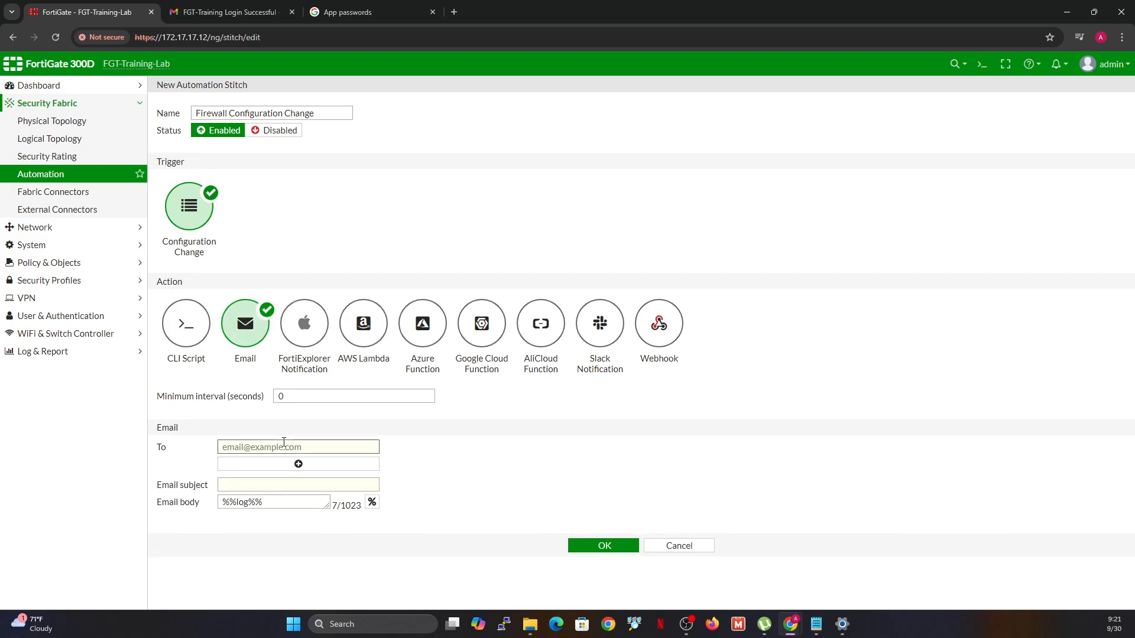
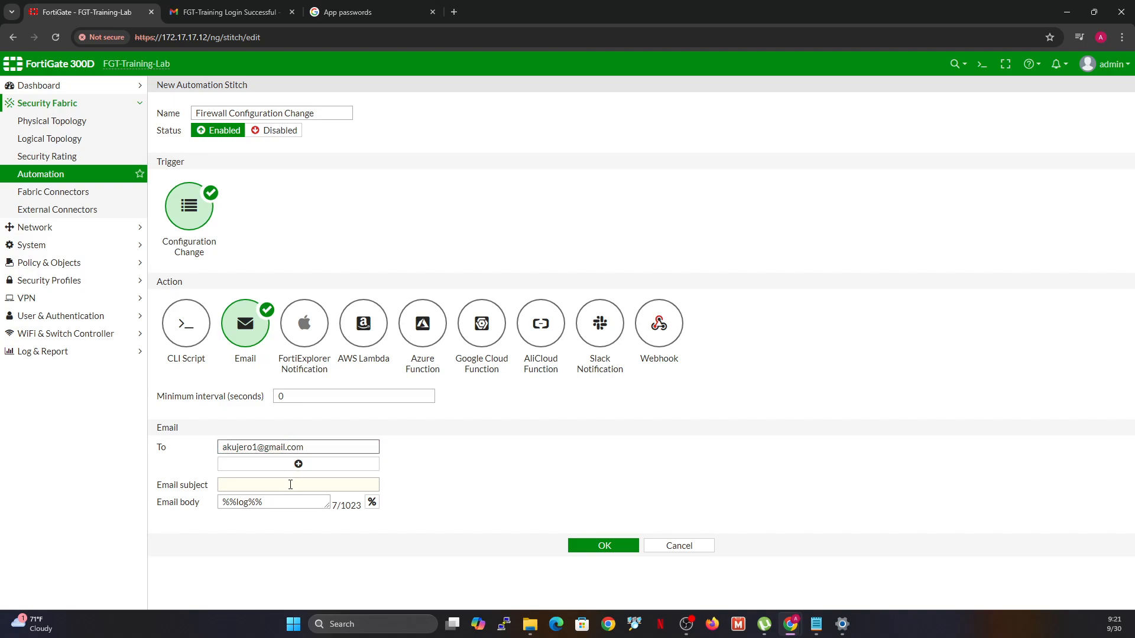
Step: Enter the email subject Firewall Configuration has been Changed
{"action": "left_click", "coordinate": [298, 484]}
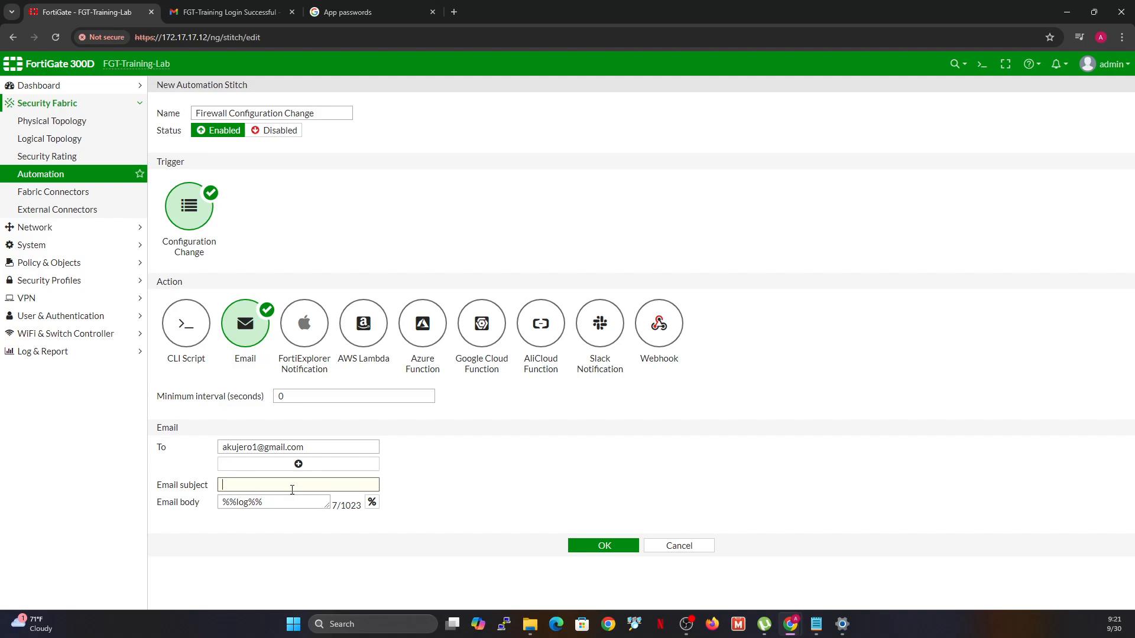
{"action": "type", "text": "Firewall Conf"}
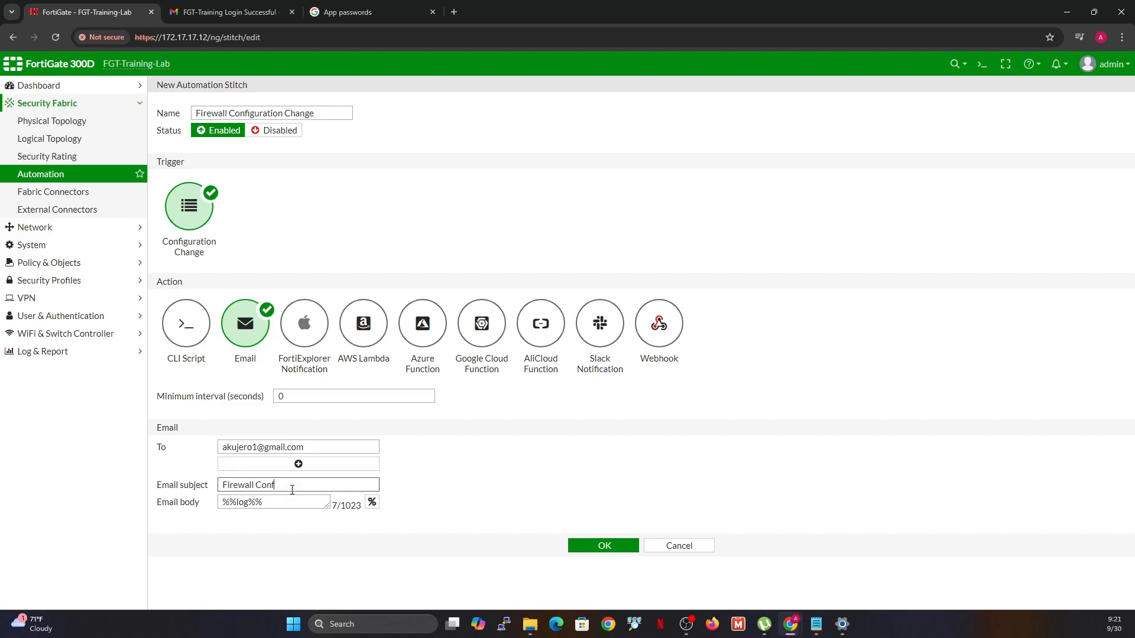
{"action": "type", "text": "iguration Ha"}
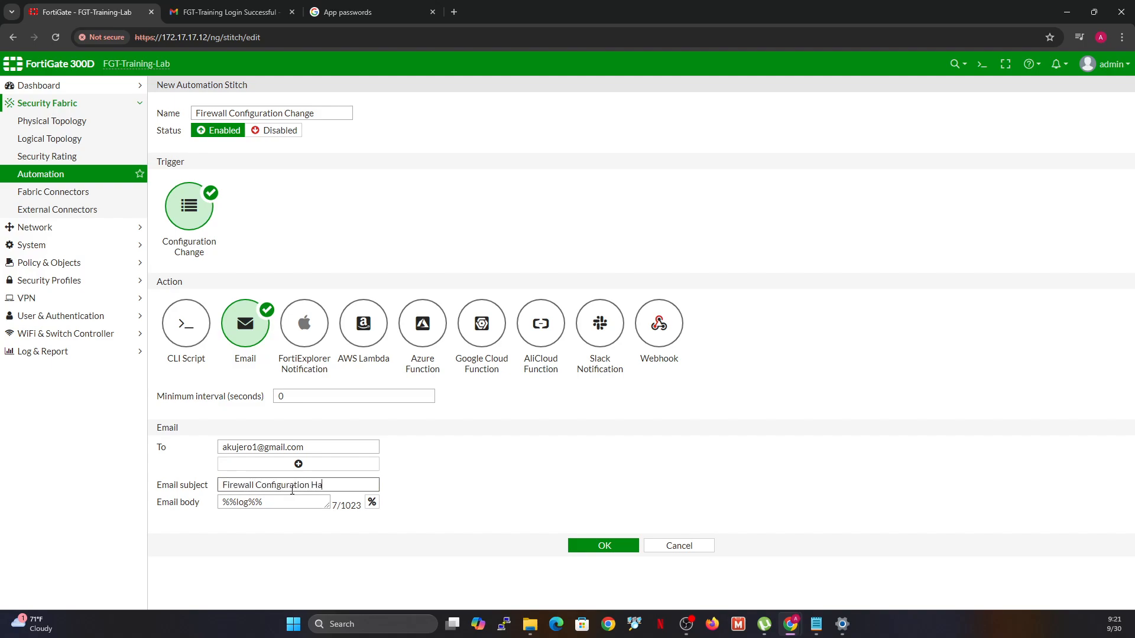
{"action": "type", "text": "s"}
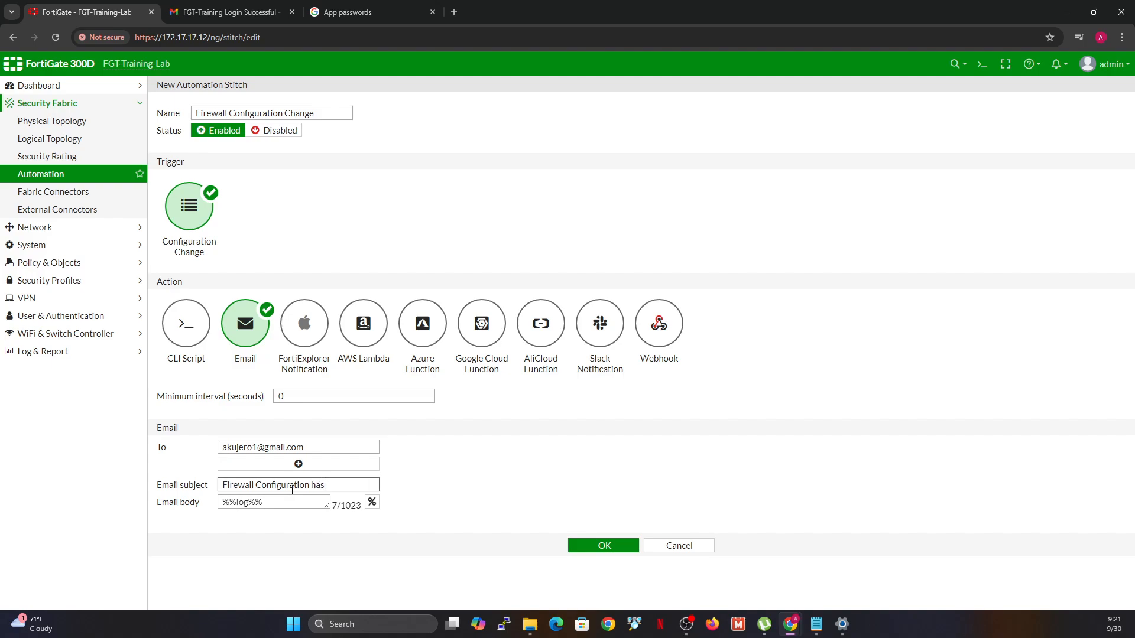
{"action": "type", "text": "been"}
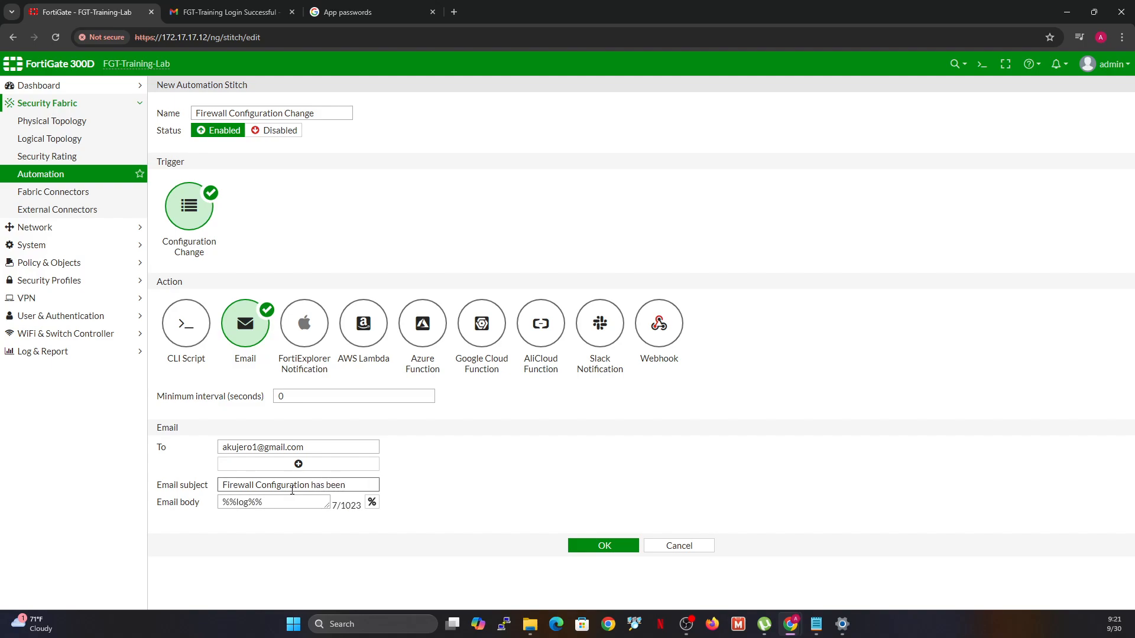
{"action": "type", "text": "Changed"}
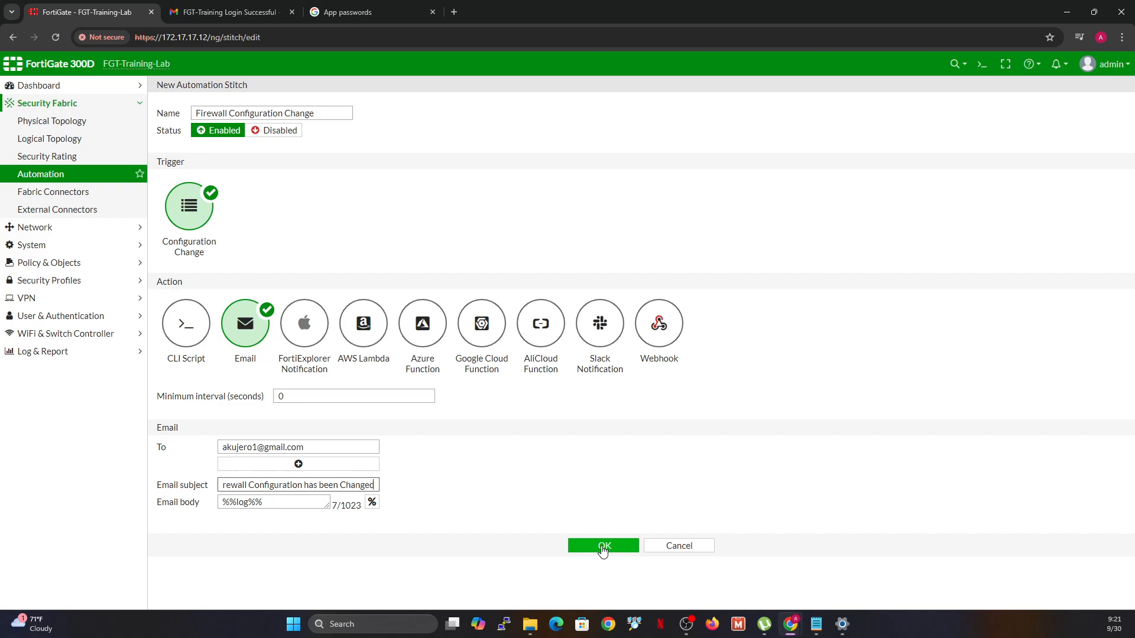
Step: Save the Firewall Configuration Change stitch, glance at the Gmail inbox, and return to FortiGate
{"action": "left_click", "coordinate": [601, 547]}
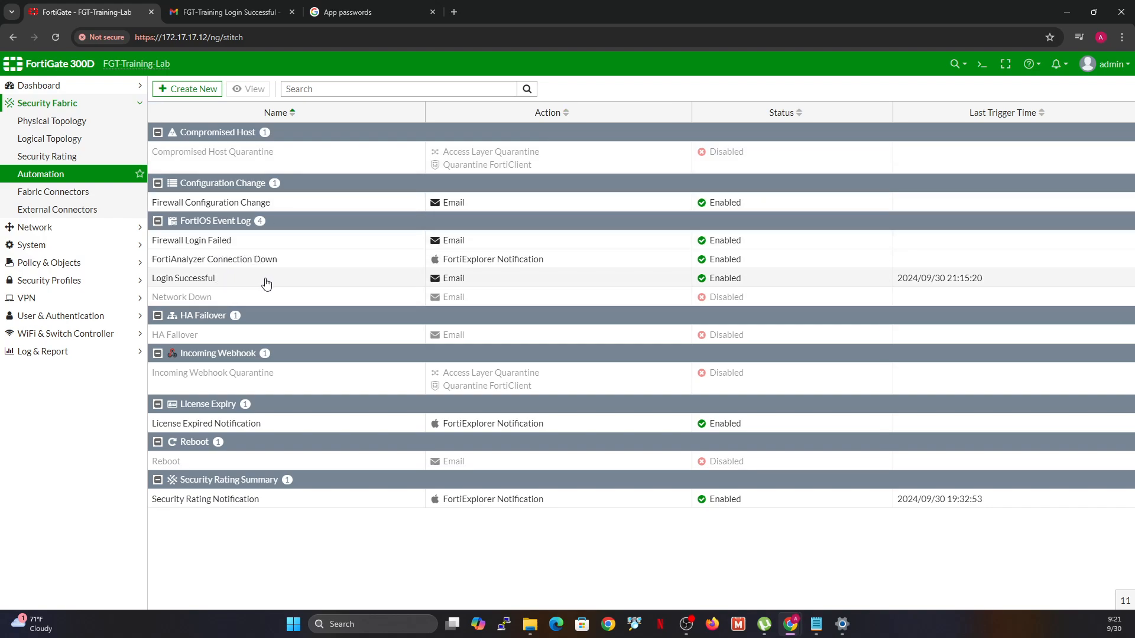
{"action": "mouse_move", "coordinate": [263, 250]}
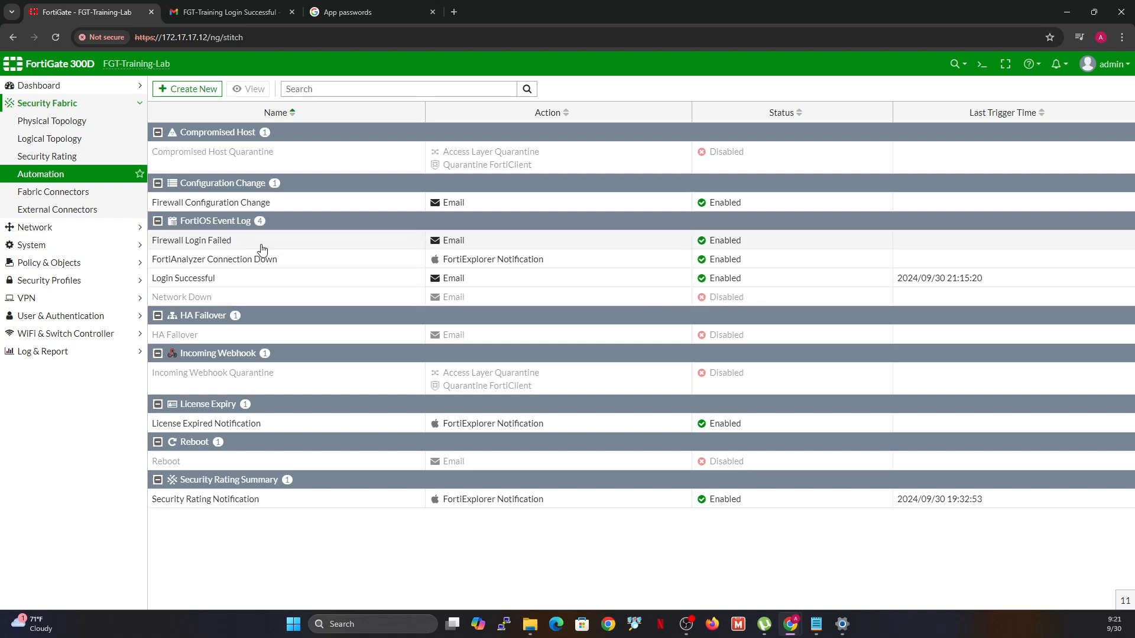
{"action": "mouse_move", "coordinate": [330, 211]}
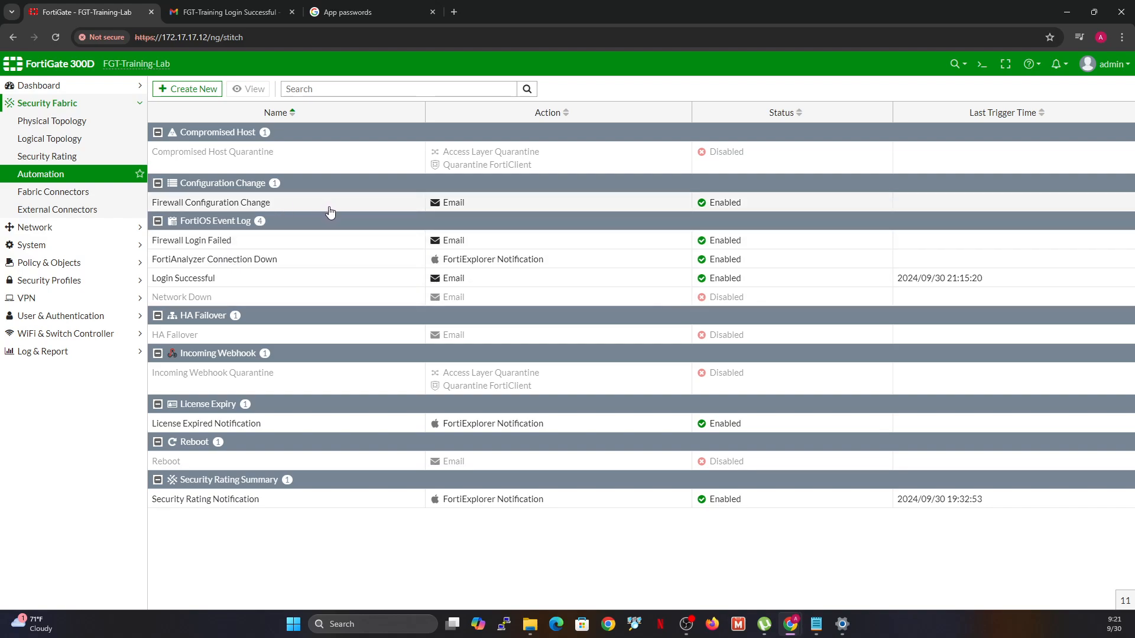
{"action": "mouse_move", "coordinate": [419, 202]}
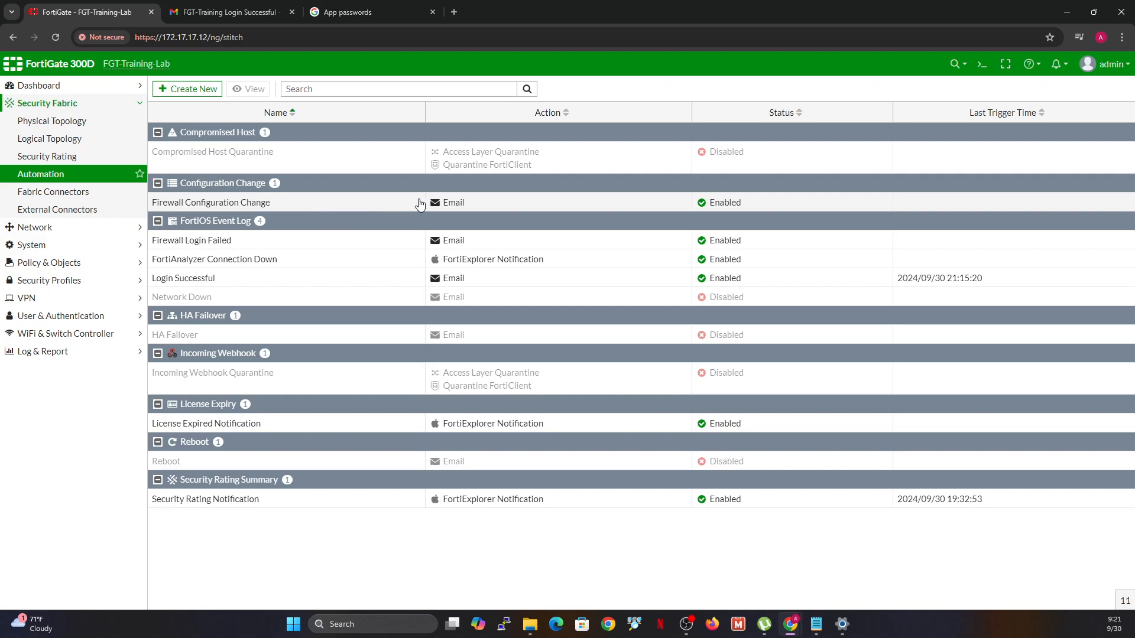
{"action": "left_click", "coordinate": [227, 12]}
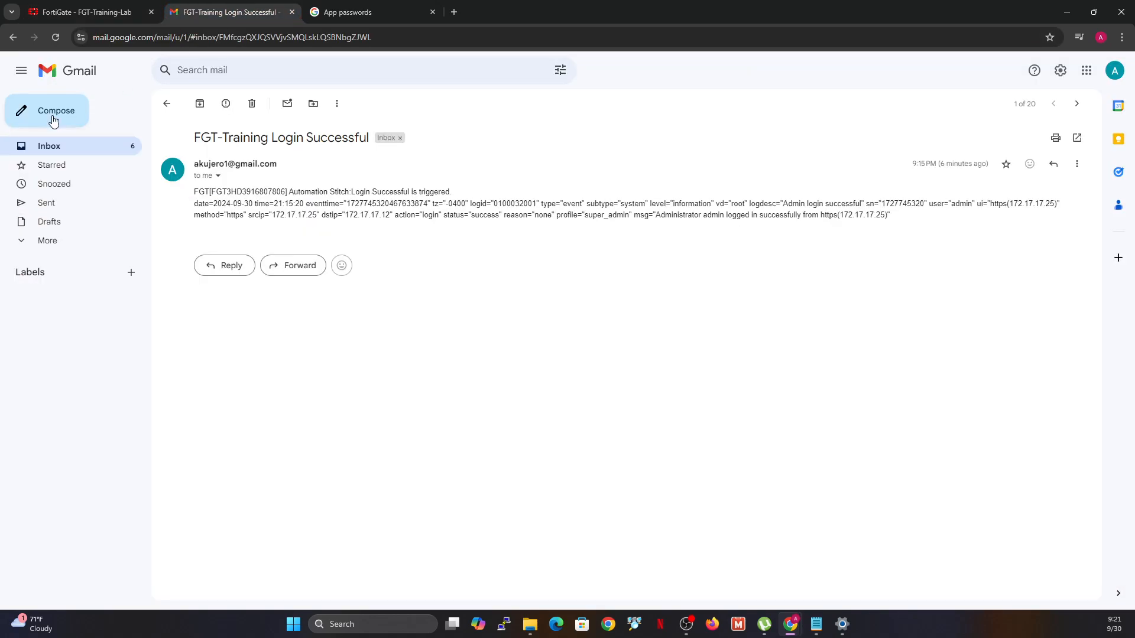
{"action": "left_click", "coordinate": [167, 104]}
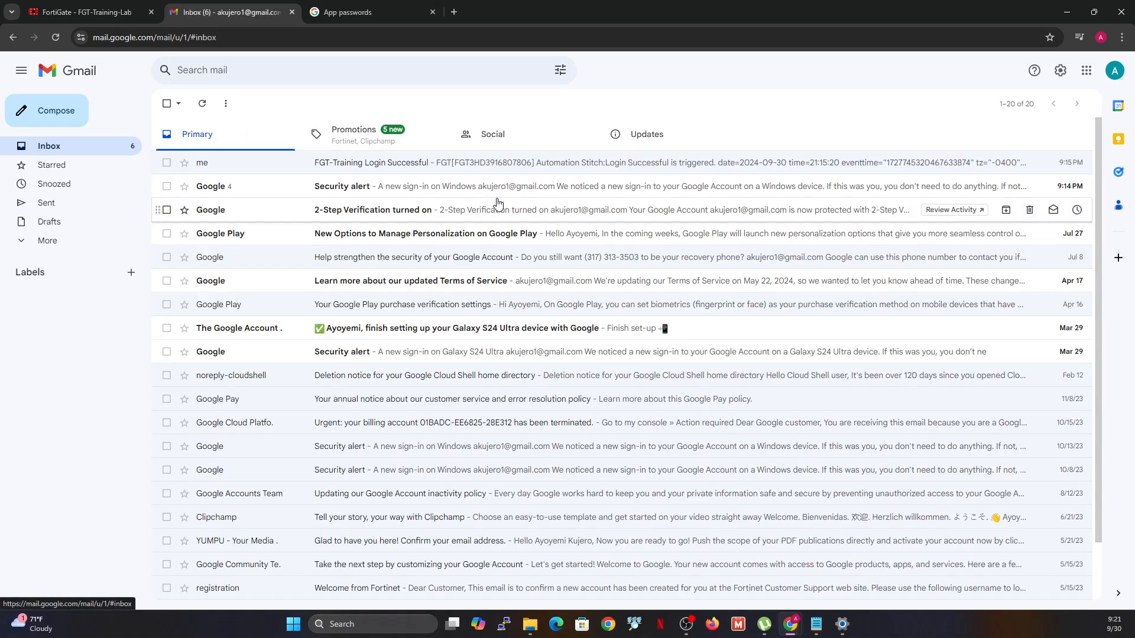
{"action": "mouse_move", "coordinate": [167, 163]}
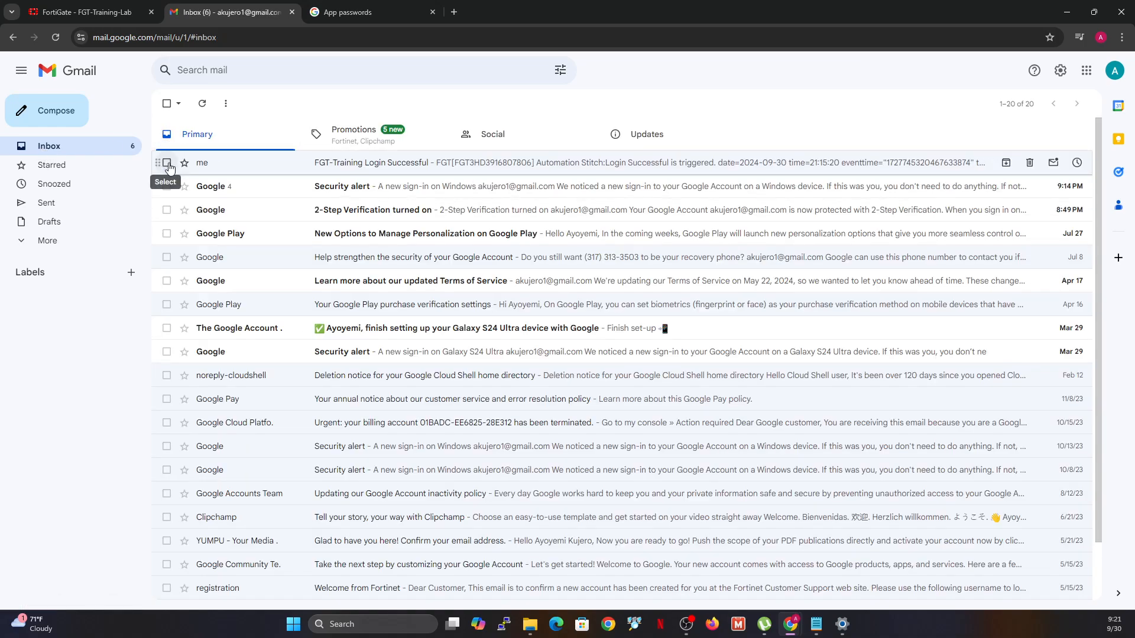
{"action": "left_click", "coordinate": [83, 12]}
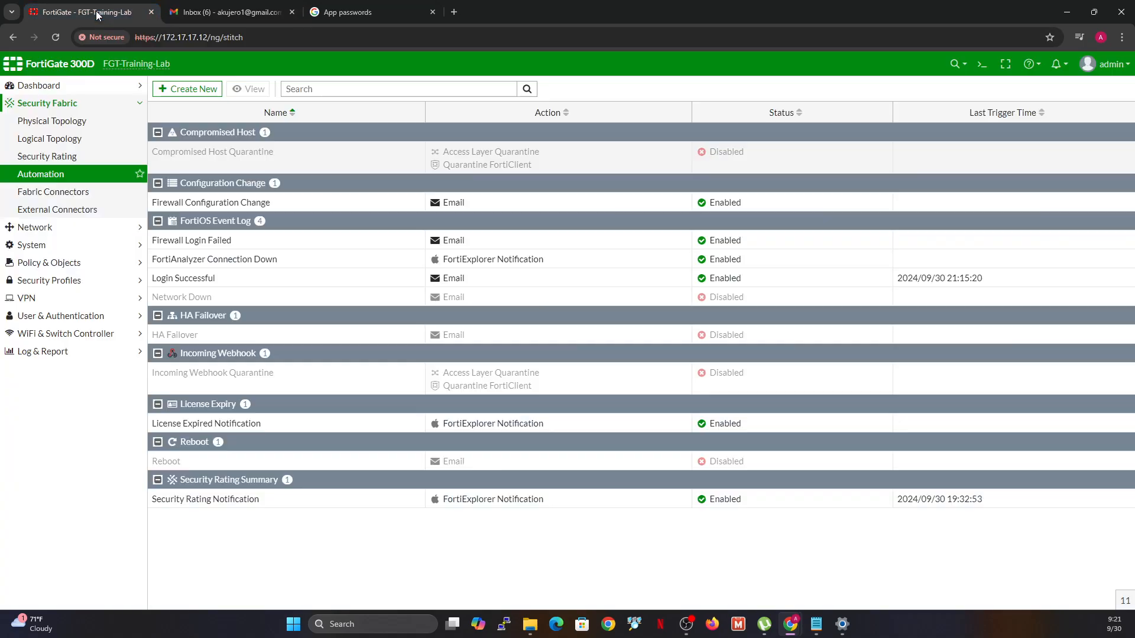
Step: Log out and attempt an admin sign-in with a wrong password to trigger an authentication failure
{"action": "left_click", "coordinate": [1103, 64]}
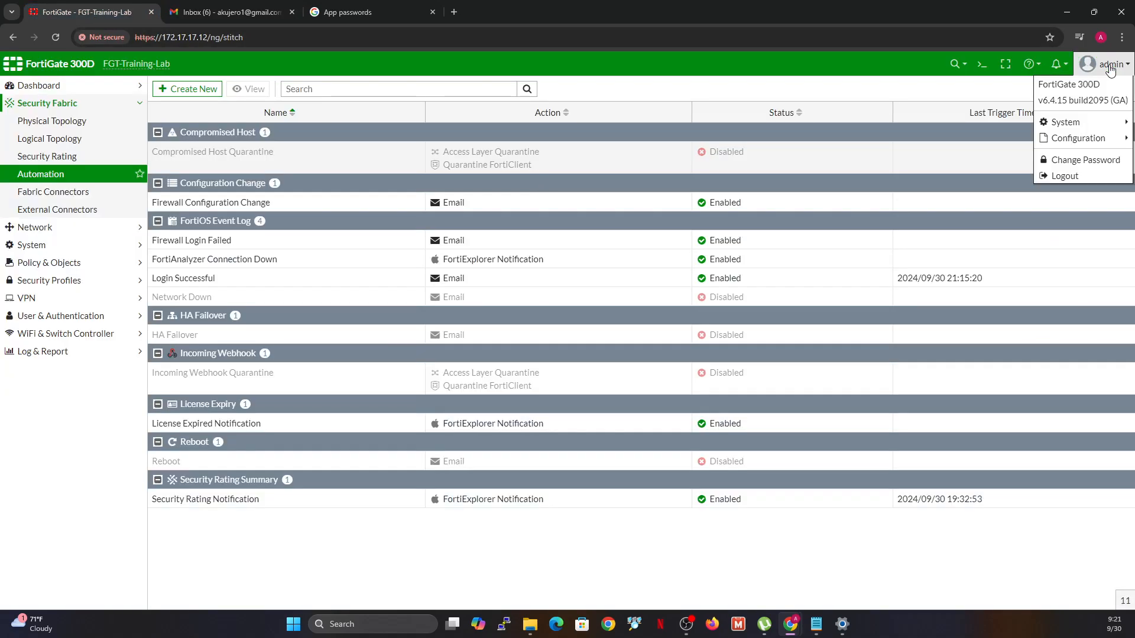
{"action": "left_click", "coordinate": [1063, 179]}
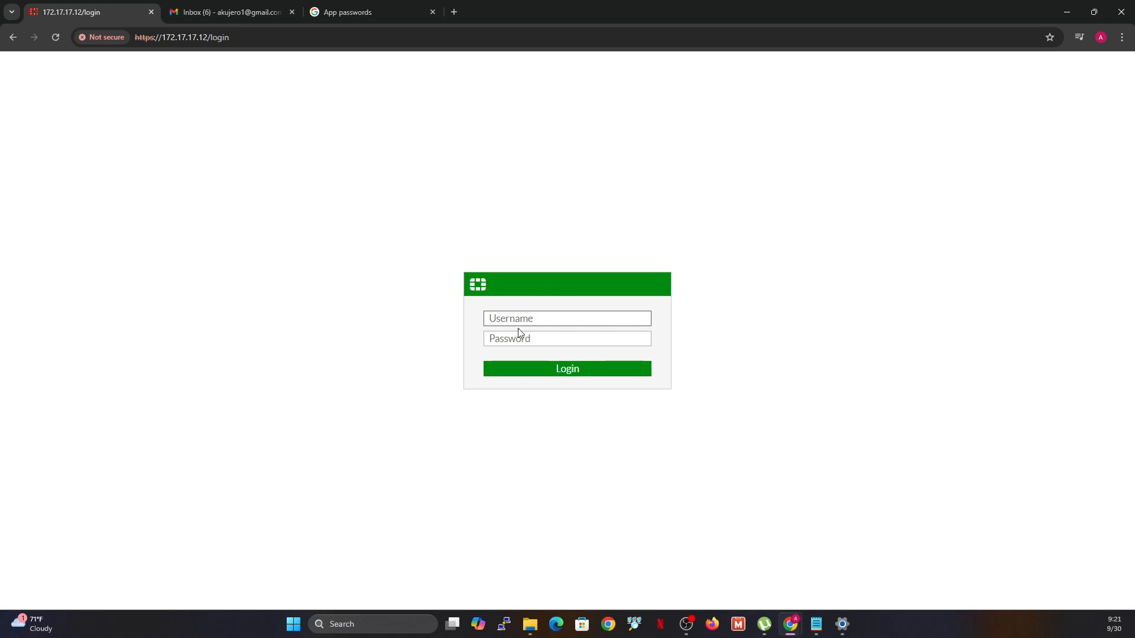
{"action": "type", "text": "admin"}
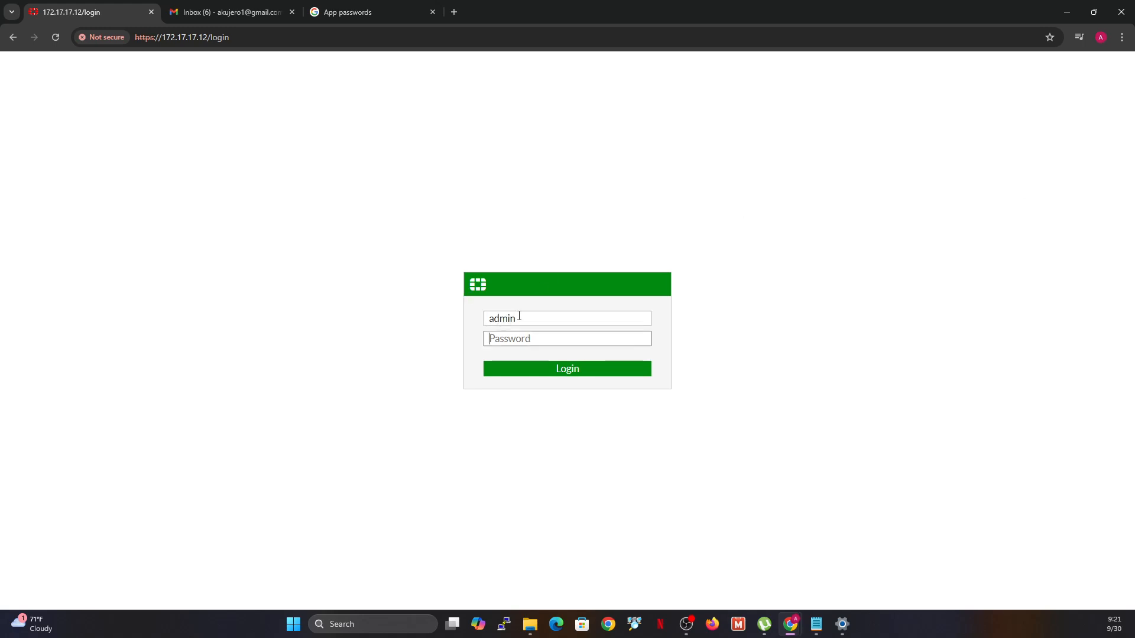
{"action": "type", "text": "password"}
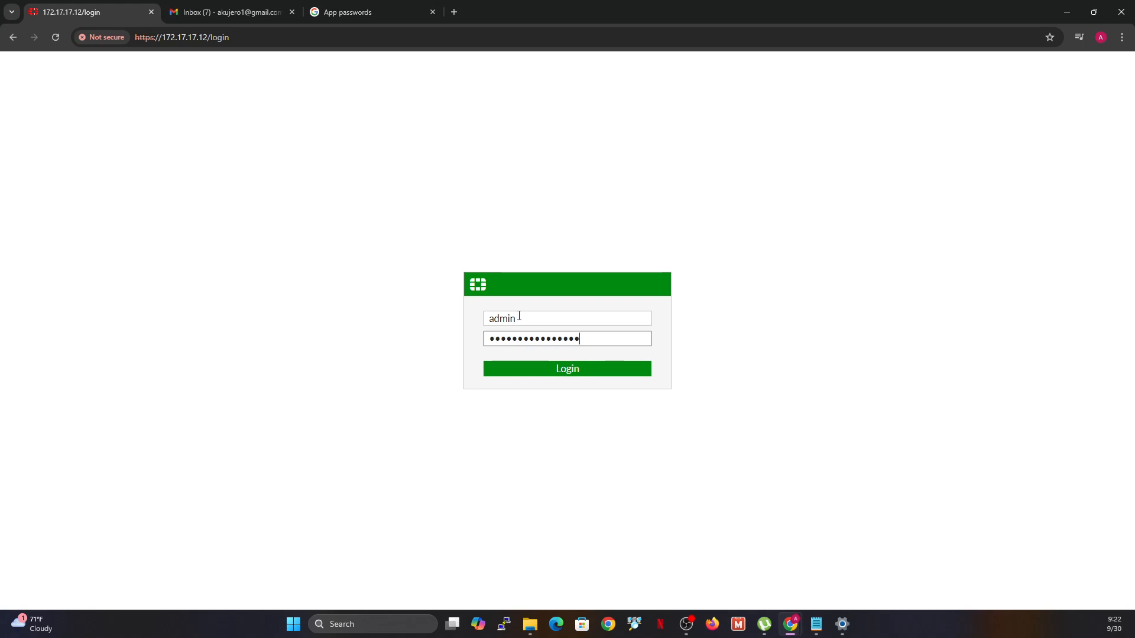
{"action": "left_click", "coordinate": [566, 369]}
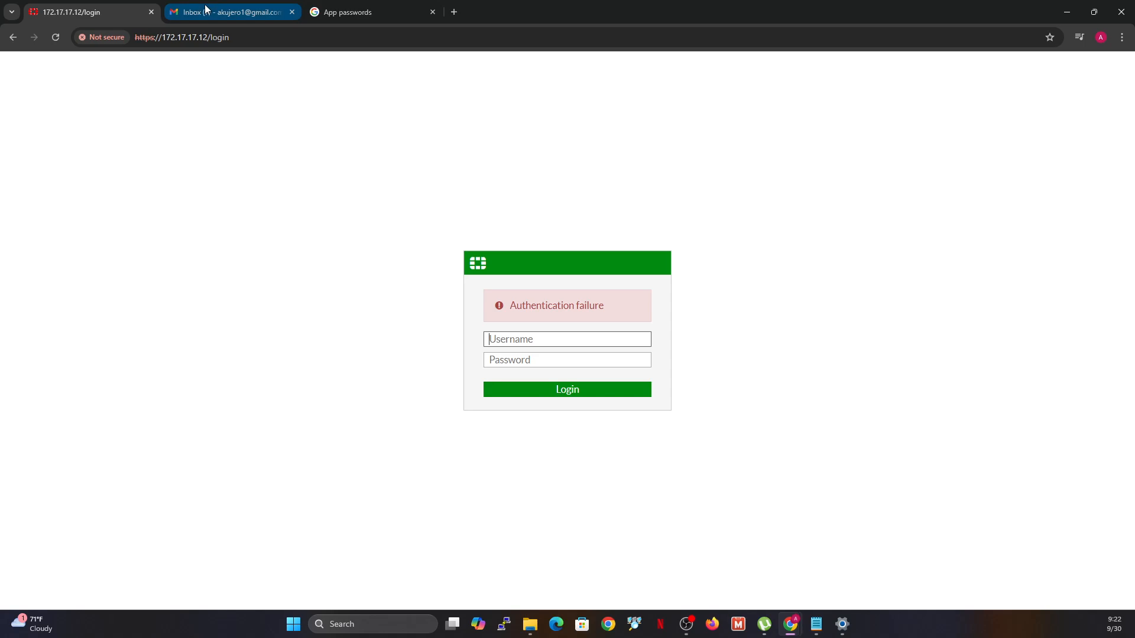
Step: Read the 'Firewall Configuration has been Changed' alert in Gmail and return to the inbox
{"action": "left_click", "coordinate": [232, 12]}
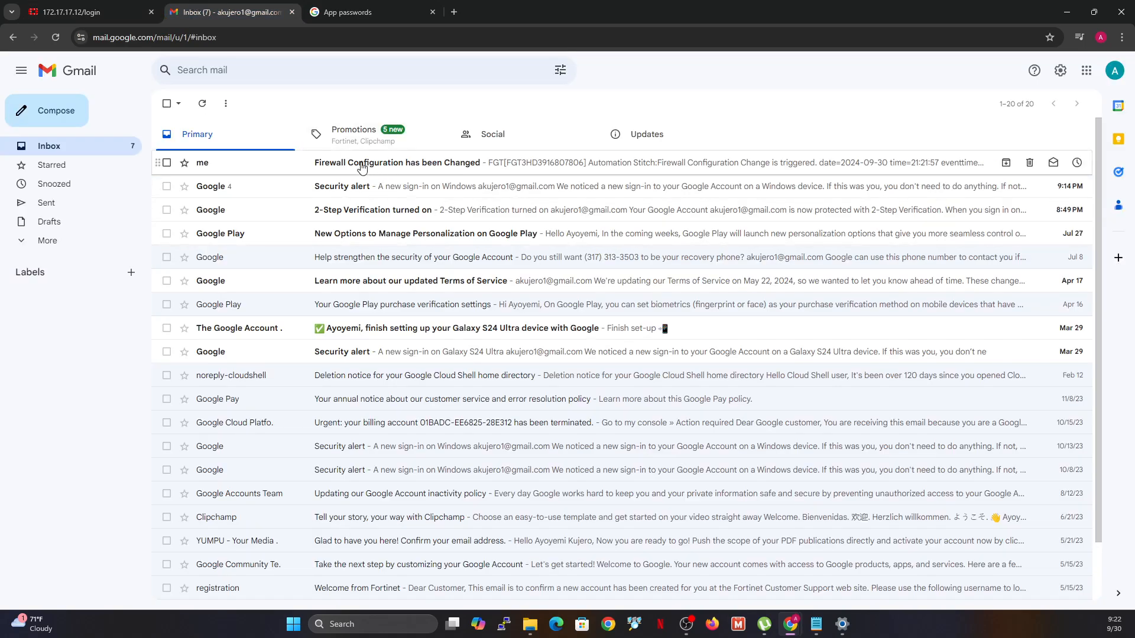
{"action": "left_click", "coordinate": [398, 162]}
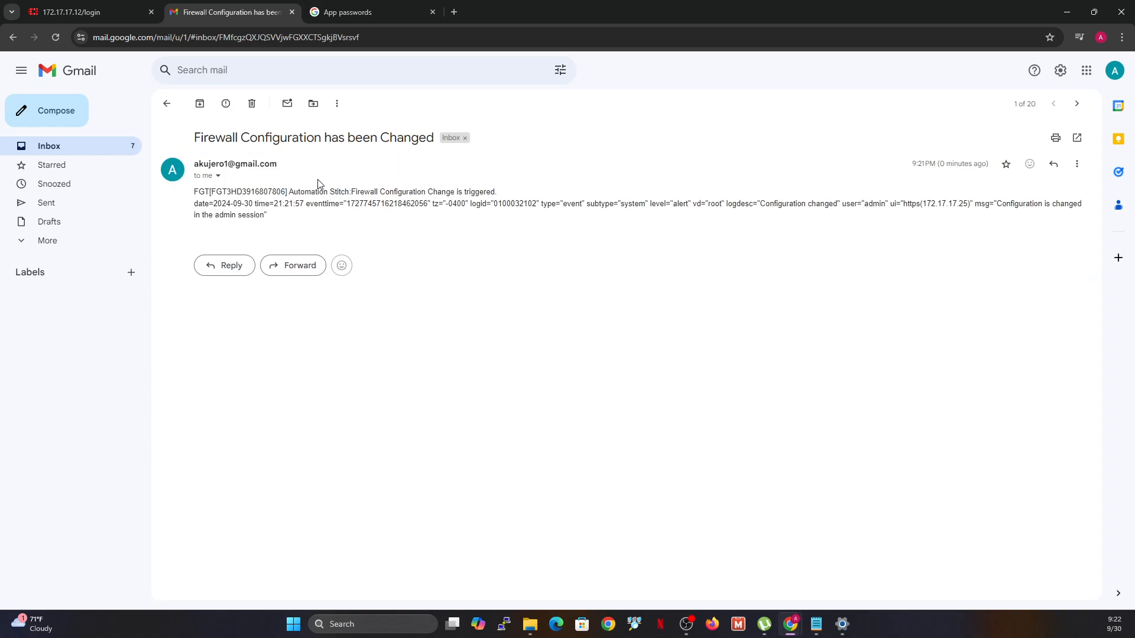
{"action": "left_click_drag", "start_coordinate": [266, 137], "coordinate": [389, 137]}
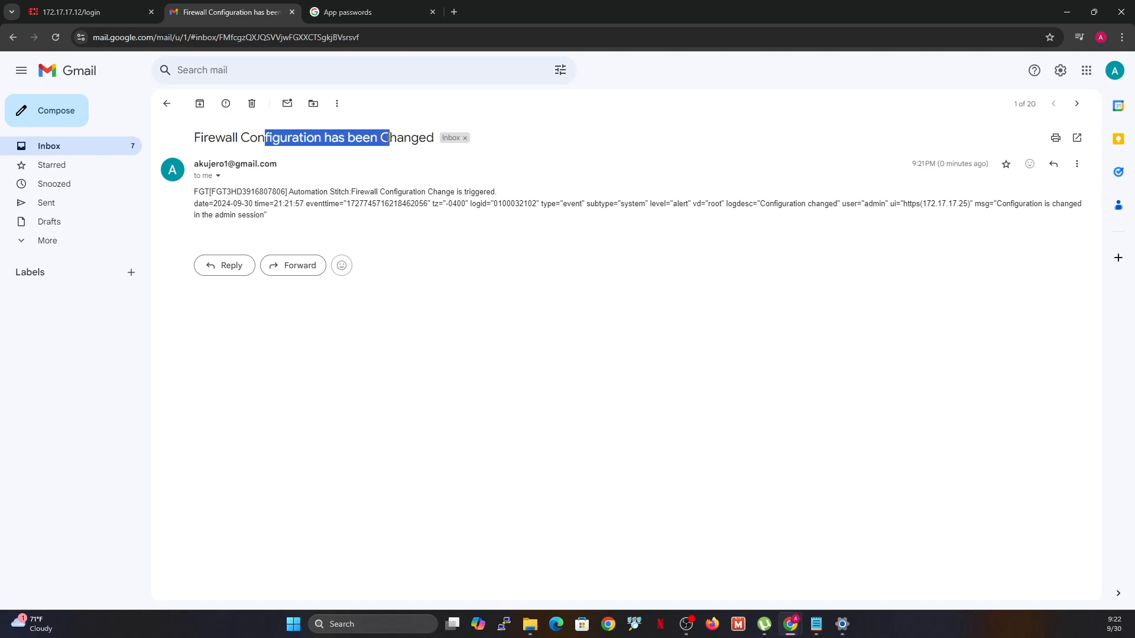
{"action": "mouse_move", "coordinate": [344, 116]}
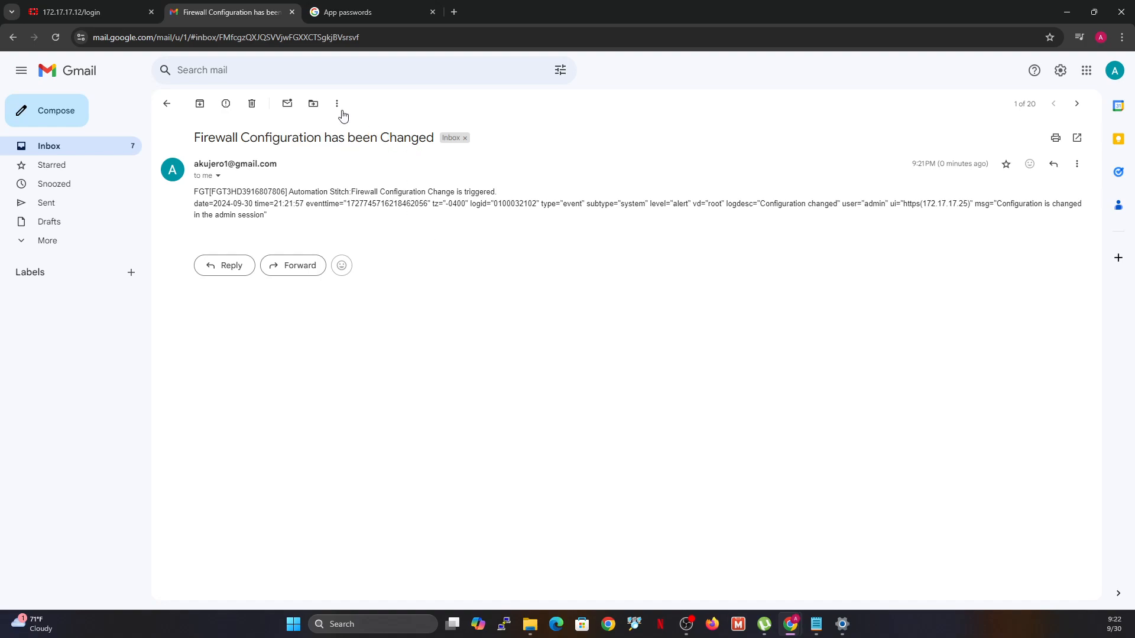
{"action": "left_click", "coordinate": [50, 145]}
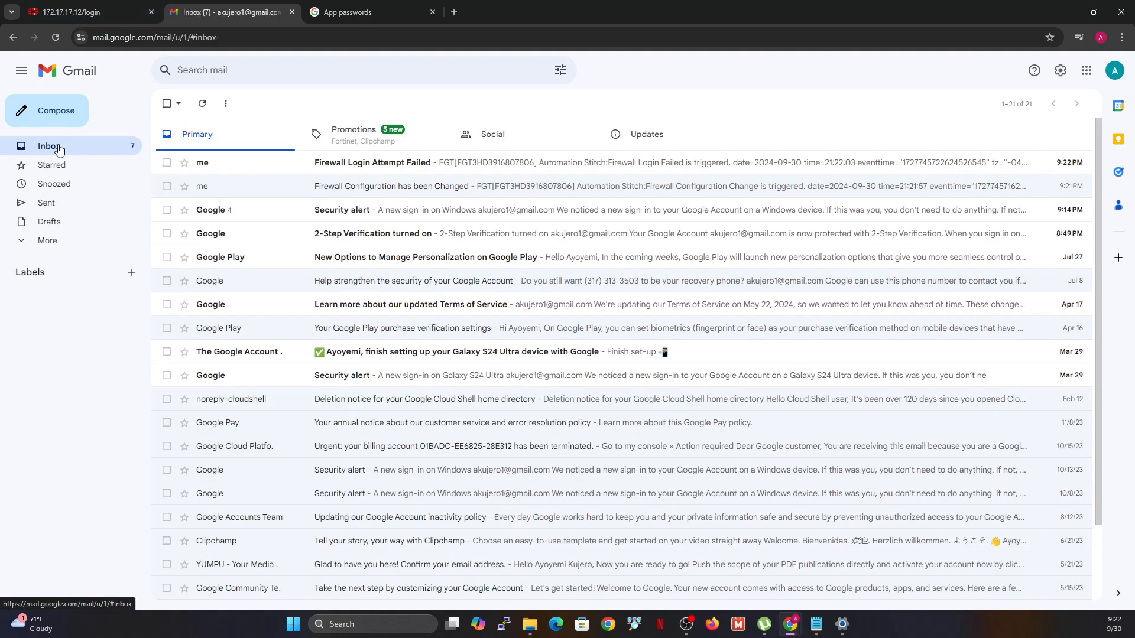
{"action": "mouse_move", "coordinate": [202, 162]}
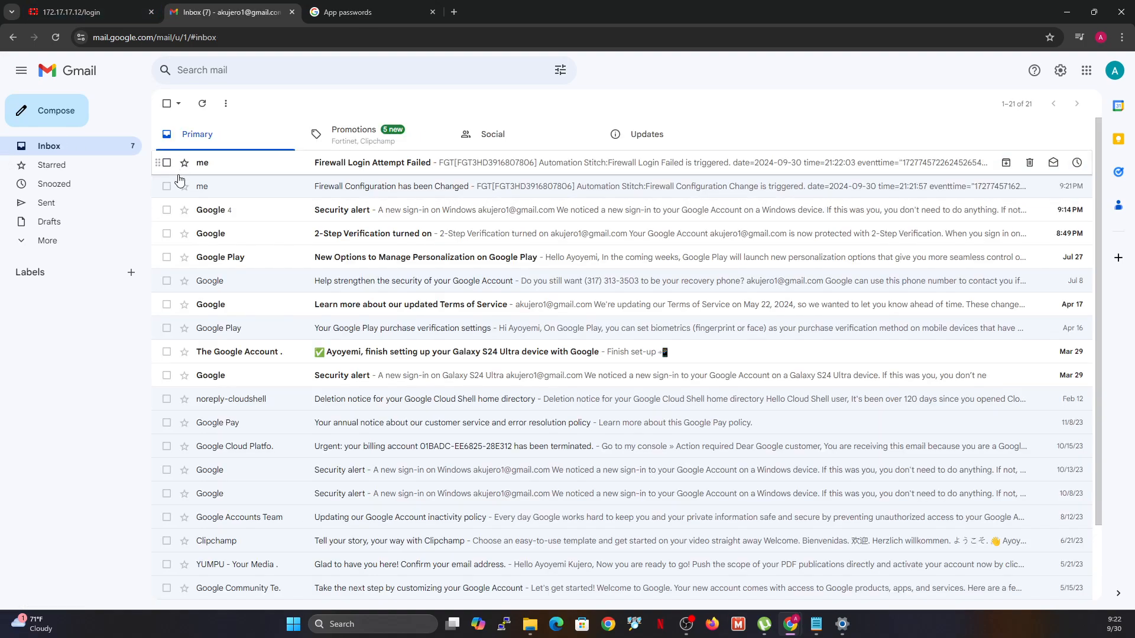
Step: Read the 'Firewall Login Attempt Failed' alert and return to the inbox listing
{"action": "left_click", "coordinate": [167, 185]}
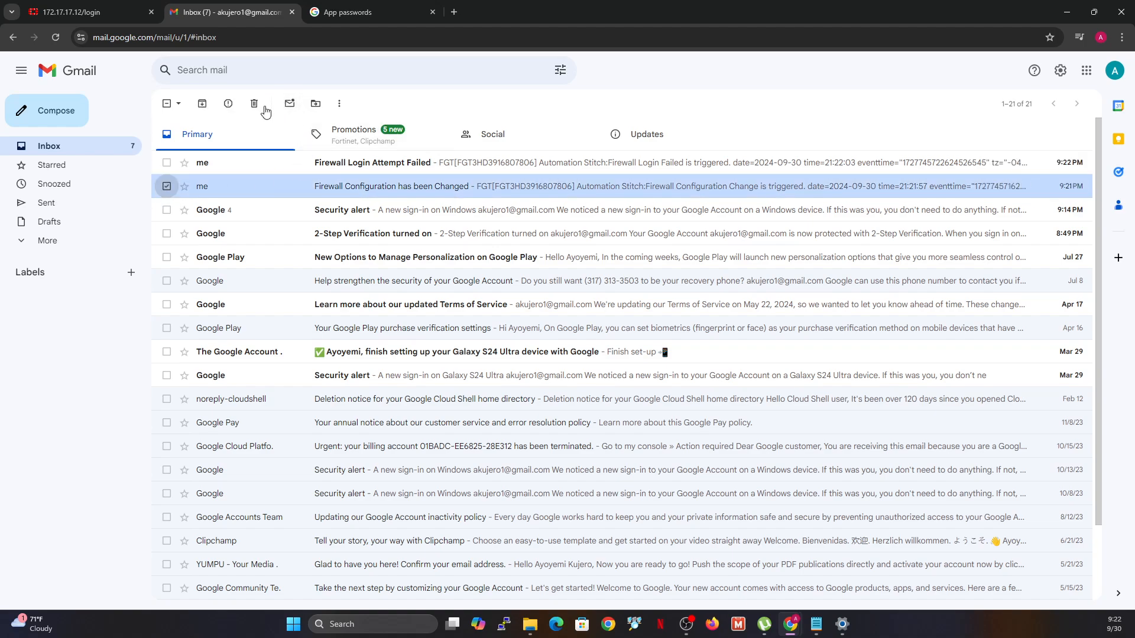
{"action": "mouse_move", "coordinate": [416, 185]}
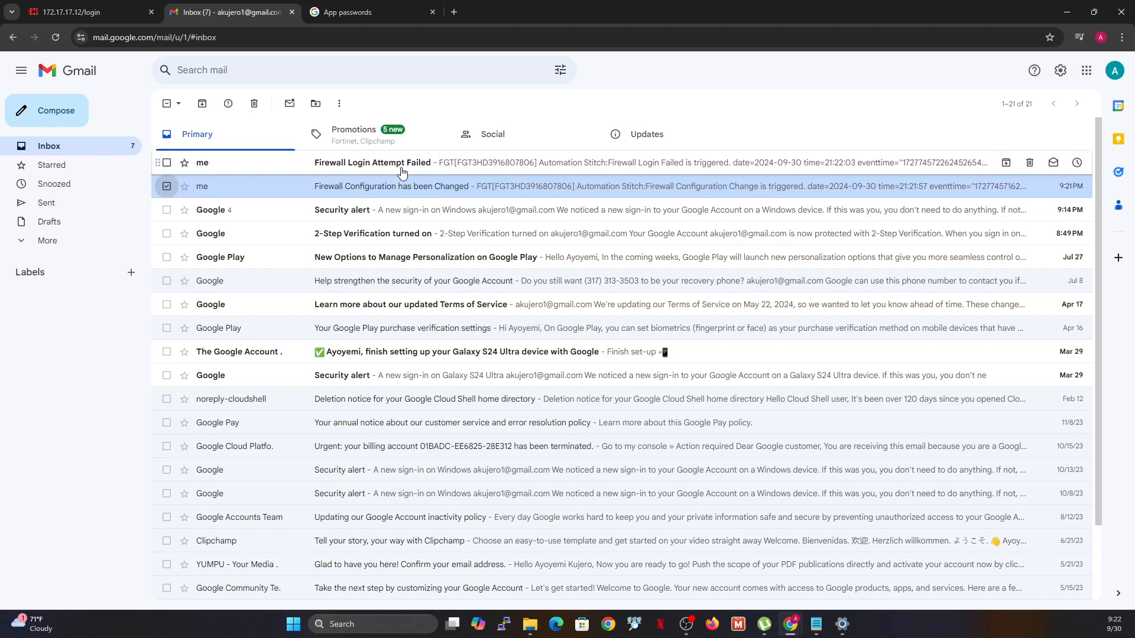
{"action": "left_click", "coordinate": [167, 186]}
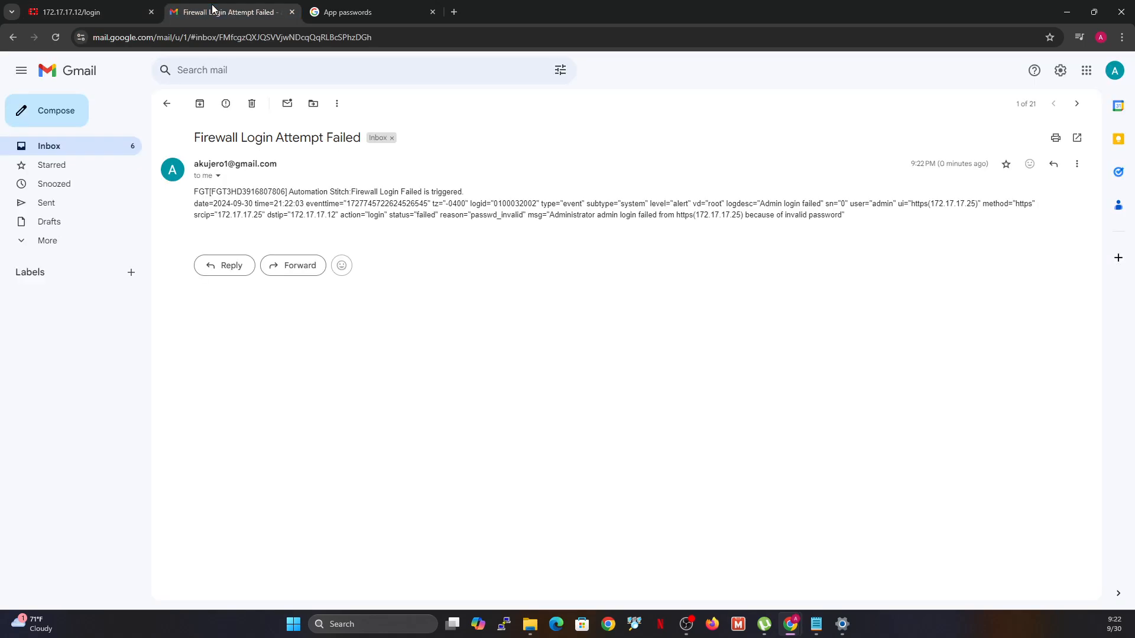
{"action": "left_click", "coordinate": [166, 103]}
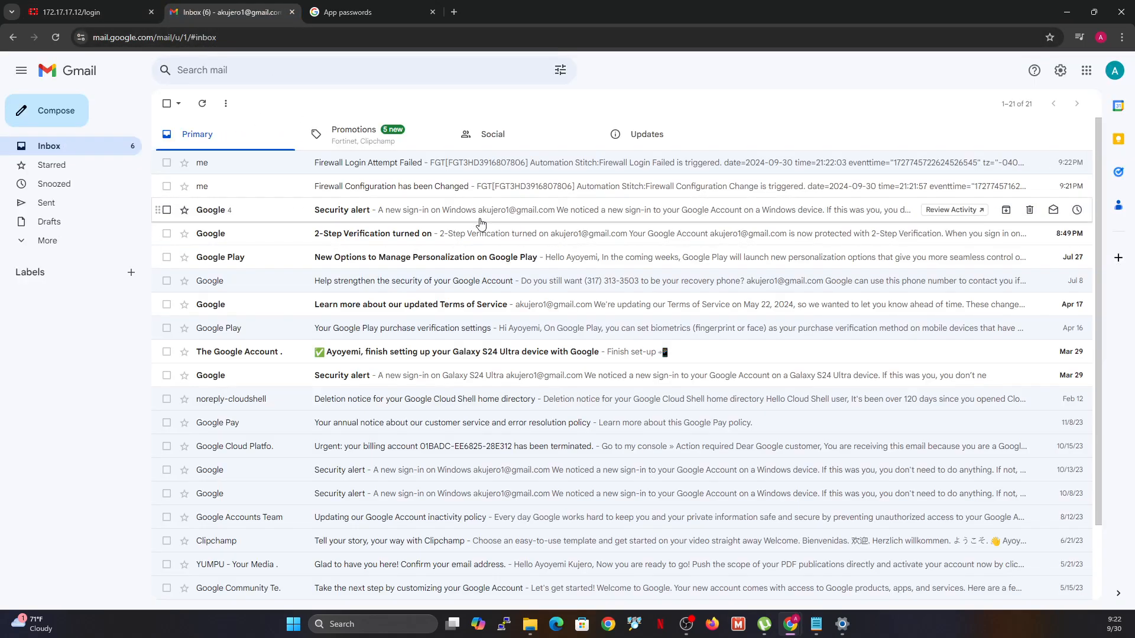
{"action": "mouse_move", "coordinate": [436, 186]}
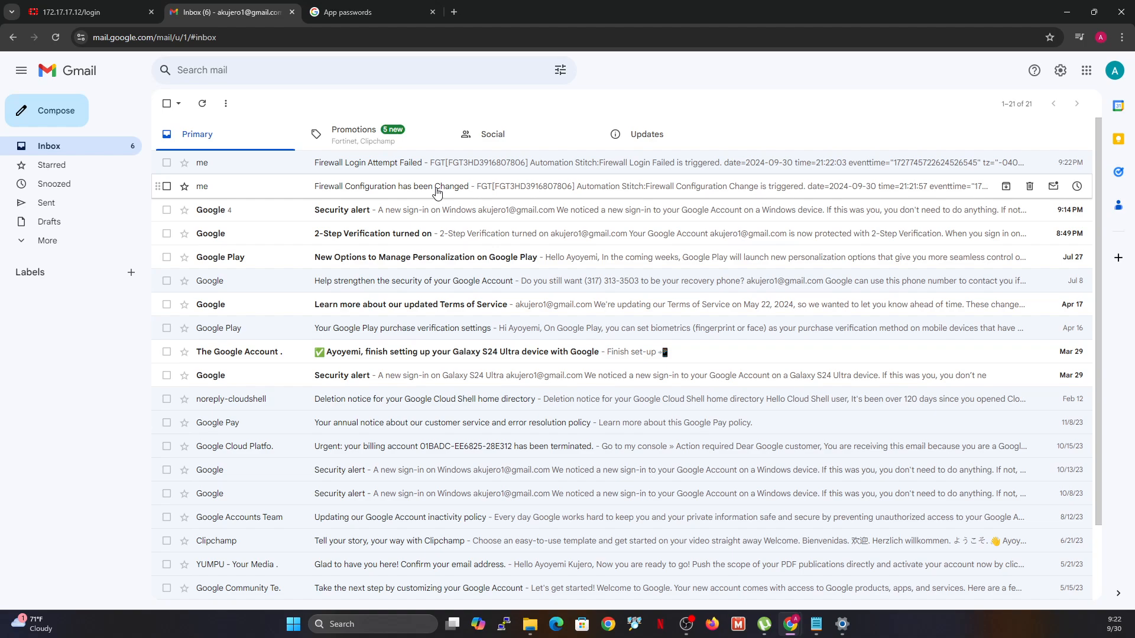
Step: Attempt a FortiGate login with invalid username 'ads' to trigger a failed-login alert
{"action": "left_click", "coordinate": [87, 12]}
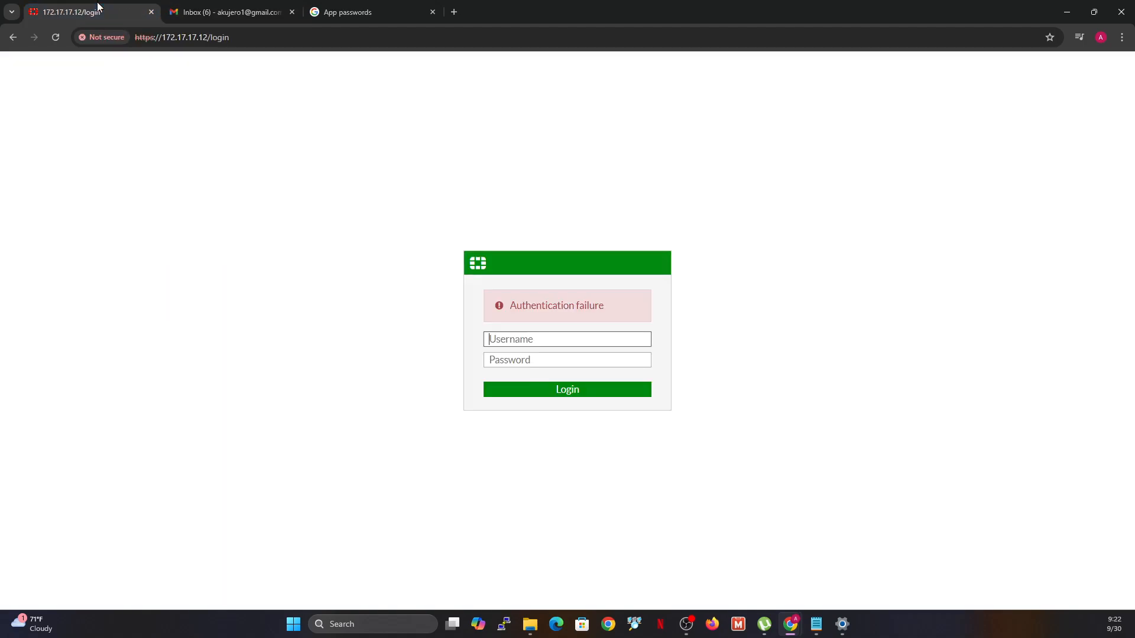
{"action": "type", "text": "ads"}
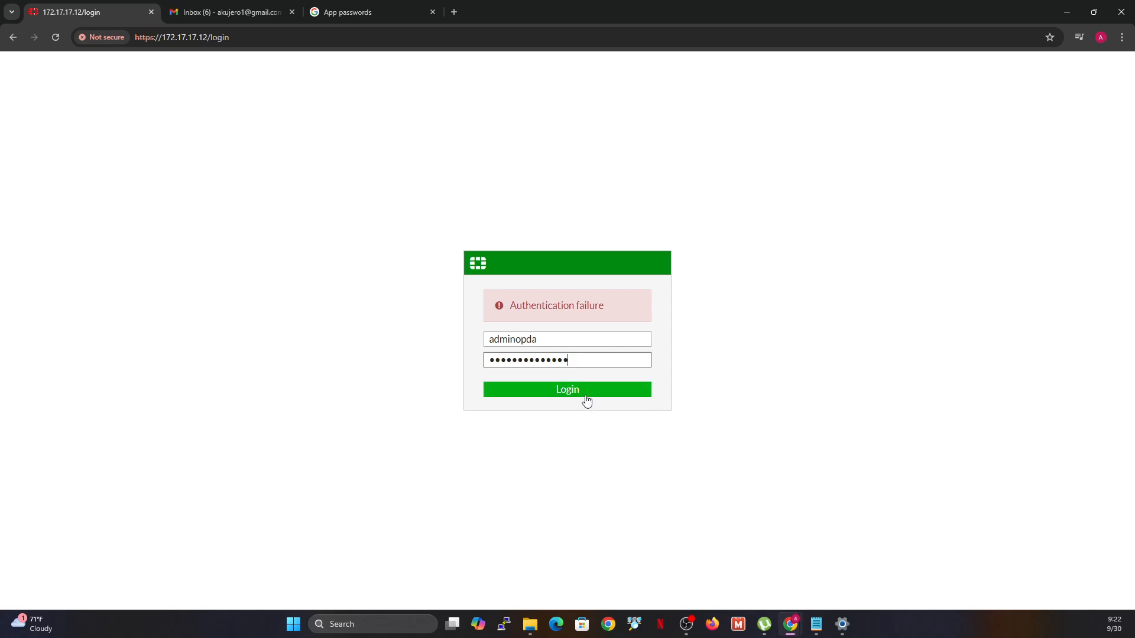
{"action": "left_click", "coordinate": [231, 11]}
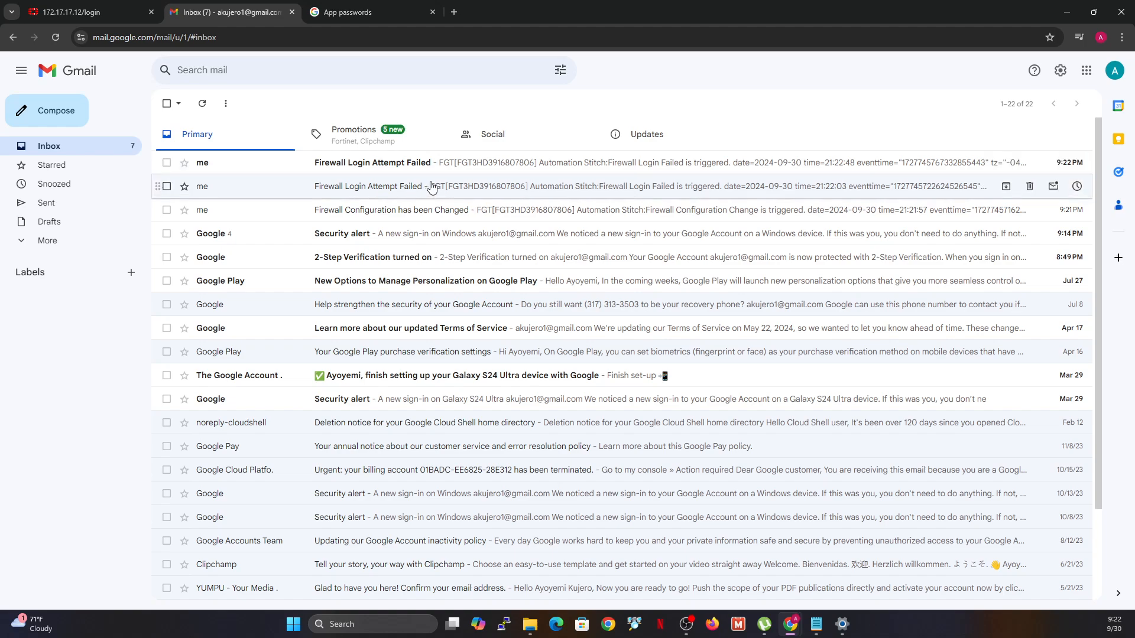
Step: Read the second 'Firewall Login Attempt Failed' alert, then return to the FortiGate tab
{"action": "left_click", "coordinate": [372, 162]}
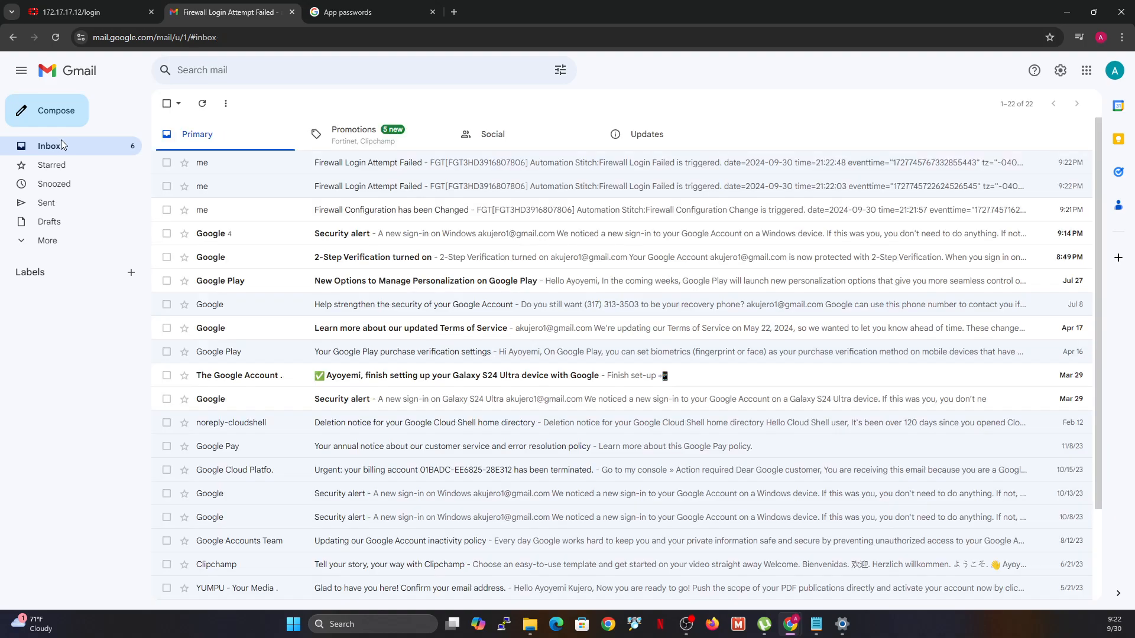
{"action": "mouse_move", "coordinate": [447, 198]}
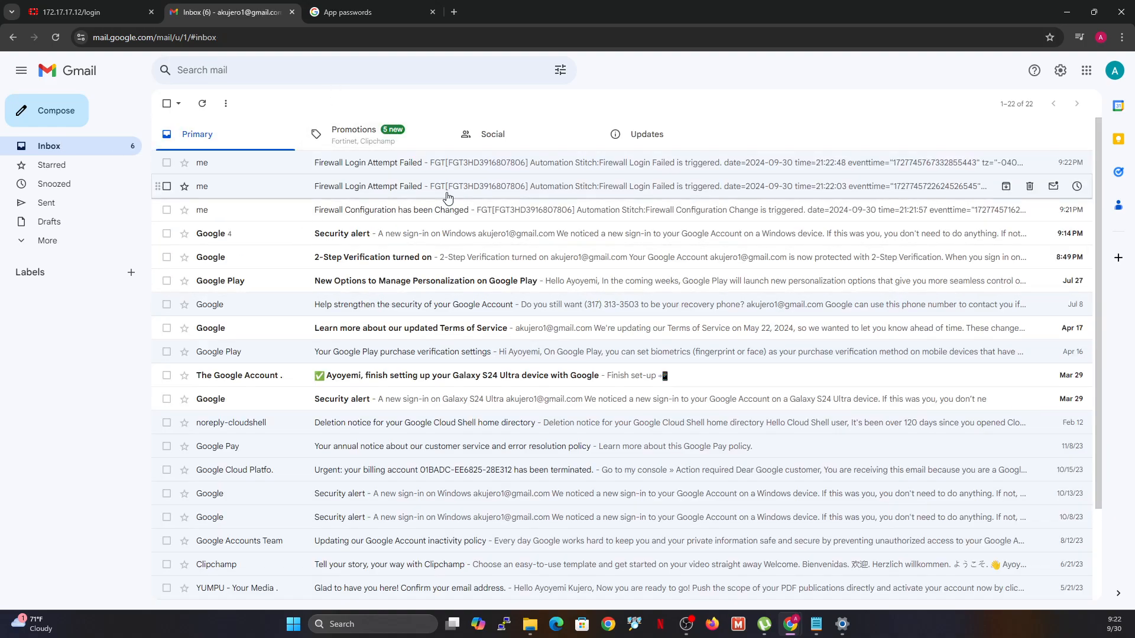
{"action": "left_click", "coordinate": [86, 11]}
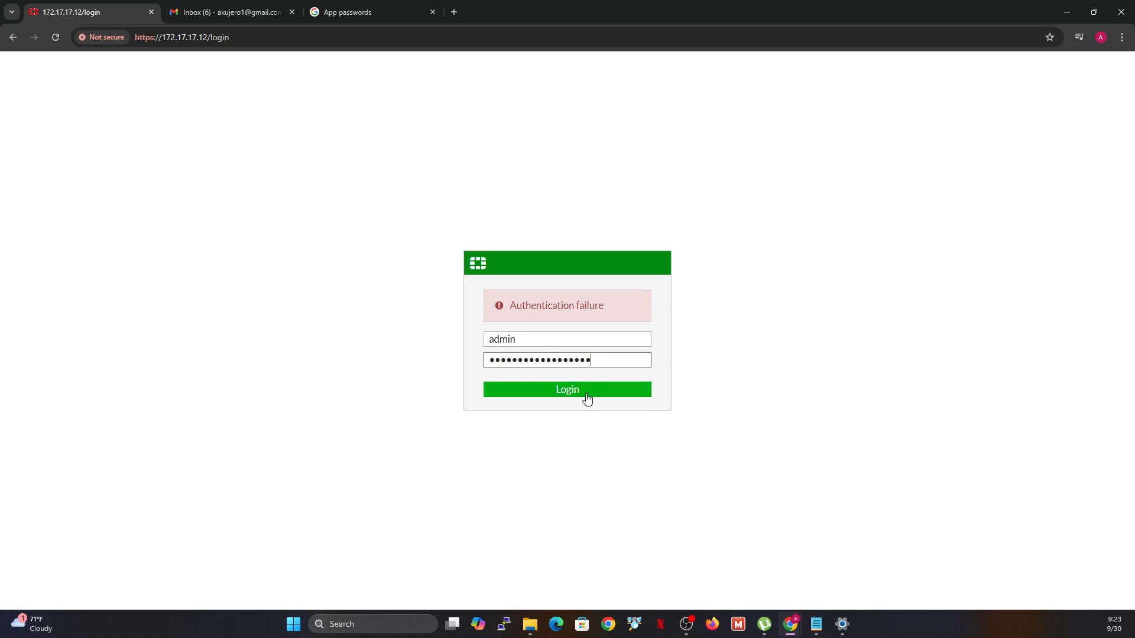
Step: Log in as admin and save Spartan (port3) with HTTP administrative access disabled
{"action": "left_click", "coordinate": [566, 389]}
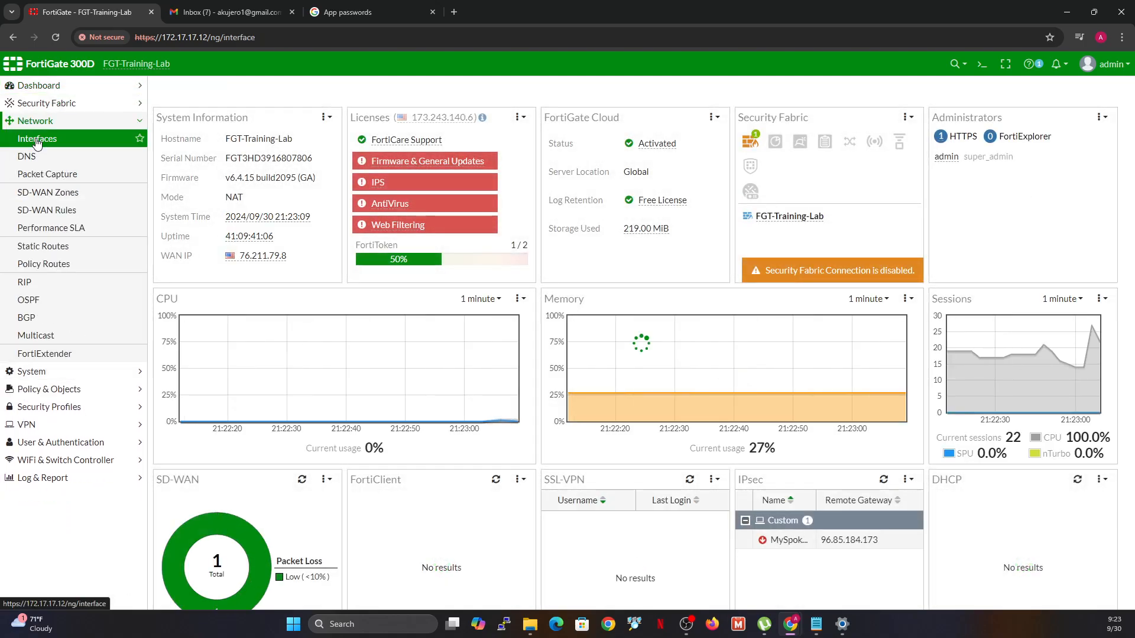
{"action": "left_click", "coordinate": [37, 138]}
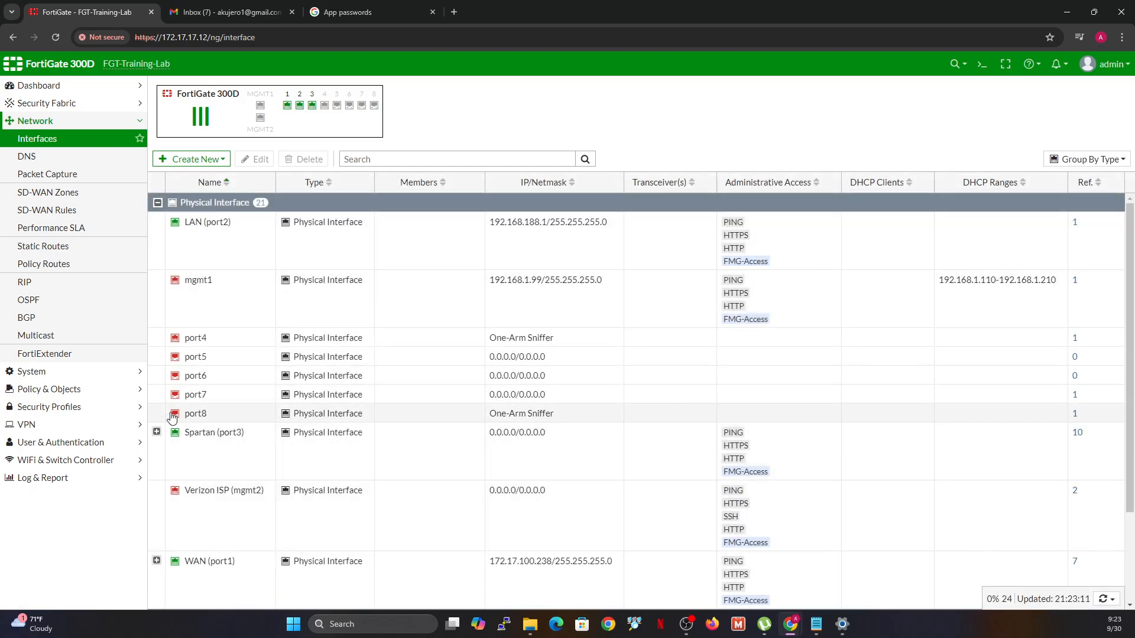
{"action": "left_click", "coordinate": [156, 433]}
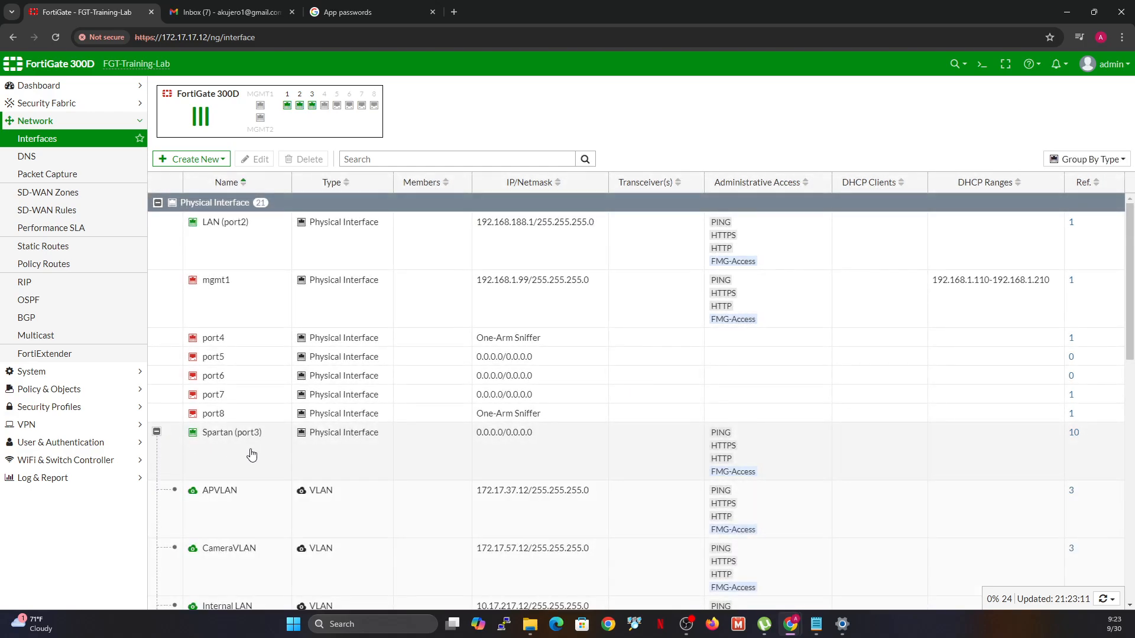
{"action": "double_click", "coordinate": [231, 433]}
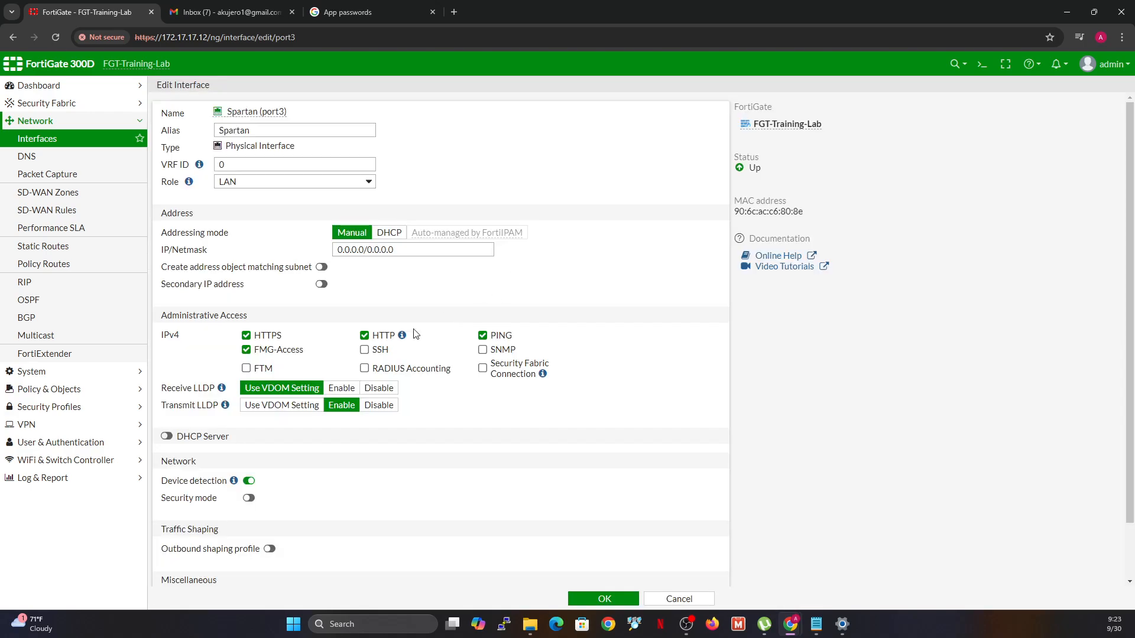
{"action": "left_click", "coordinate": [365, 334]}
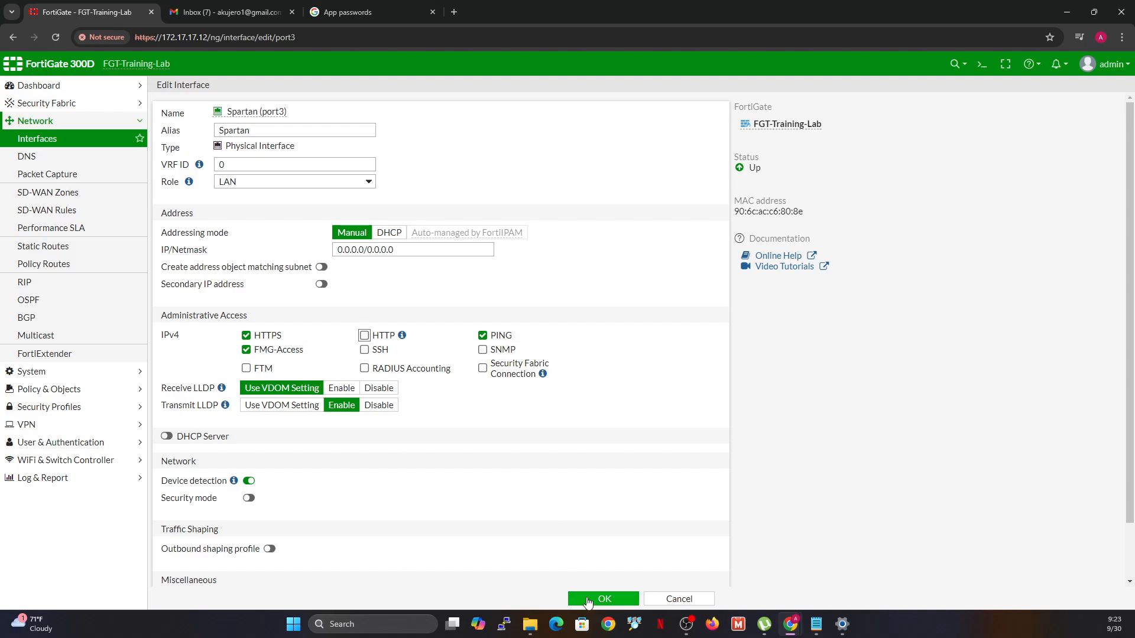
{"action": "left_click", "coordinate": [603, 598]}
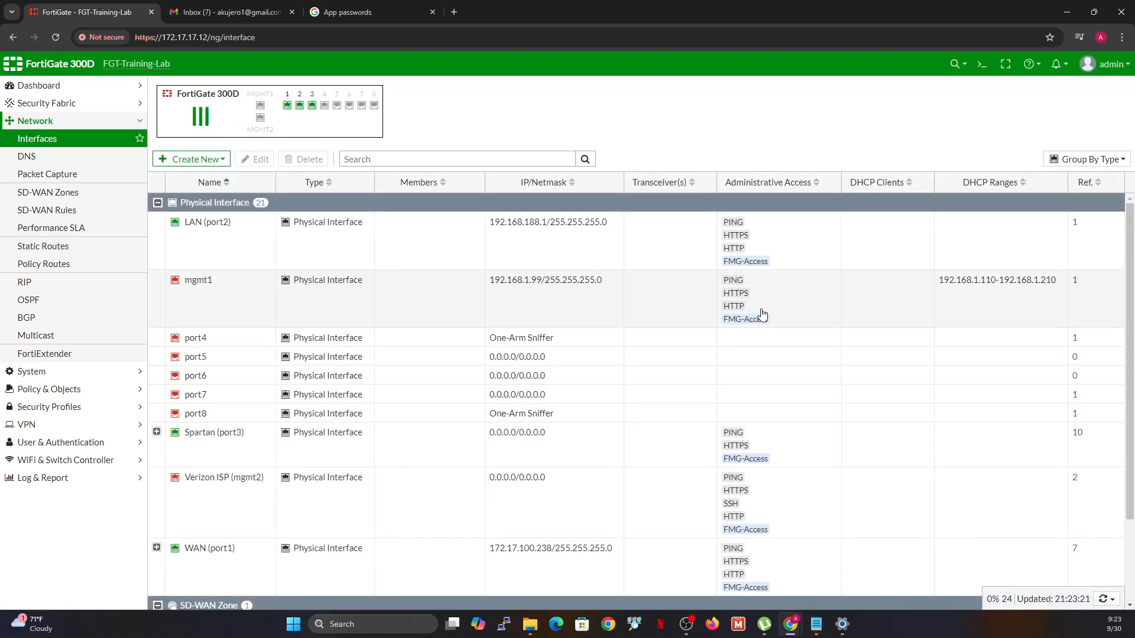
Step: Read the 'FGT-Training Login Successful' alert in Gmail and return to FortiGate's interface list
{"action": "left_click", "coordinate": [228, 12]}
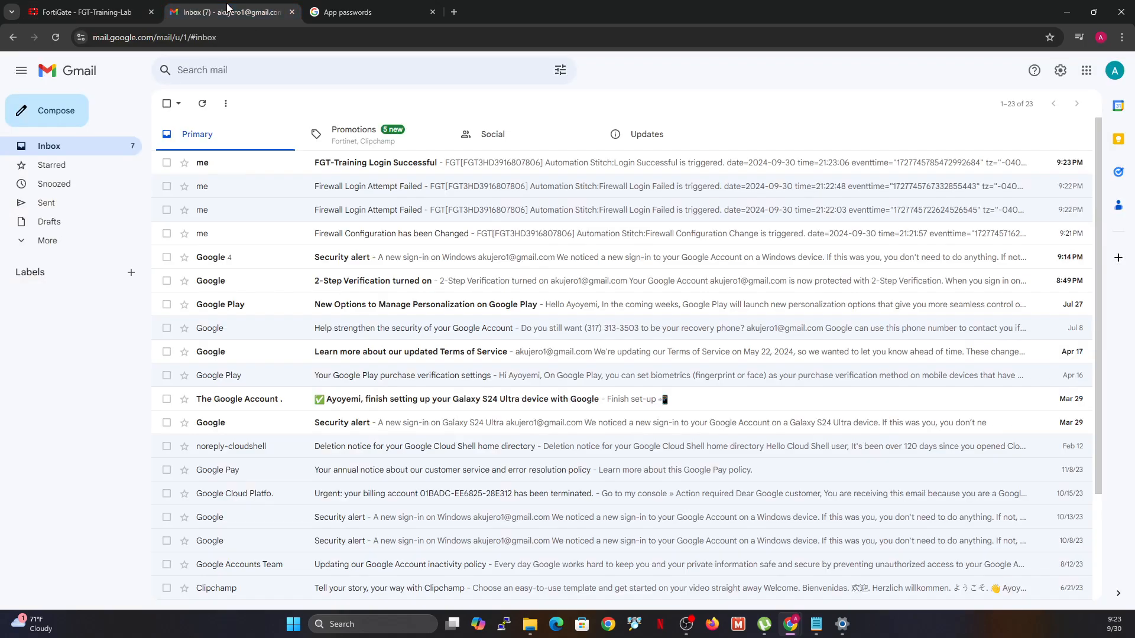
{"action": "mouse_move", "coordinate": [239, 162]}
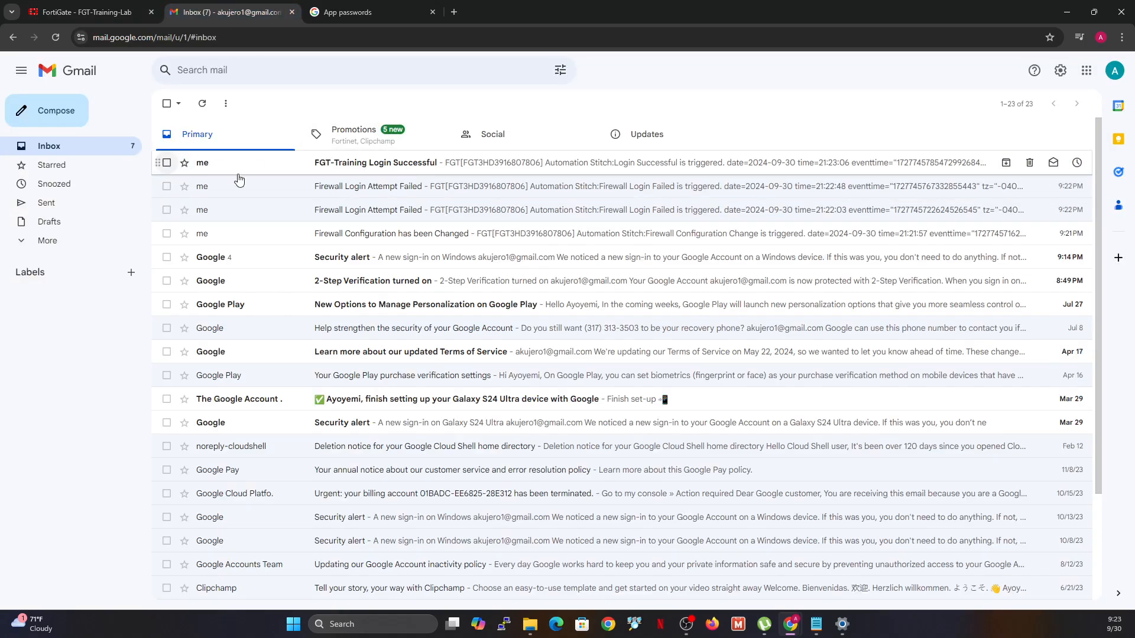
{"action": "mouse_move", "coordinate": [442, 174]}
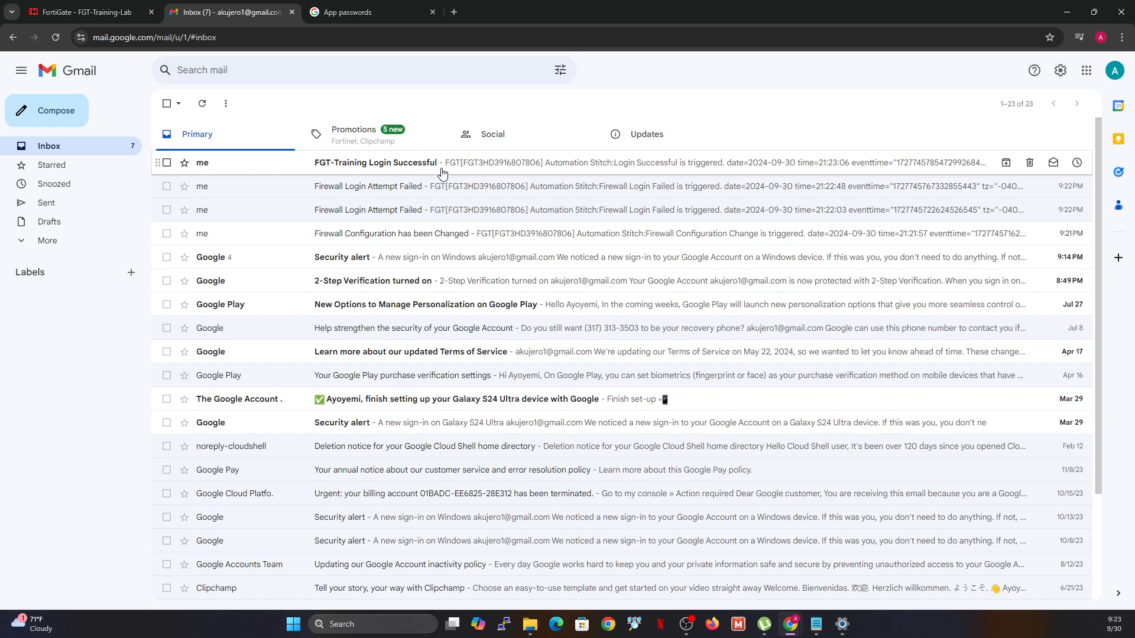
{"action": "mouse_move", "coordinate": [416, 174]}
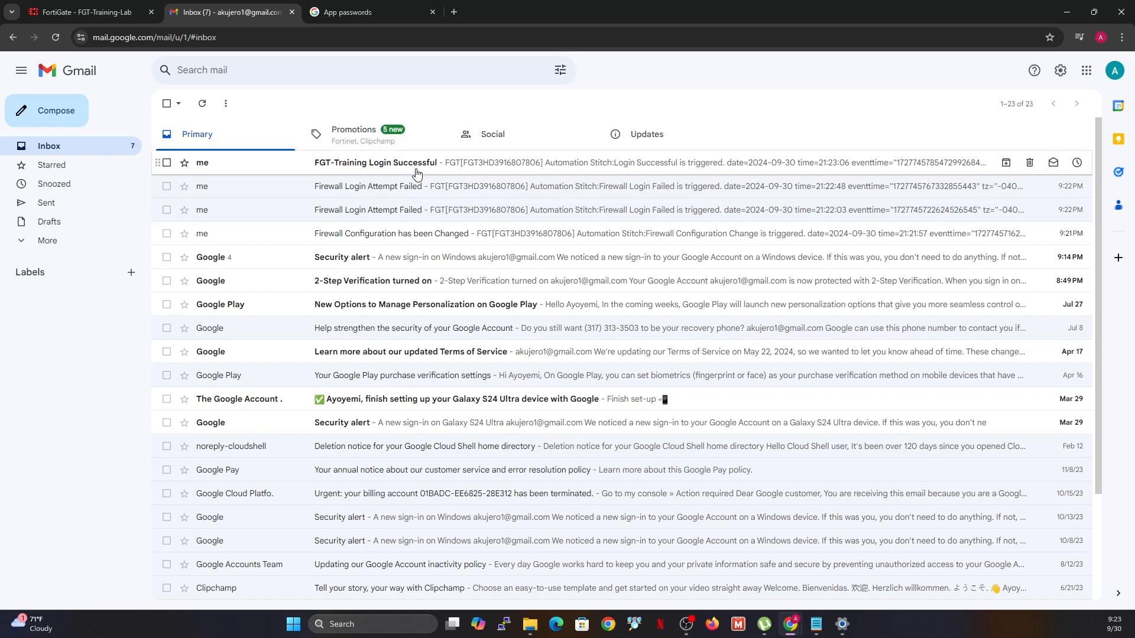
{"action": "left_click", "coordinate": [376, 162]}
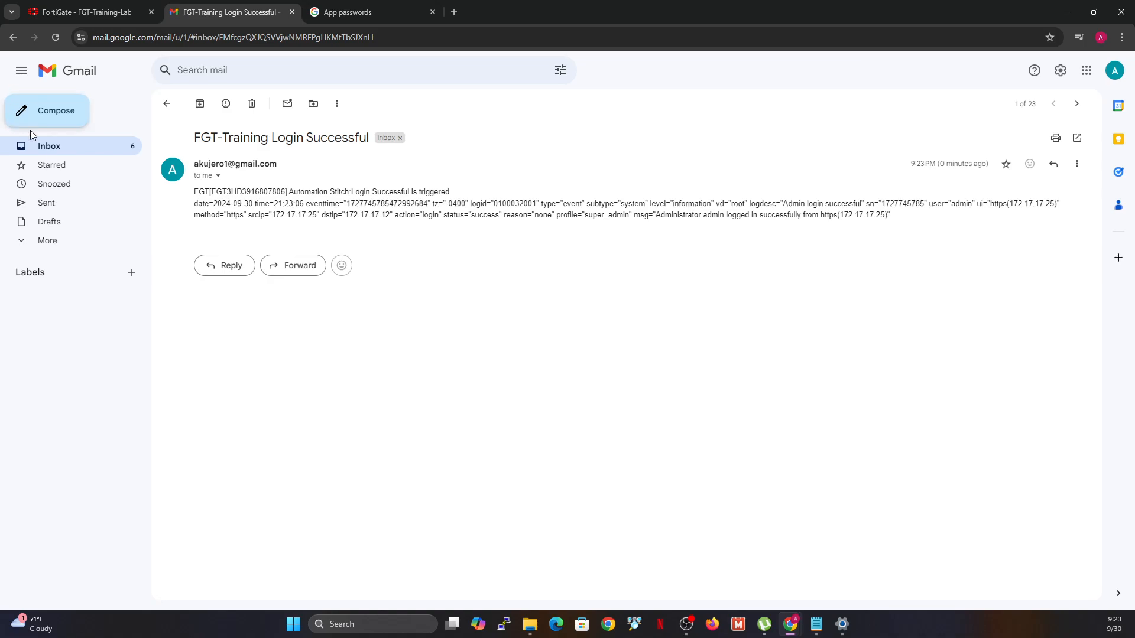
{"action": "left_click", "coordinate": [167, 105]}
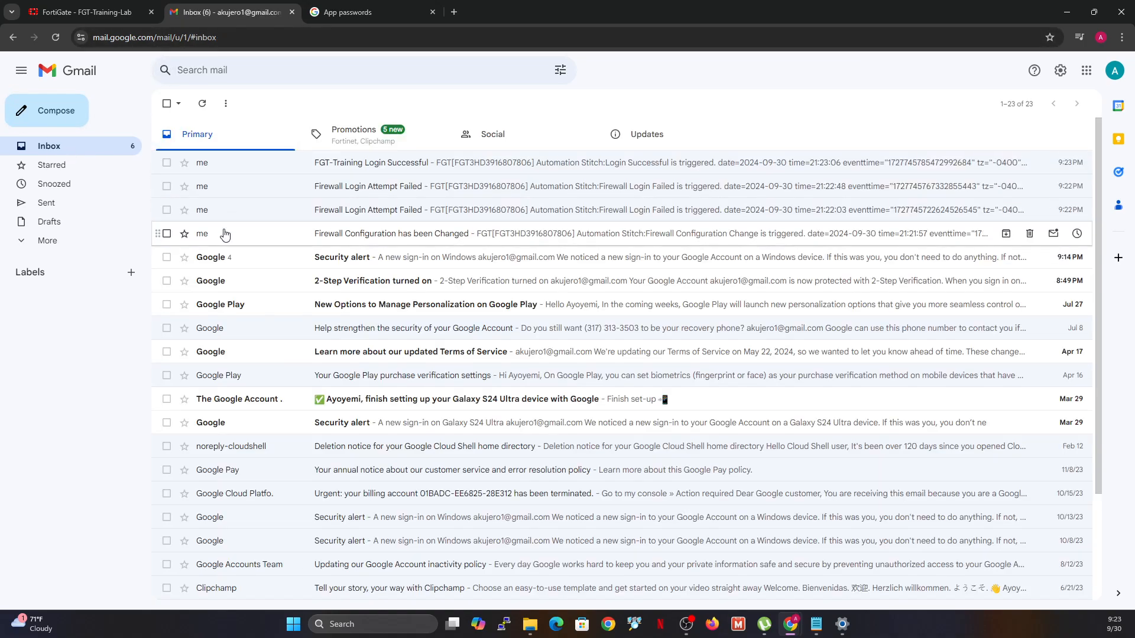
{"action": "left_click", "coordinate": [82, 12]}
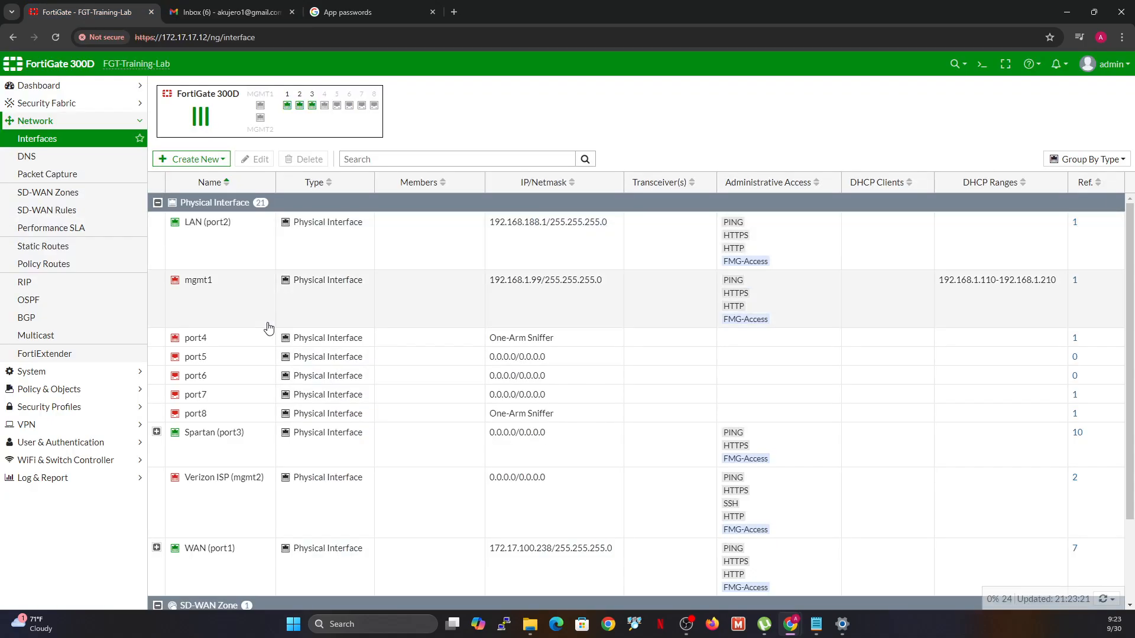
{"action": "mouse_move", "coordinate": [227, 428]}
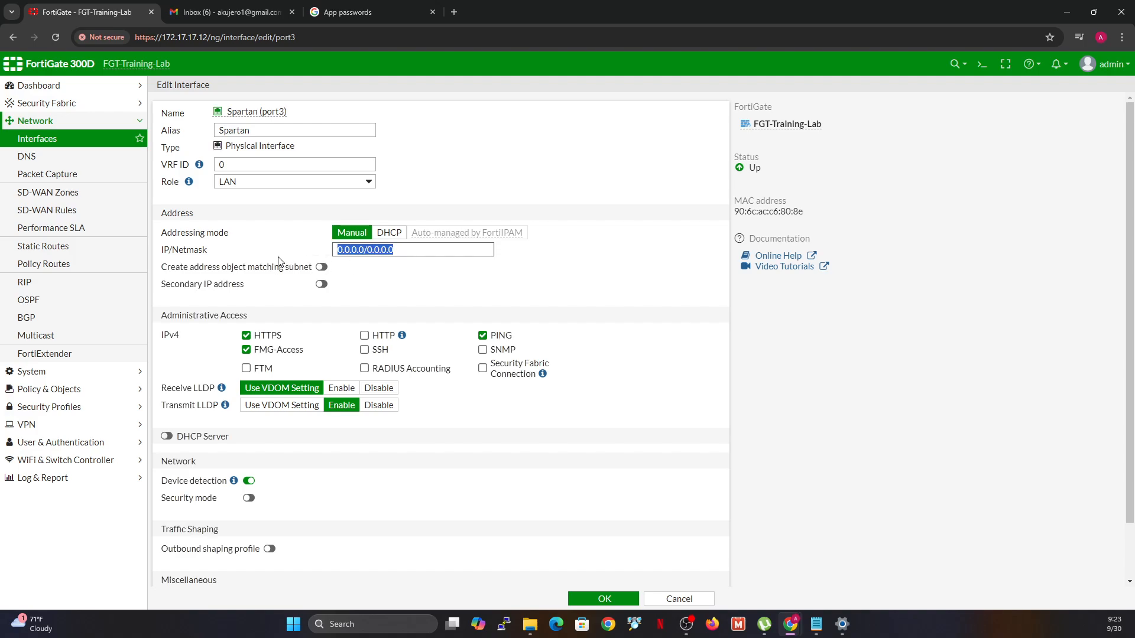
Step: Set Spartan (port3) IP/Netmask to 192.168.199.1/24 and save the interface
{"action": "type", "text": "19"}
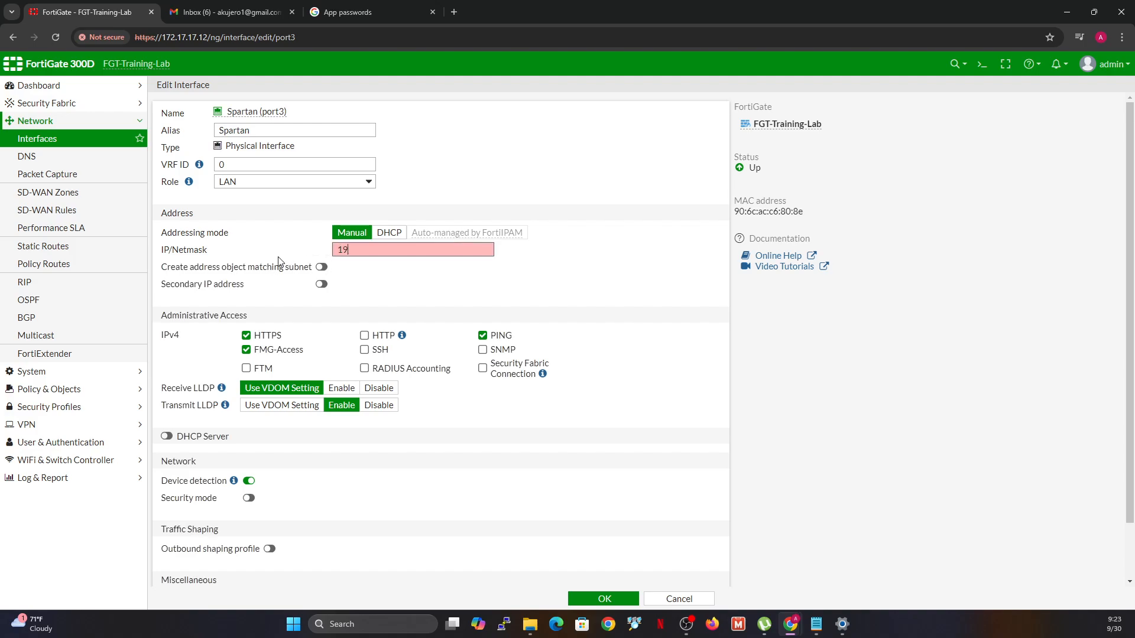
{"action": "type", "text": "2.168.199."}
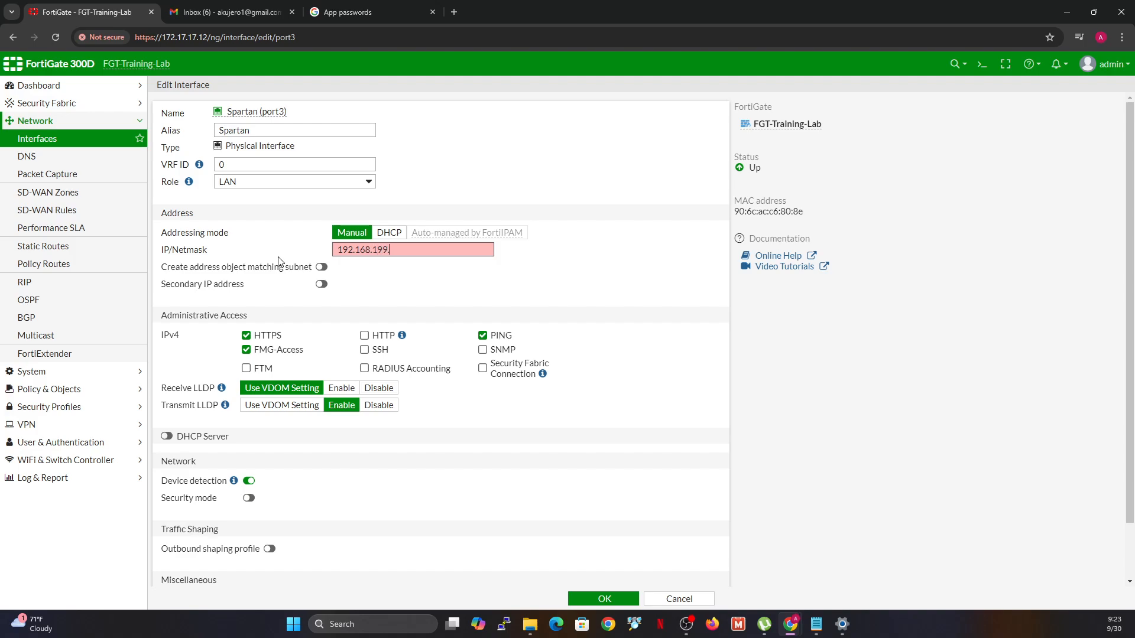
{"action": "type", "text": "1/"}
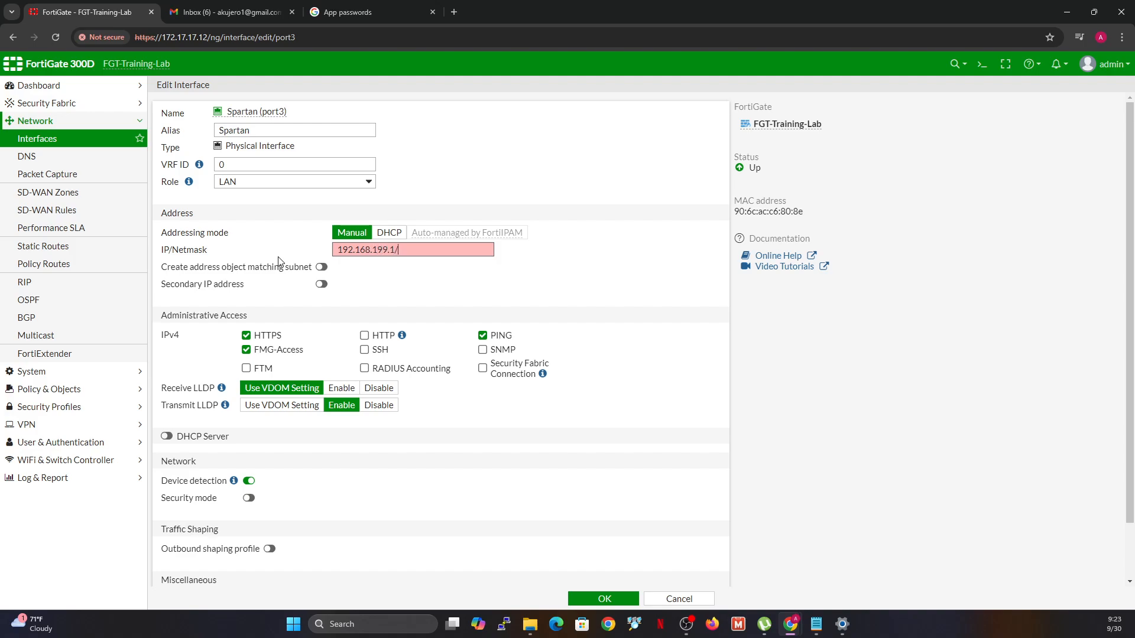
{"action": "type", "text": "24"}
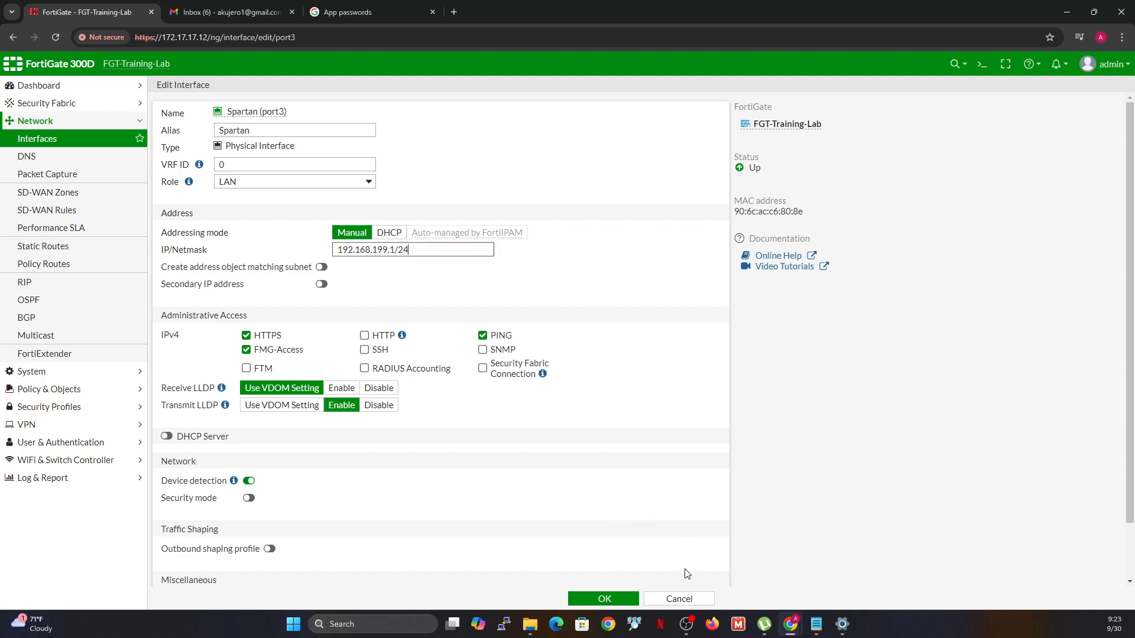
{"action": "left_click", "coordinate": [603, 598]}
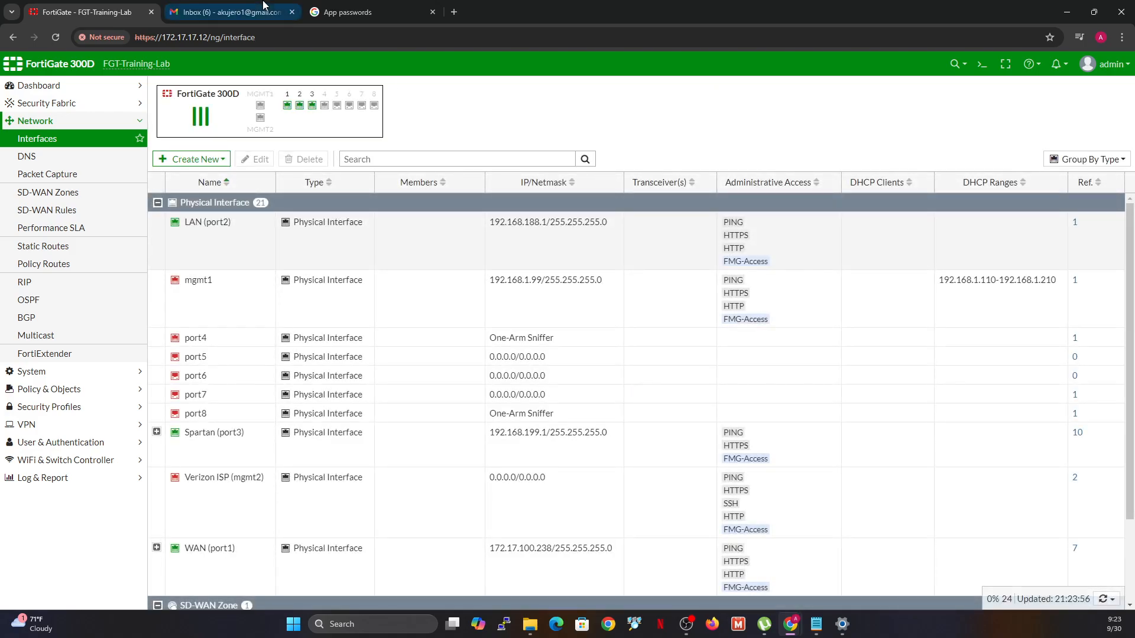
Step: Check the new Gmail alerts, then log out of FortiGate and log back in as admin
{"action": "left_click", "coordinate": [231, 12]}
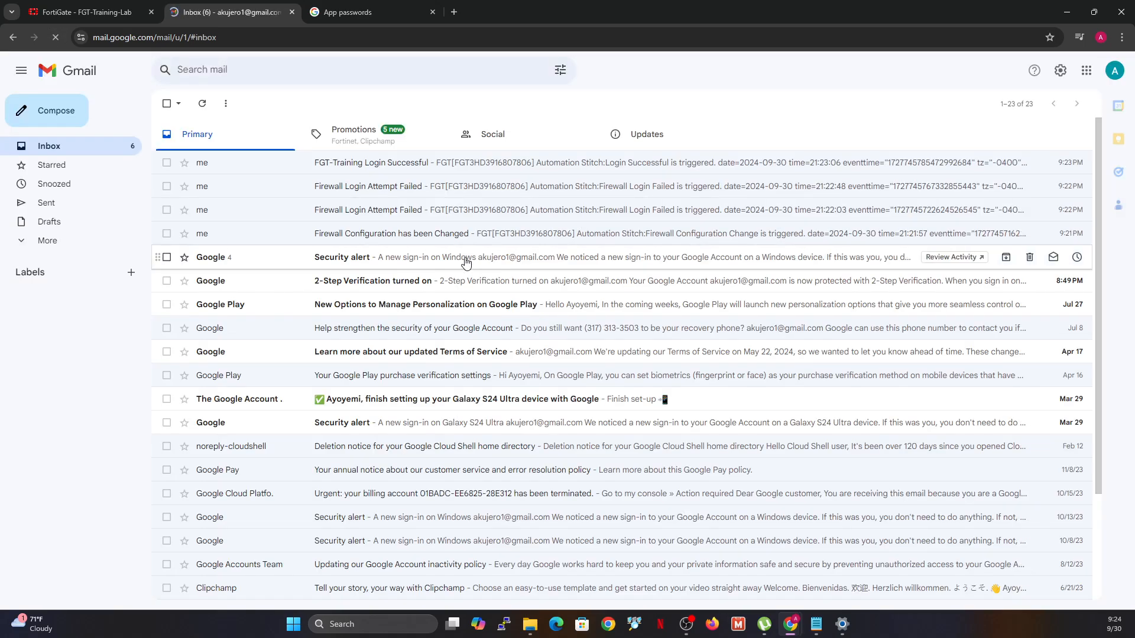
{"action": "mouse_move", "coordinate": [389, 185]}
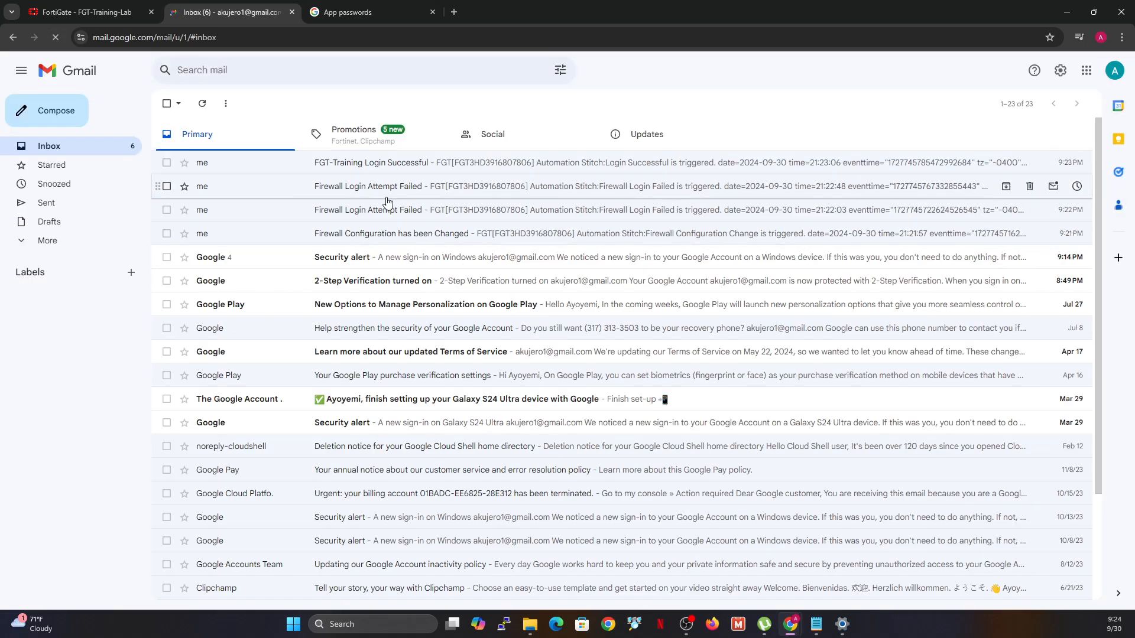
{"action": "mouse_move", "coordinate": [389, 246]}
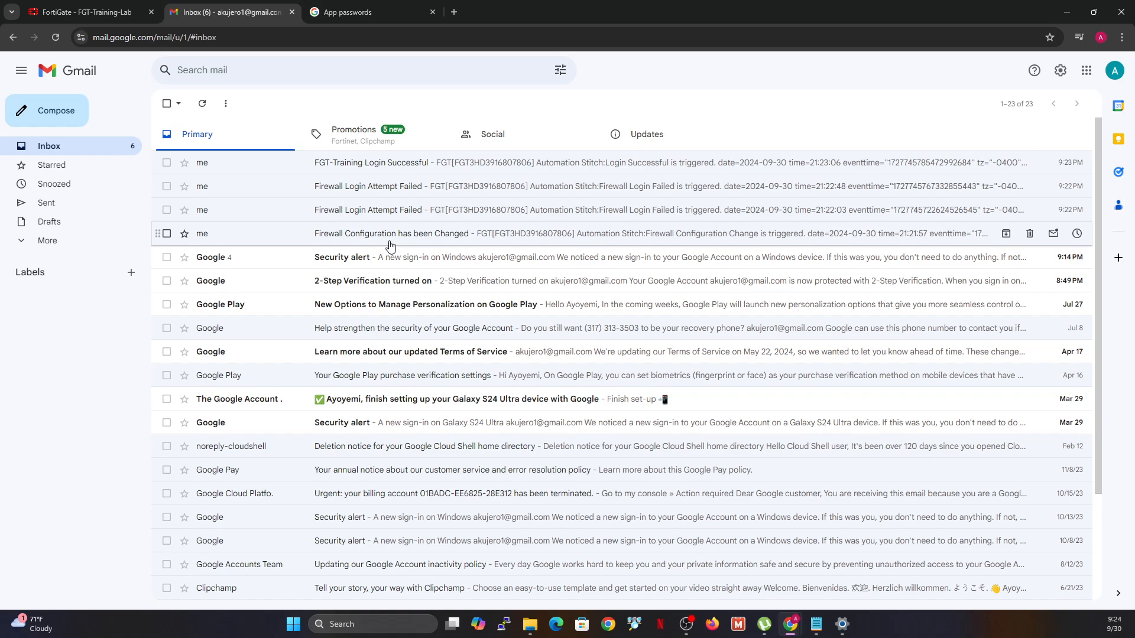
{"action": "mouse_move", "coordinate": [248, 228]}
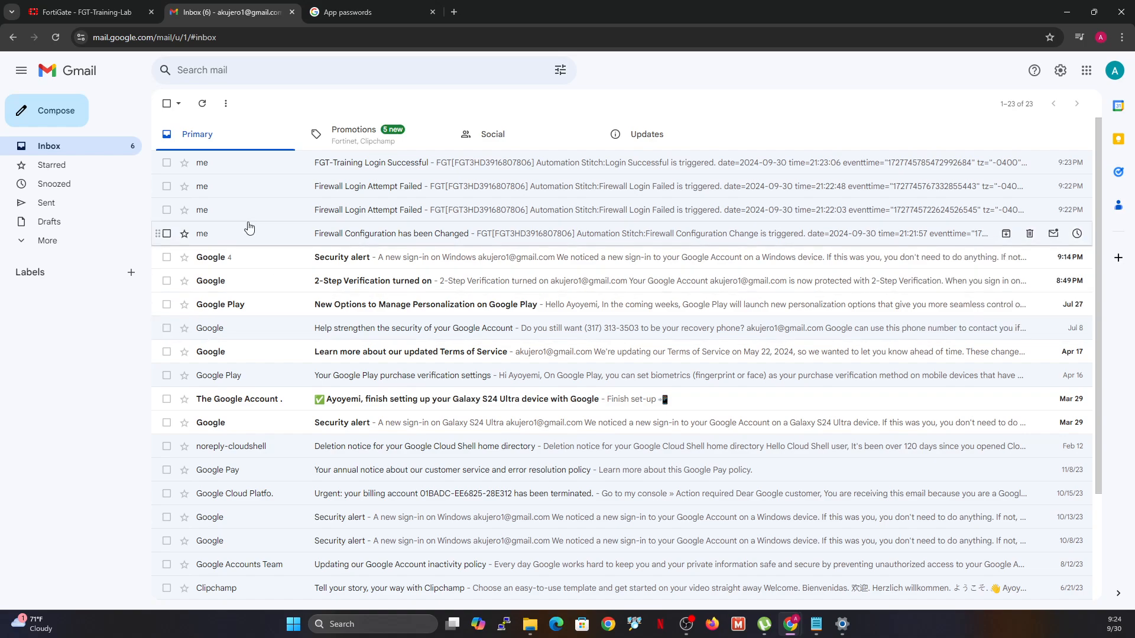
{"action": "mouse_move", "coordinate": [491, 247]}
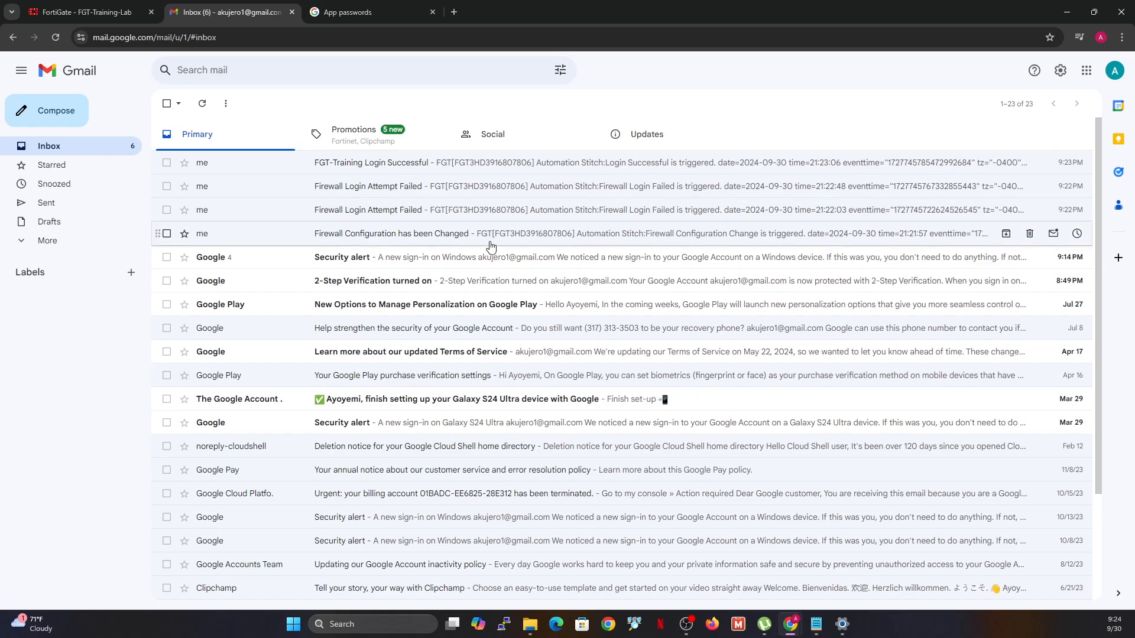
{"action": "mouse_move", "coordinate": [254, 117]}
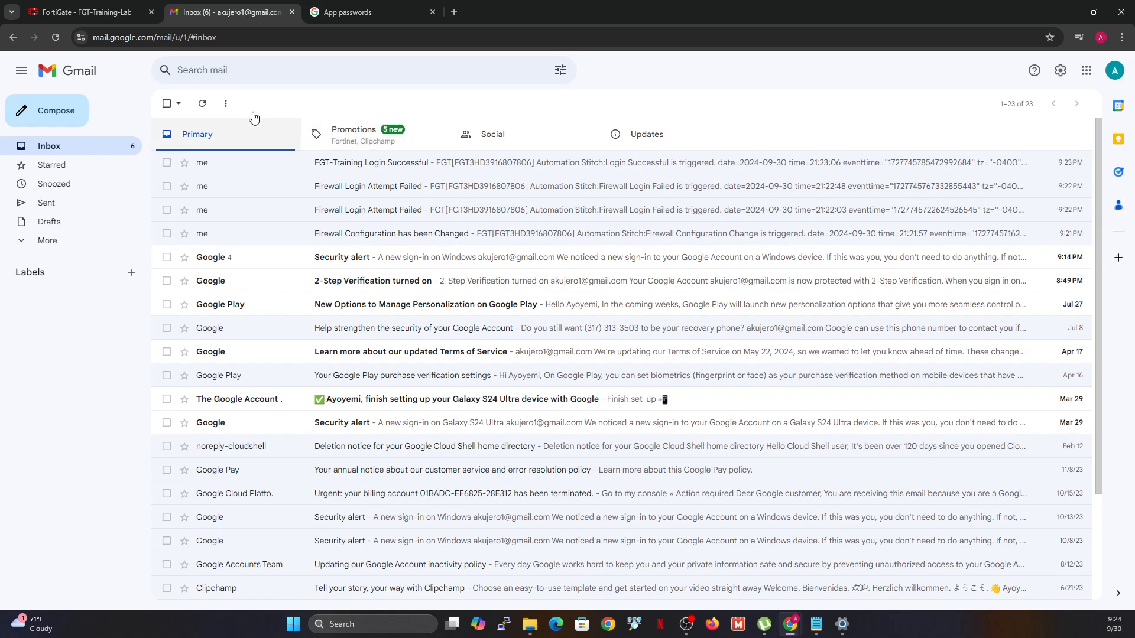
{"action": "mouse_move", "coordinate": [65, 12]}
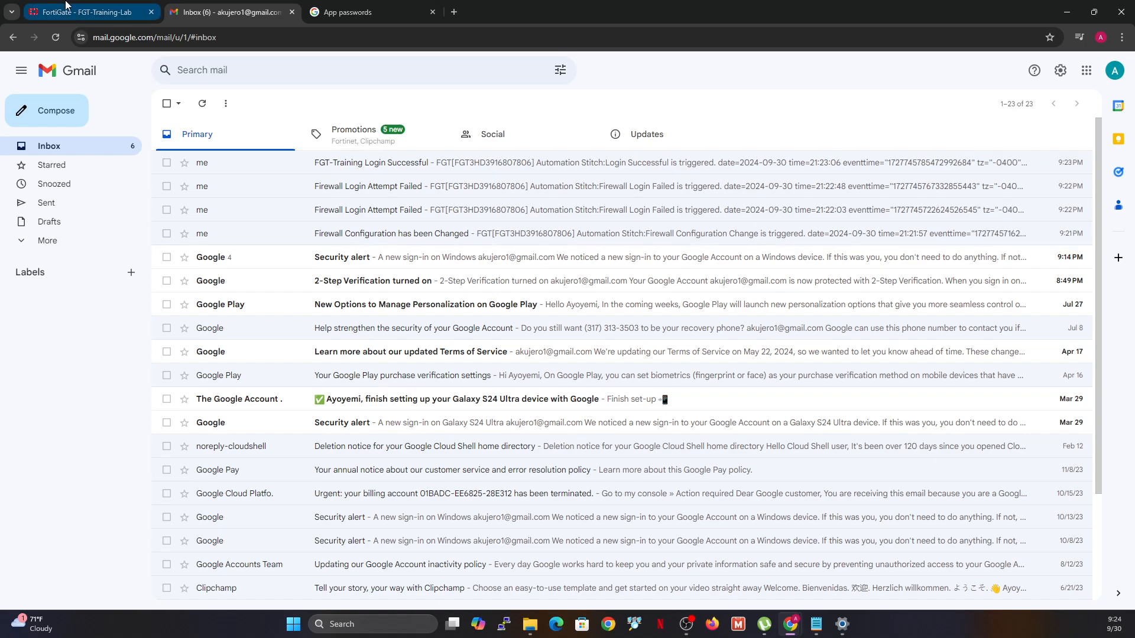
{"action": "left_click", "coordinate": [87, 11]}
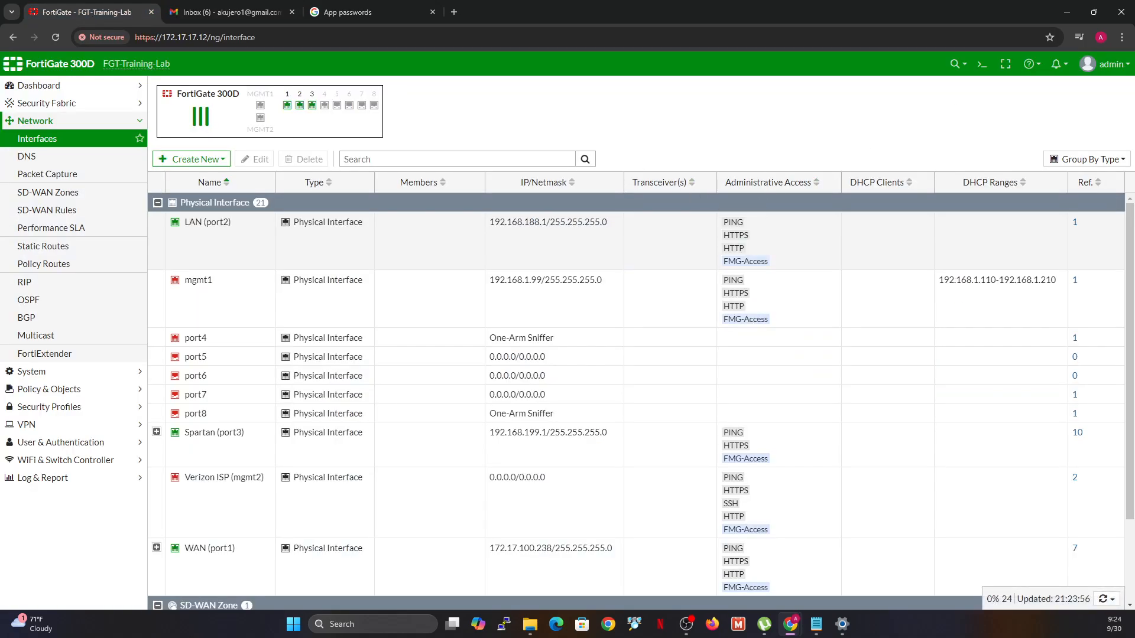
{"action": "left_click", "coordinate": [1103, 64]}
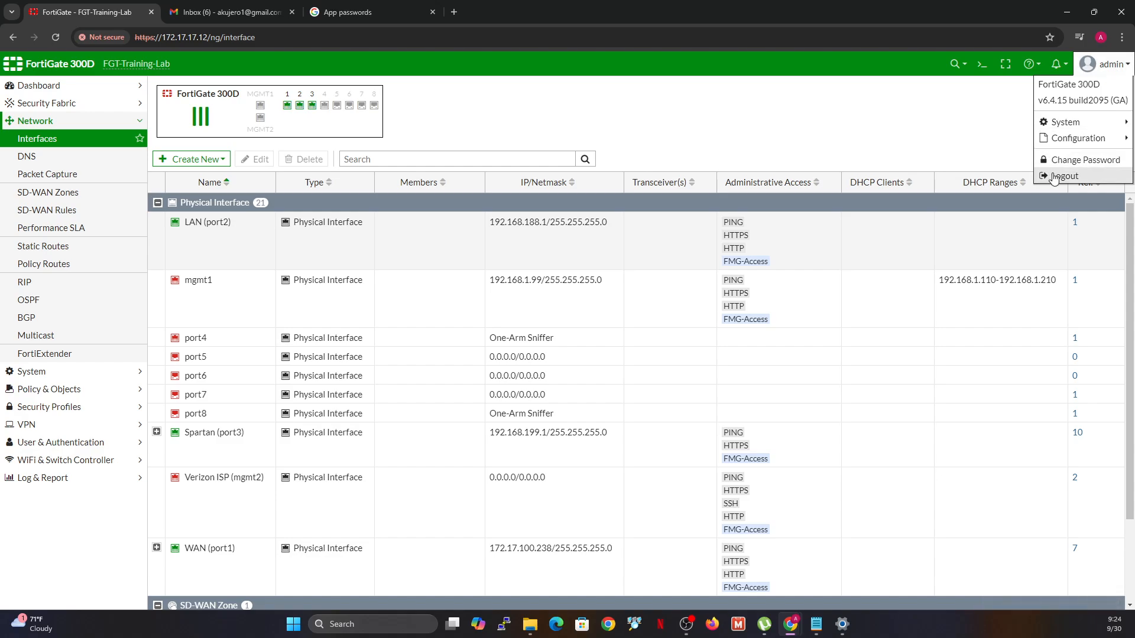
{"action": "left_click", "coordinate": [1061, 176]}
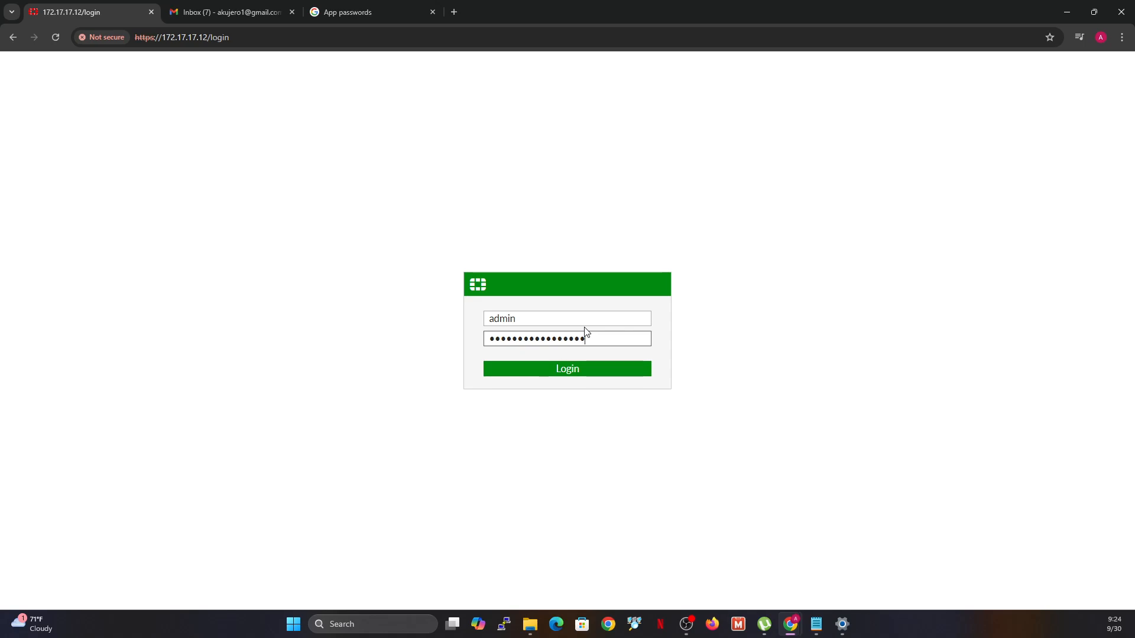
{"action": "left_click", "coordinate": [566, 369]}
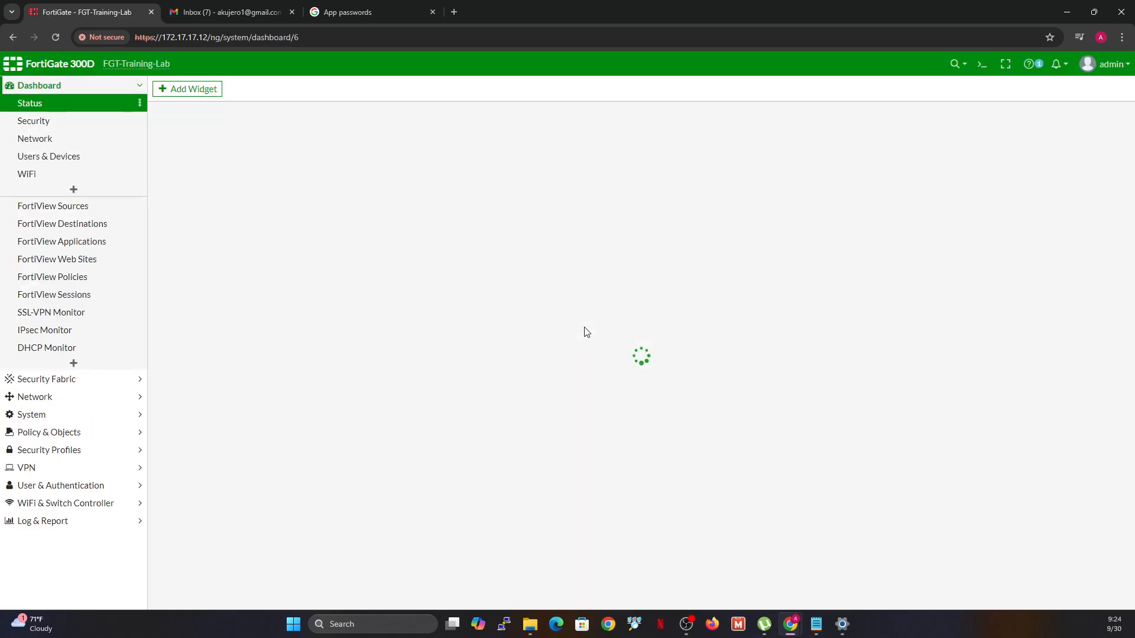
{"action": "left_click", "coordinate": [231, 12]}
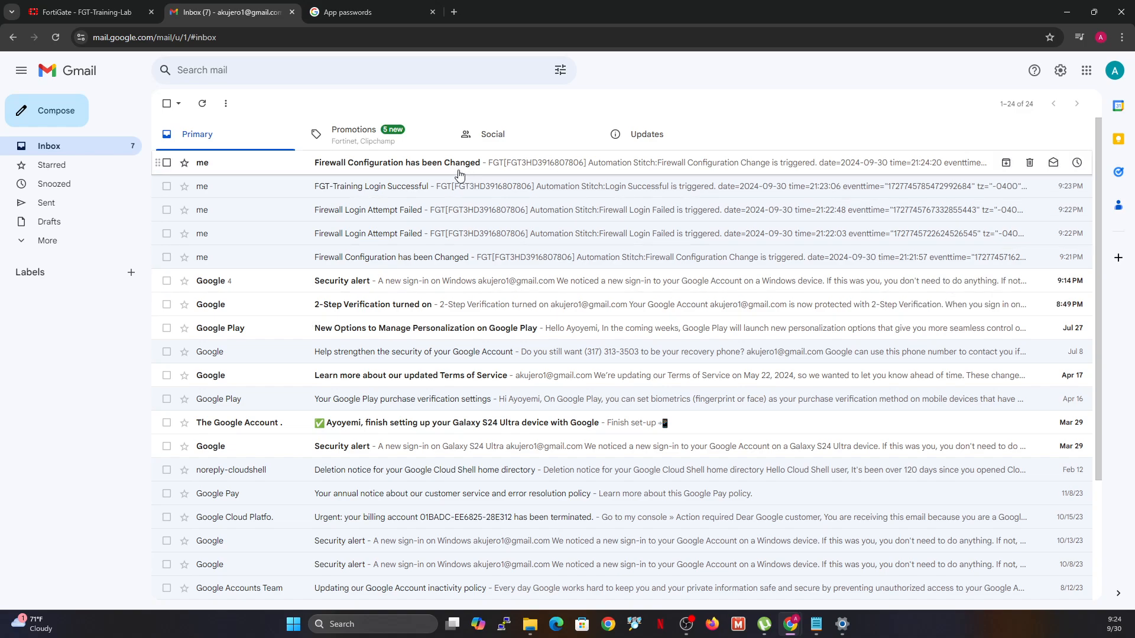
{"action": "mouse_move", "coordinate": [437, 165]}
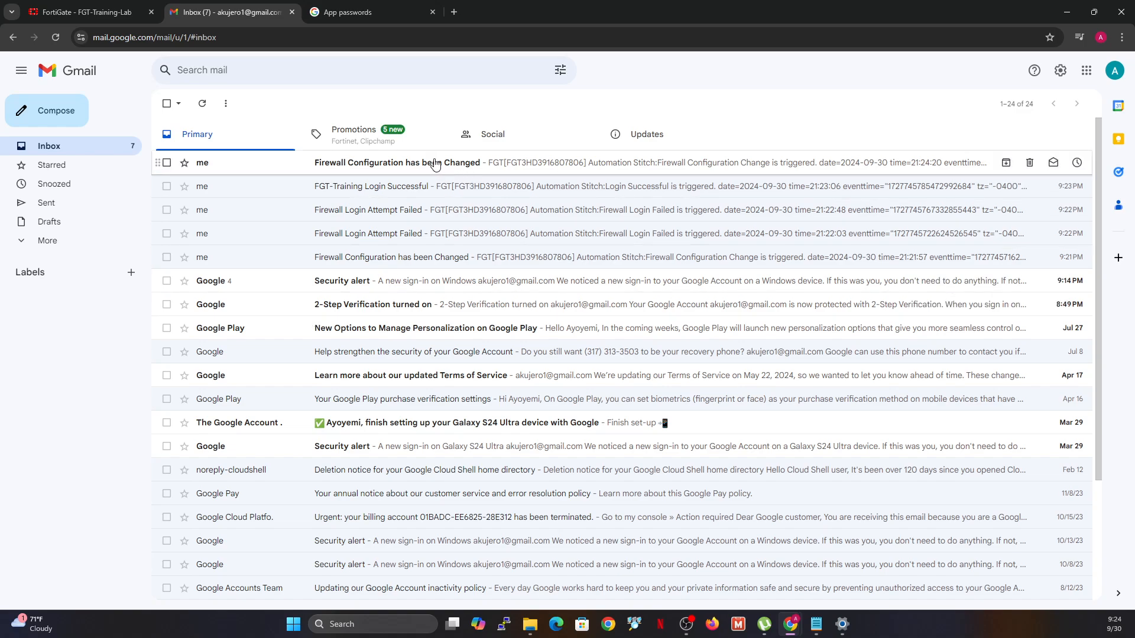
{"action": "left_click", "coordinate": [396, 162]}
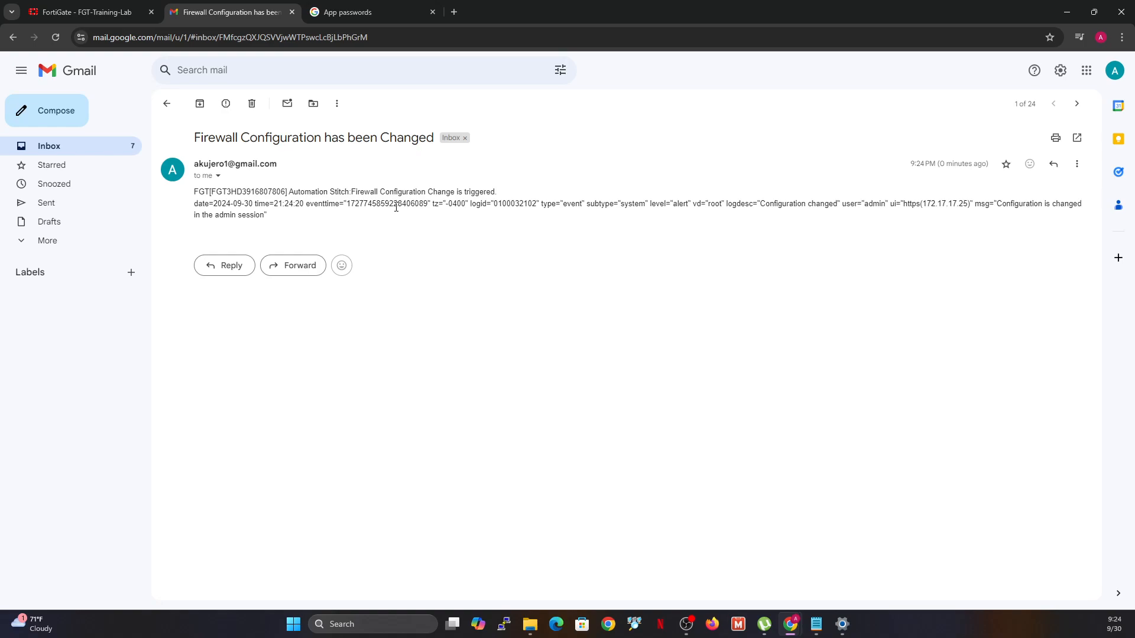
{"action": "mouse_move", "coordinate": [420, 186]}
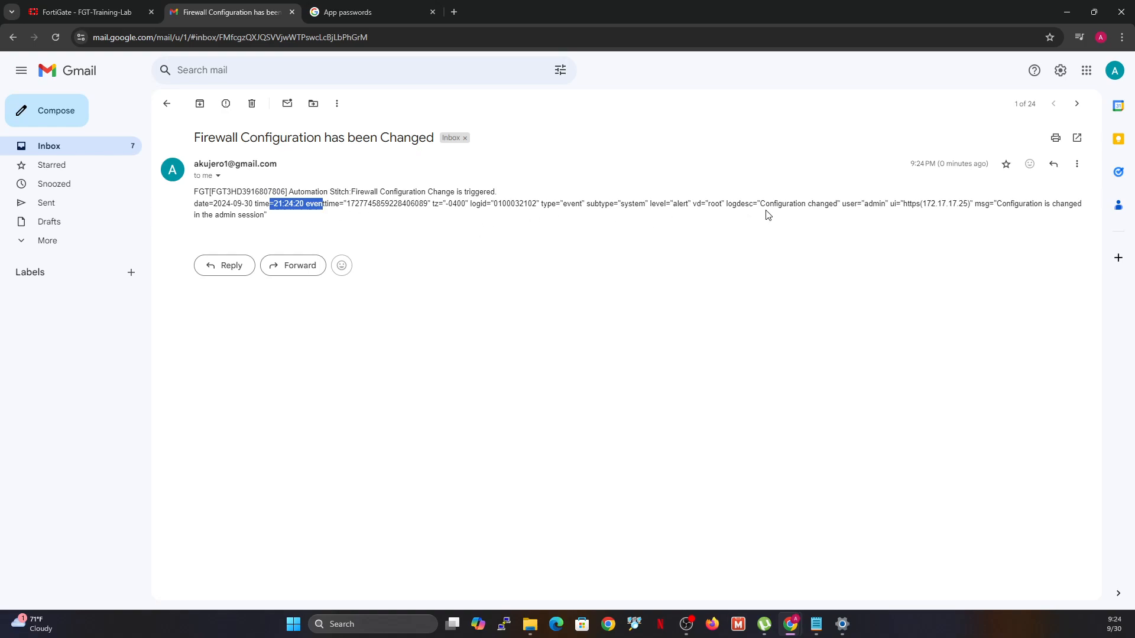
{"action": "left_click", "coordinate": [779, 203]}
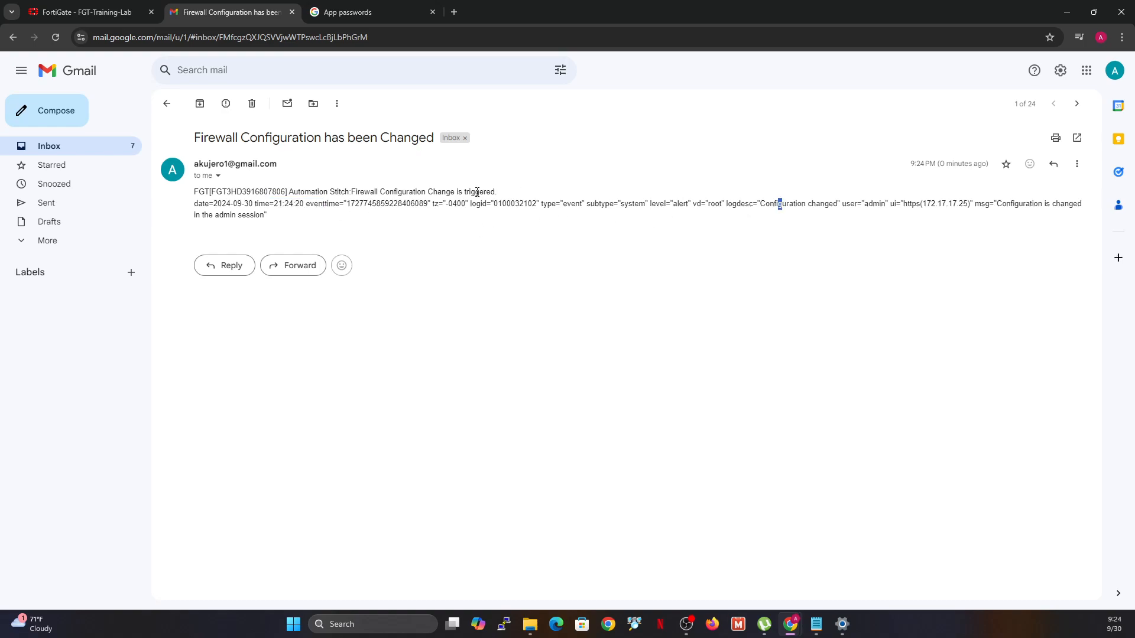
{"action": "mouse_move", "coordinate": [704, 202]}
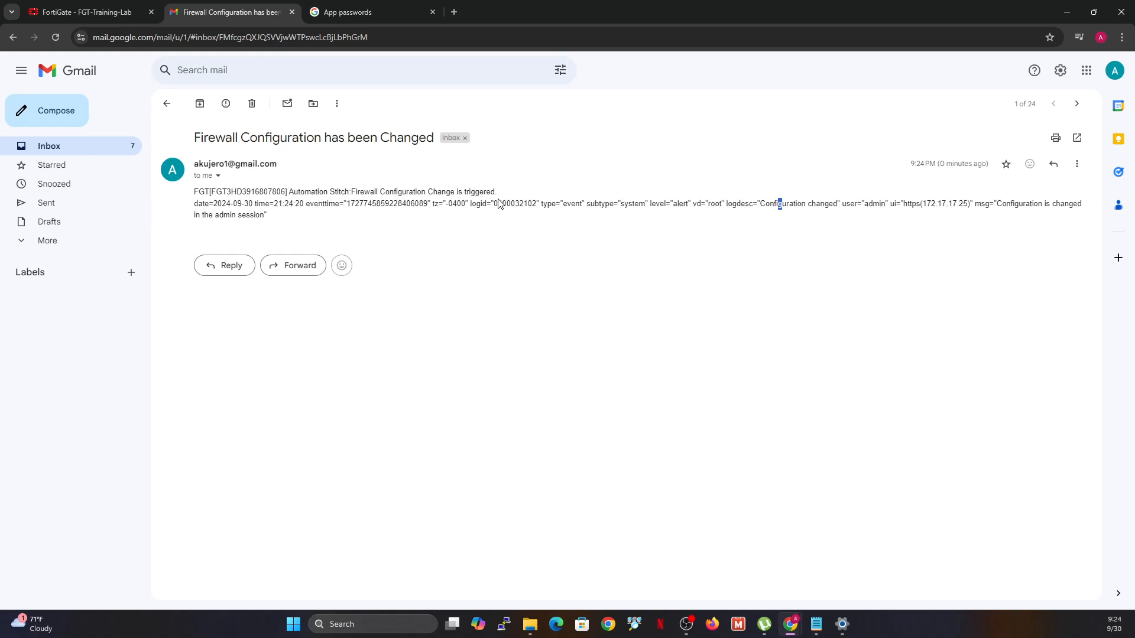
{"action": "double_click", "coordinate": [516, 203]}
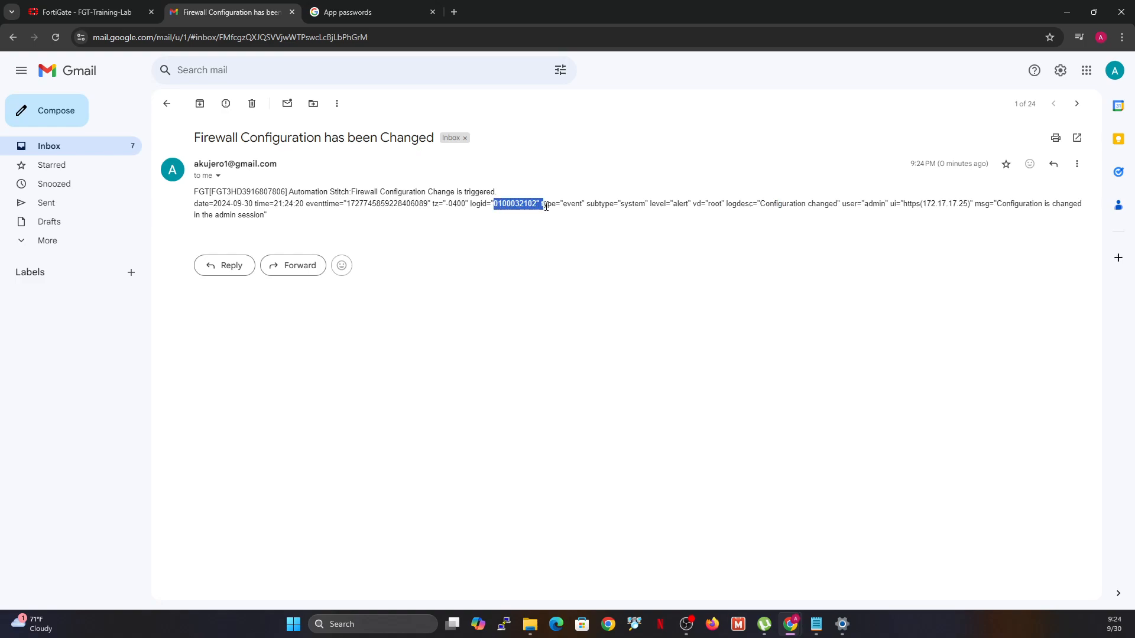
{"action": "right_click", "coordinate": [516, 205]}
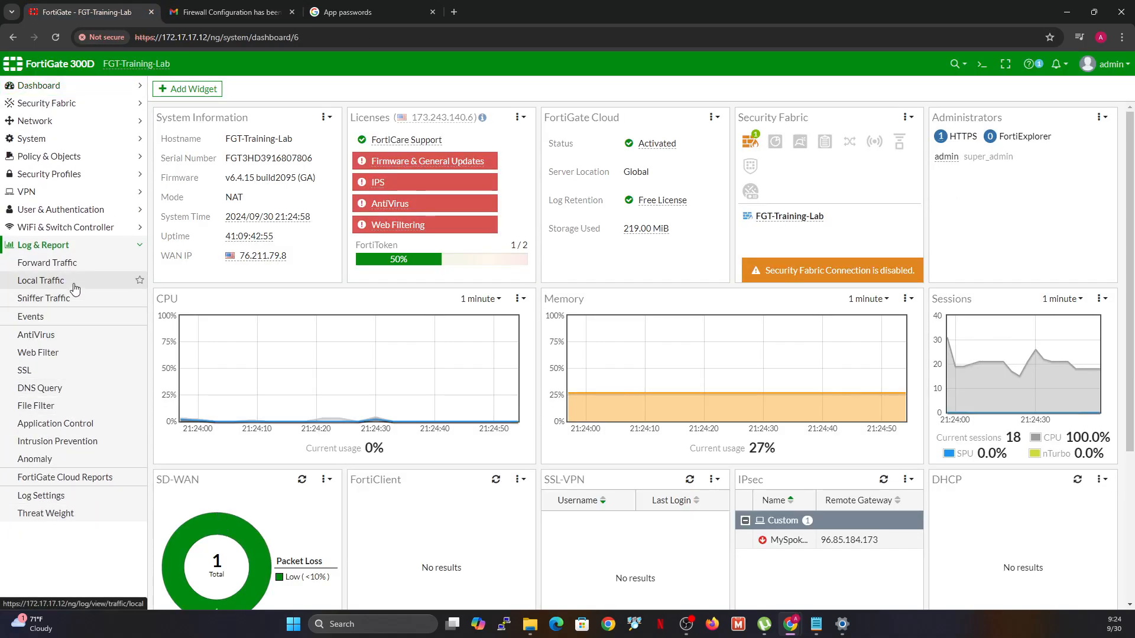
Step: Show the System Events log with a Log ID column added to the table
{"action": "left_click", "coordinate": [31, 316]}
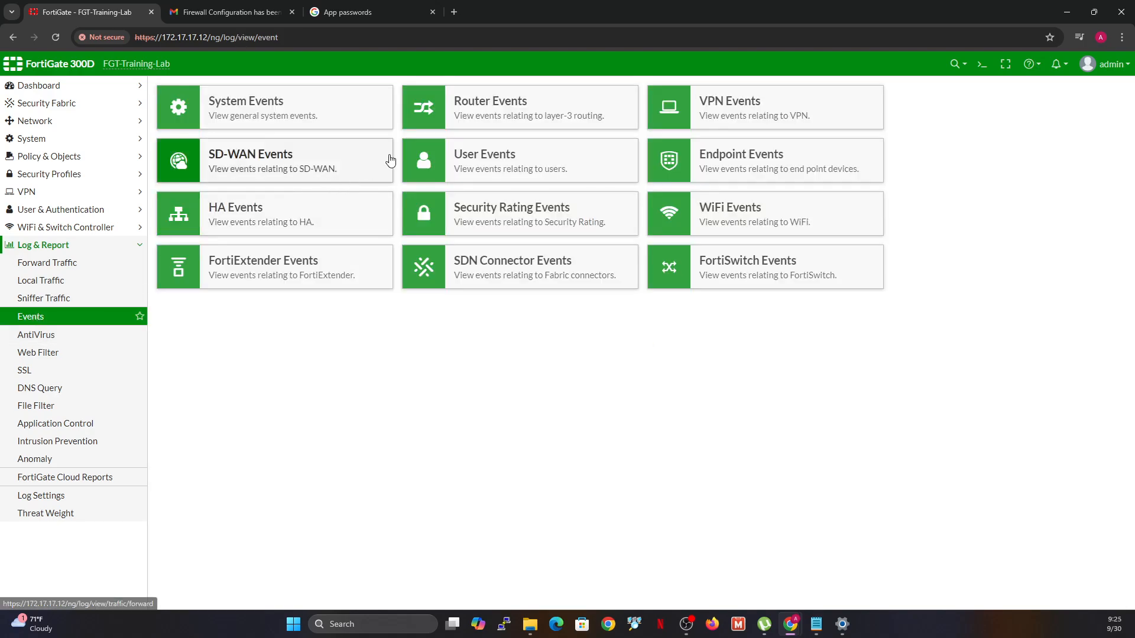
{"action": "mouse_move", "coordinate": [307, 111]}
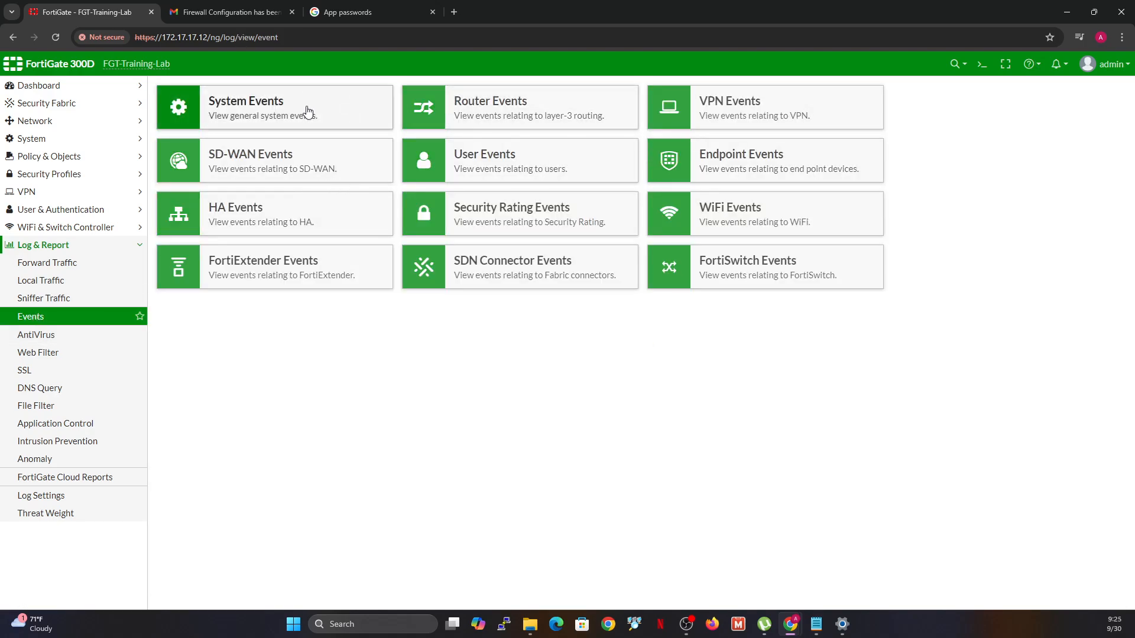
{"action": "left_click", "coordinate": [273, 108]}
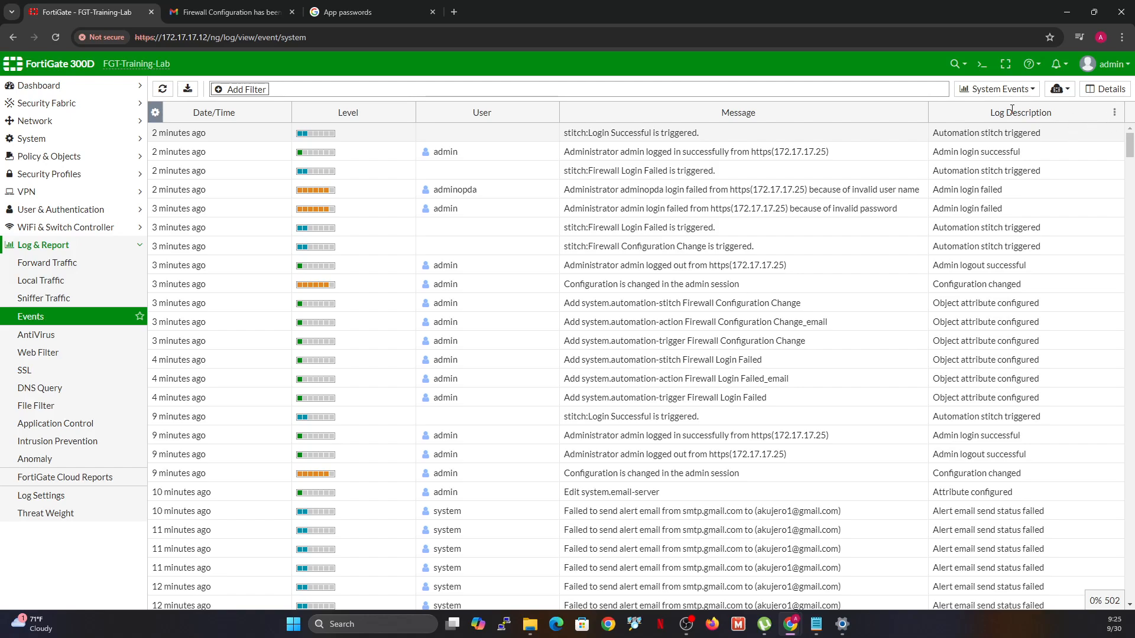
{"action": "mouse_move", "coordinate": [589, 118]}
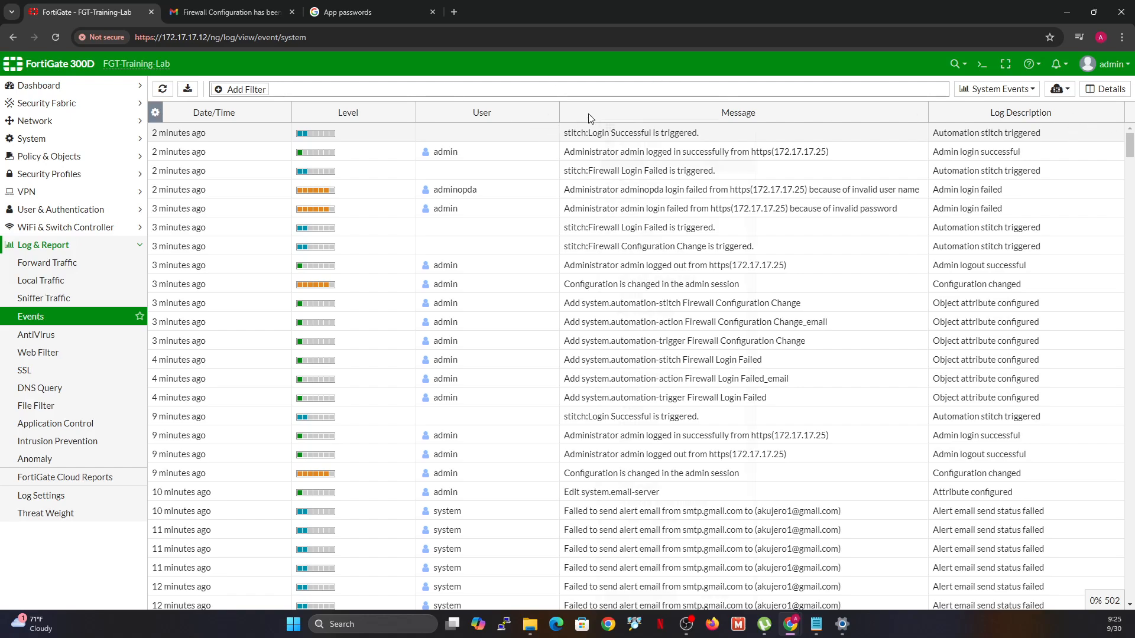
{"action": "left_click", "coordinate": [155, 112]}
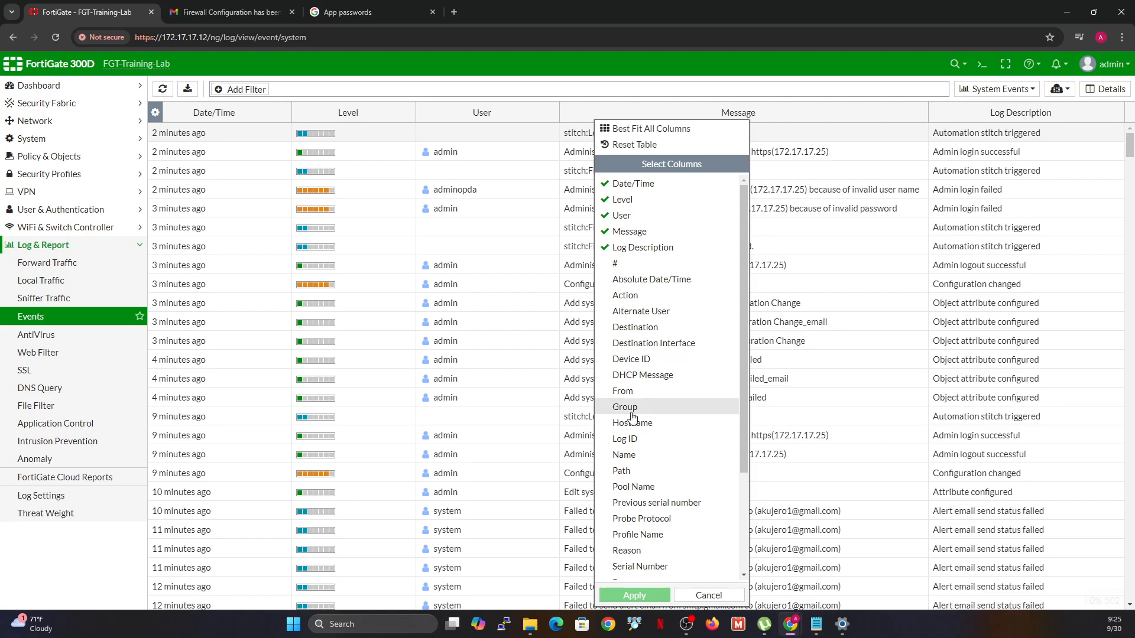
{"action": "left_click", "coordinate": [624, 438]}
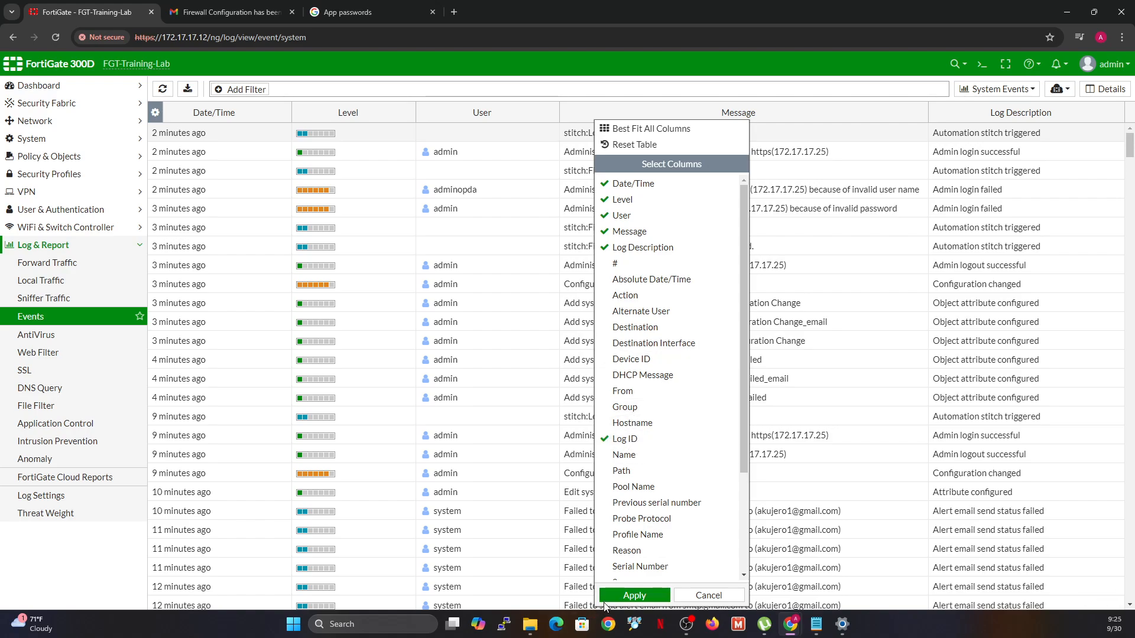
{"action": "left_click", "coordinate": [634, 595]}
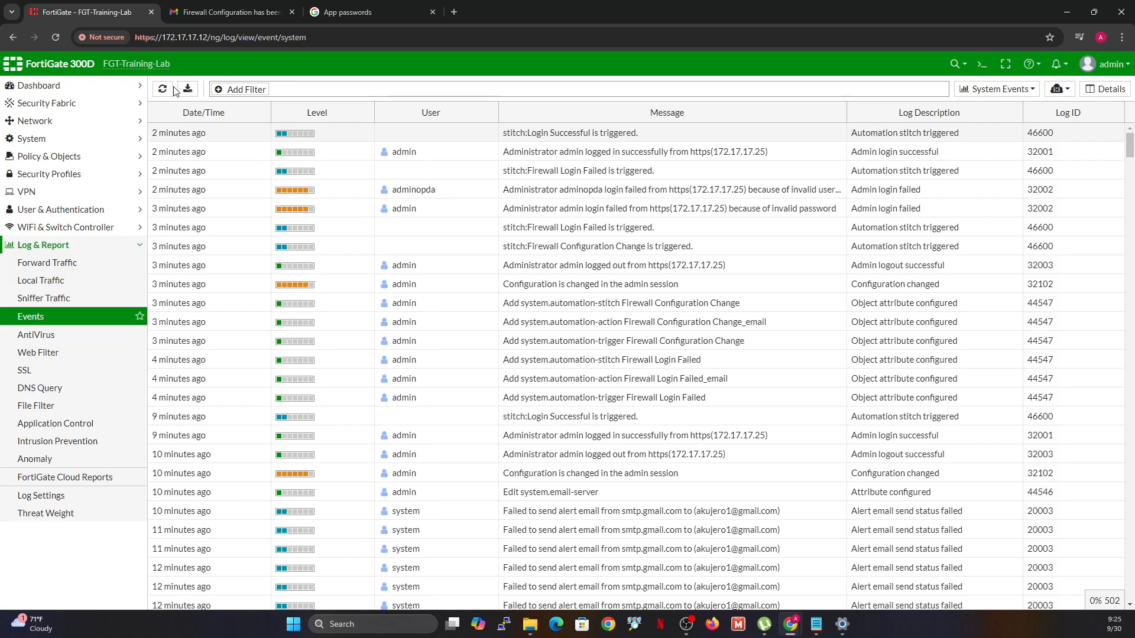
{"action": "mouse_move", "coordinate": [239, 89]}
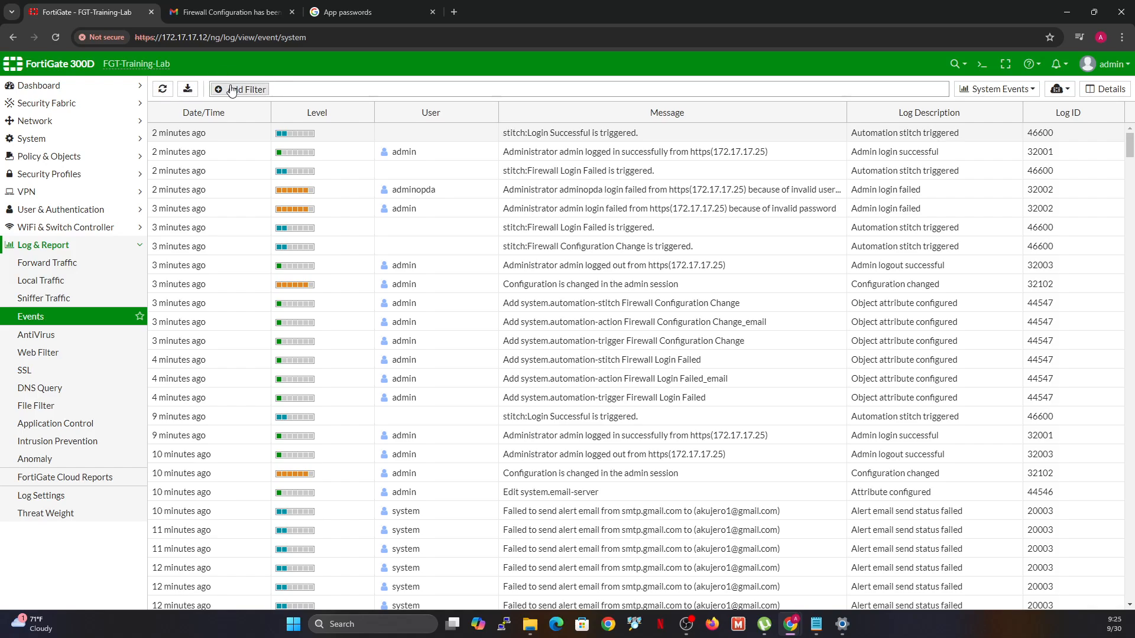
{"action": "left_click", "coordinate": [246, 89]}
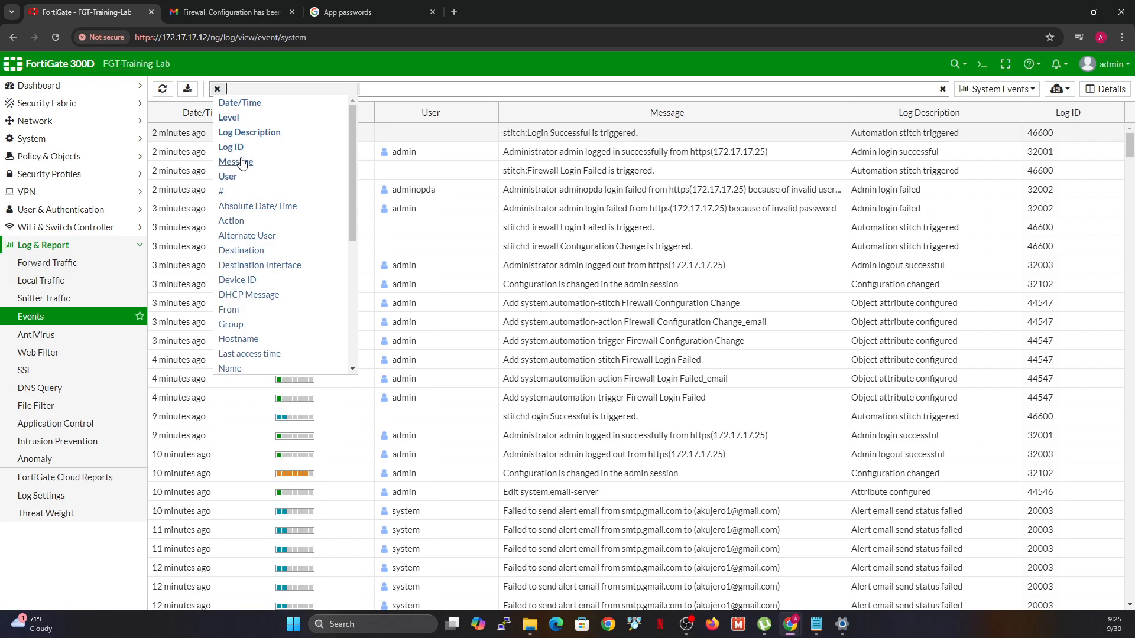
{"action": "left_click", "coordinate": [231, 147]}
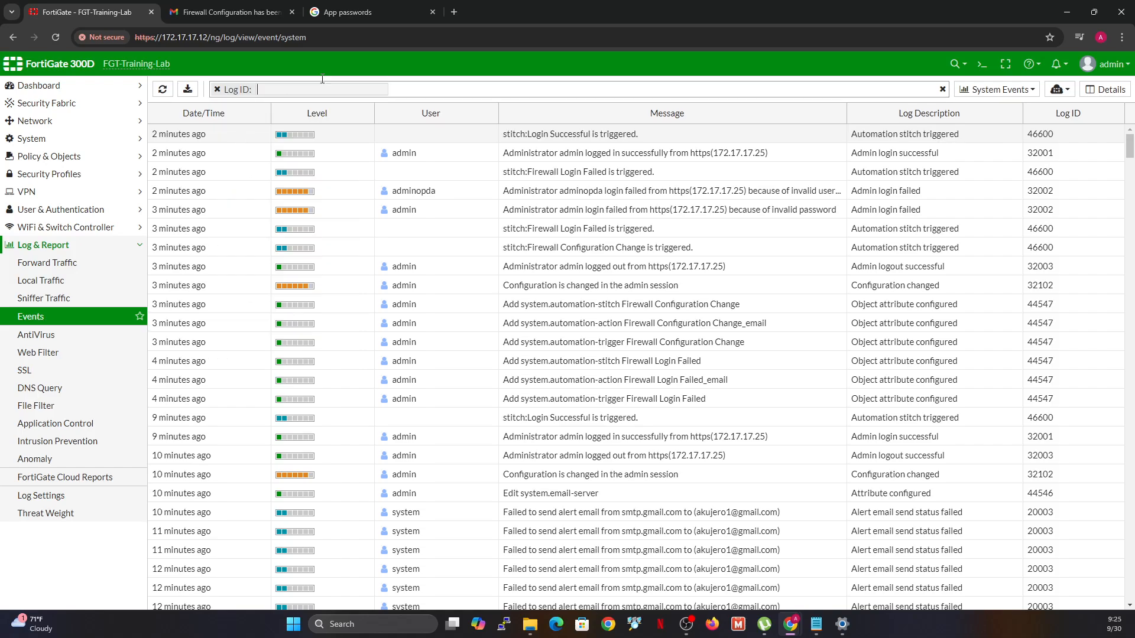
{"action": "type", "text": "0100032102"}
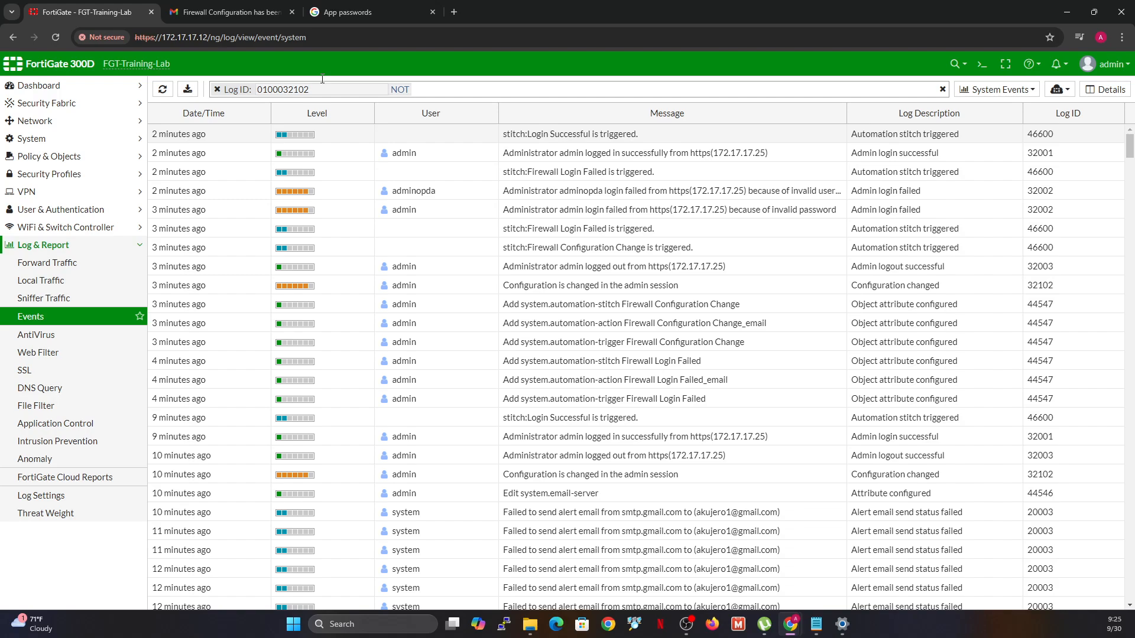
{"action": "left_click", "coordinate": [400, 88]}
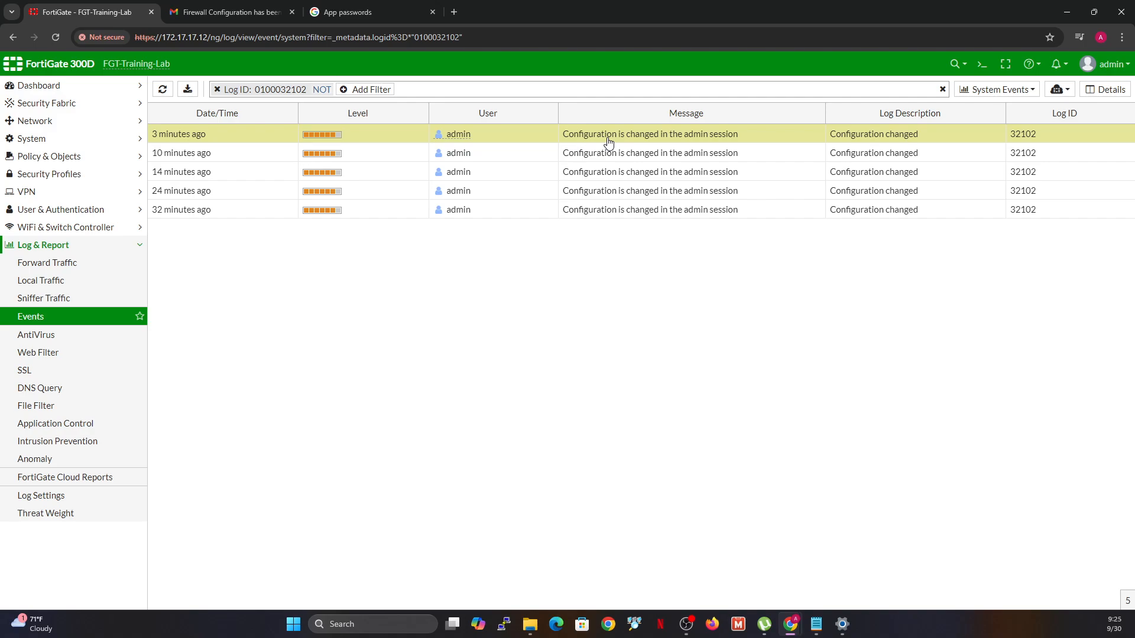
{"action": "mouse_move", "coordinate": [613, 241]}
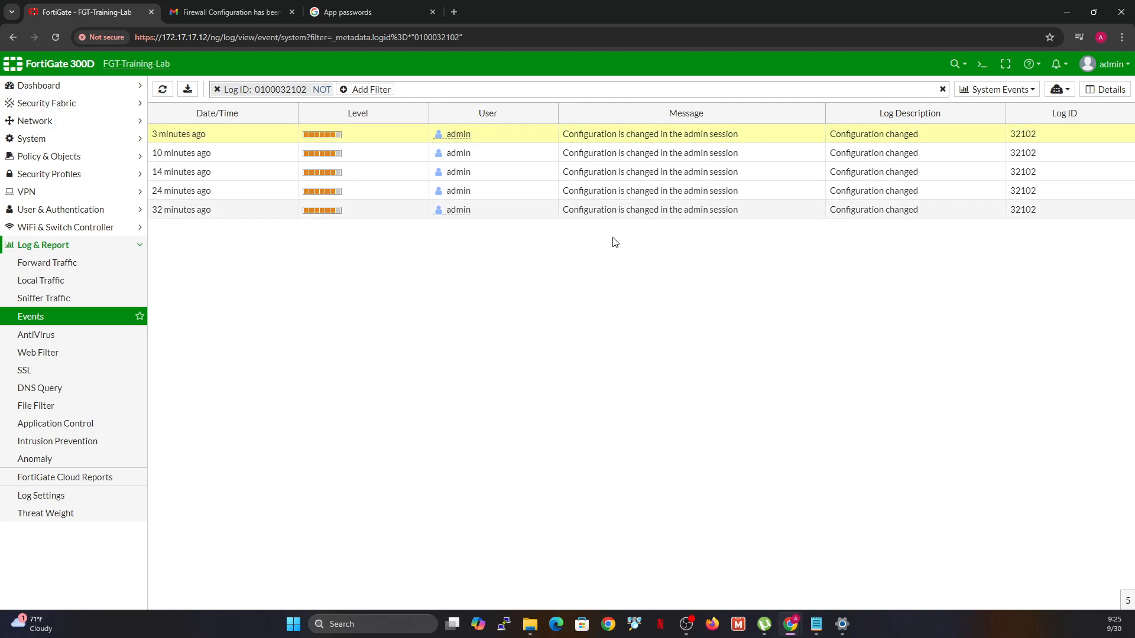
{"action": "left_click", "coordinate": [1104, 88]}
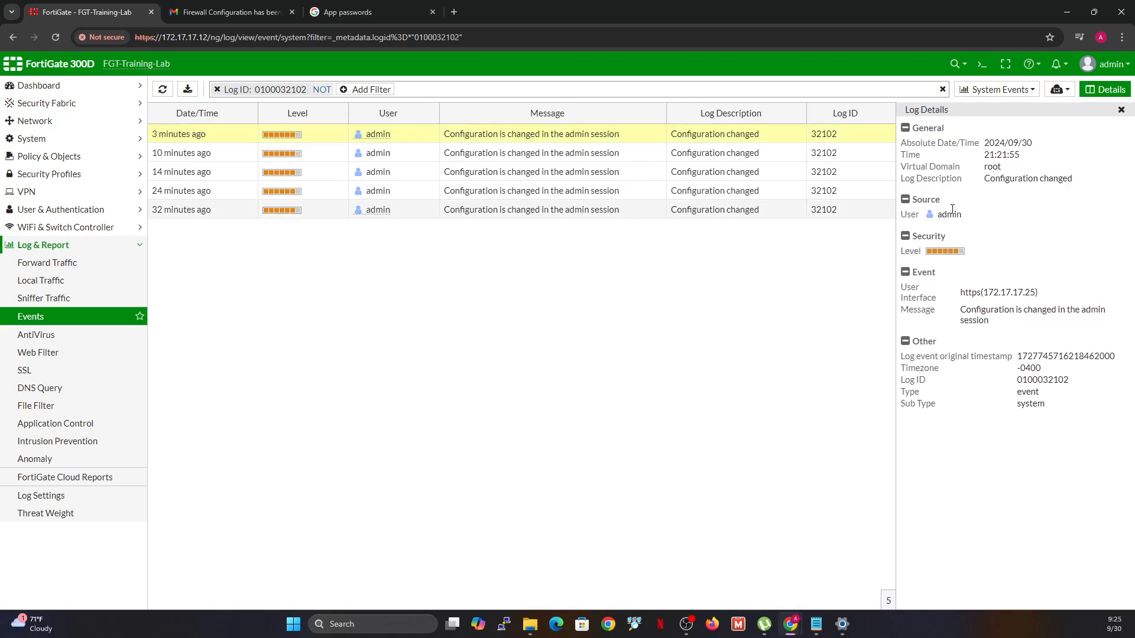
{"action": "mouse_move", "coordinate": [1004, 279]}
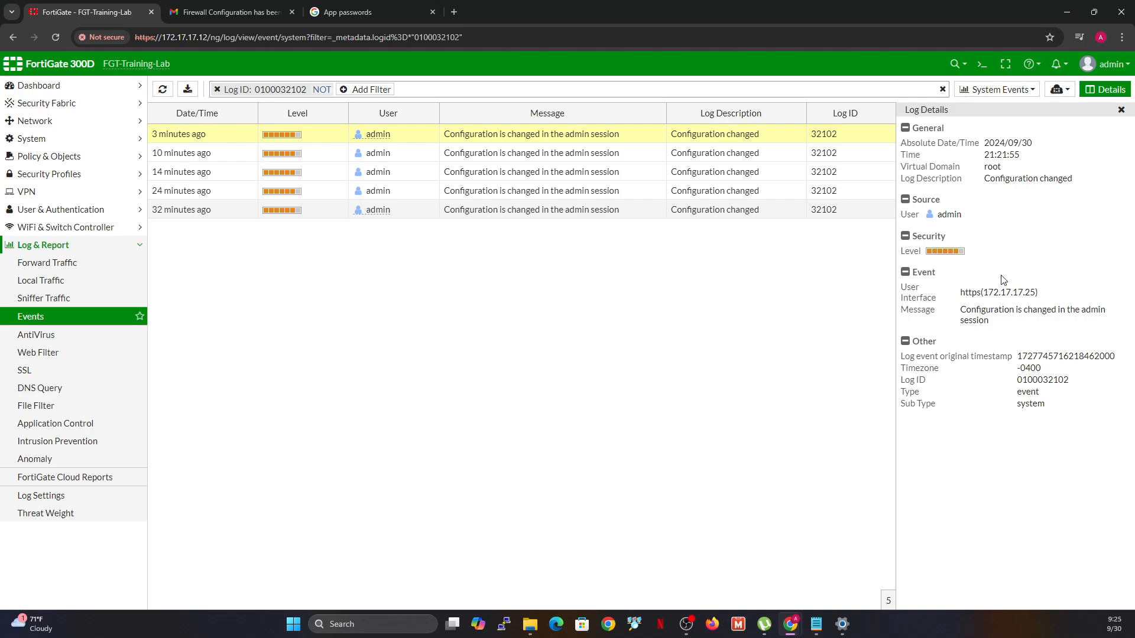
{"action": "mouse_move", "coordinate": [498, 163]}
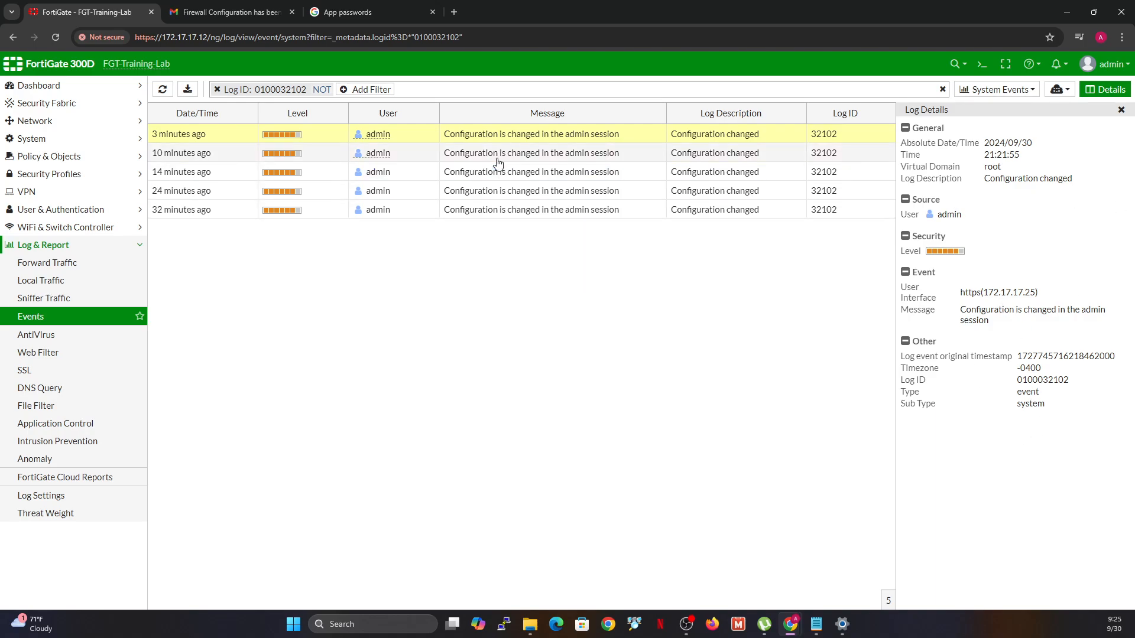
{"action": "left_click", "coordinate": [507, 171]}
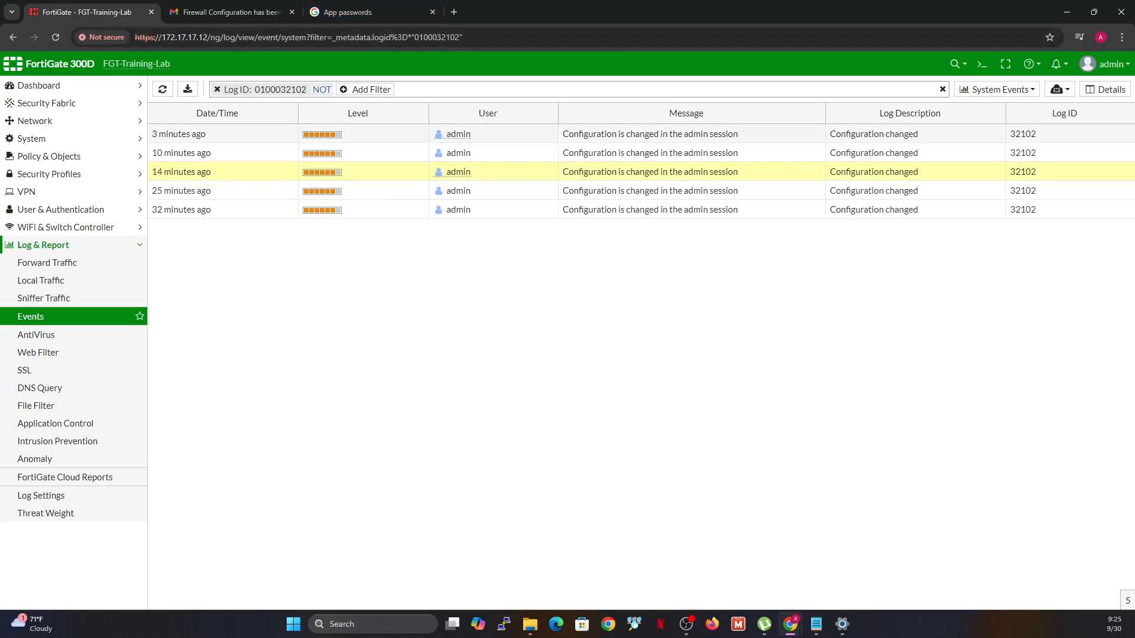
{"action": "mouse_move", "coordinate": [66, 120]}
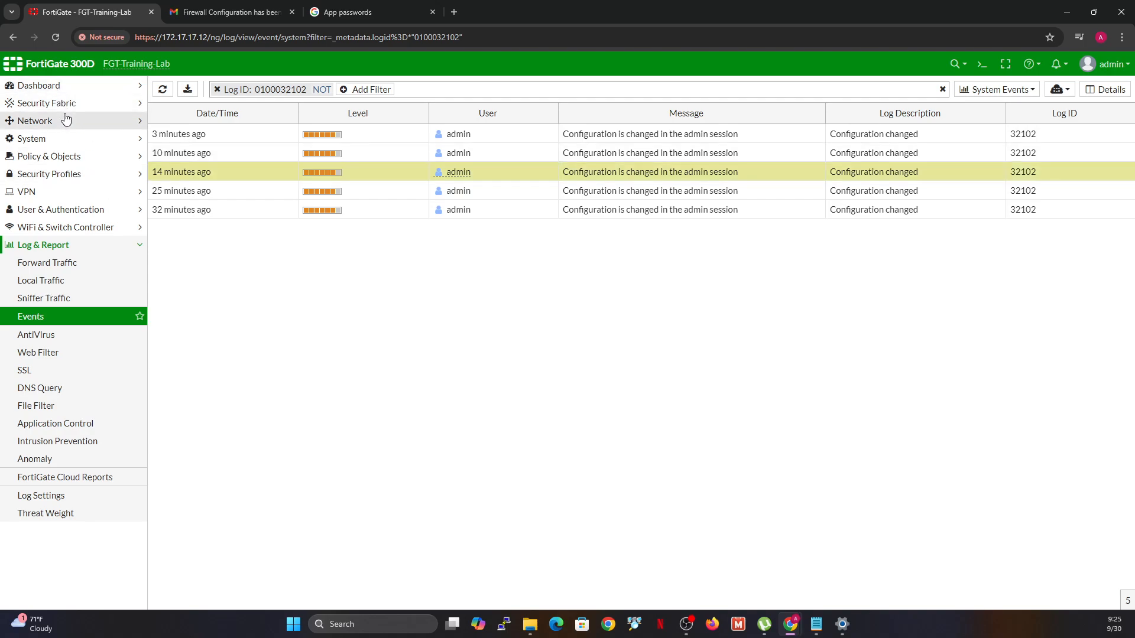
Step: Show the Security Fabric Automation stitch list with both email stitches enabled
{"action": "left_click", "coordinate": [46, 103]}
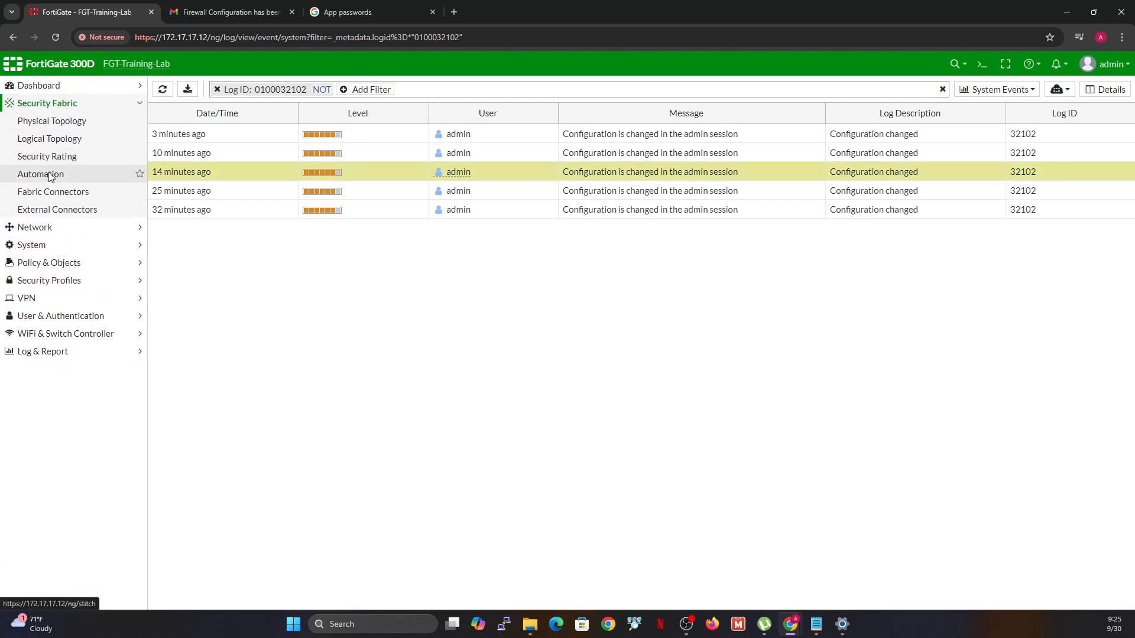
{"action": "left_click", "coordinate": [41, 174]}
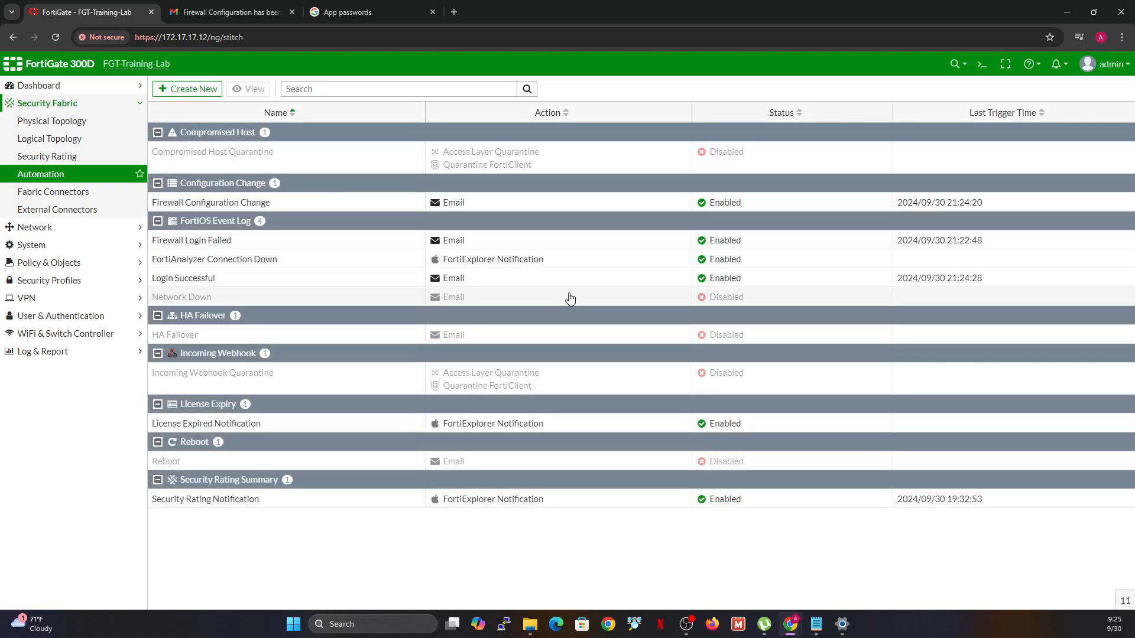
{"action": "mouse_move", "coordinate": [598, 269]}
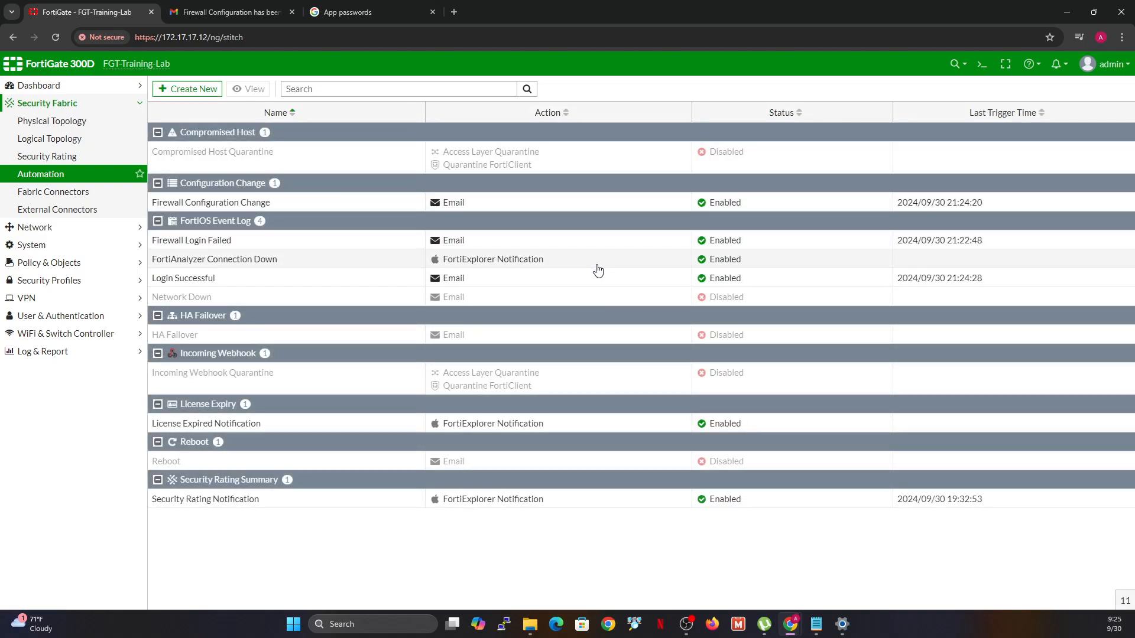
{"action": "mouse_move", "coordinate": [672, 329]}
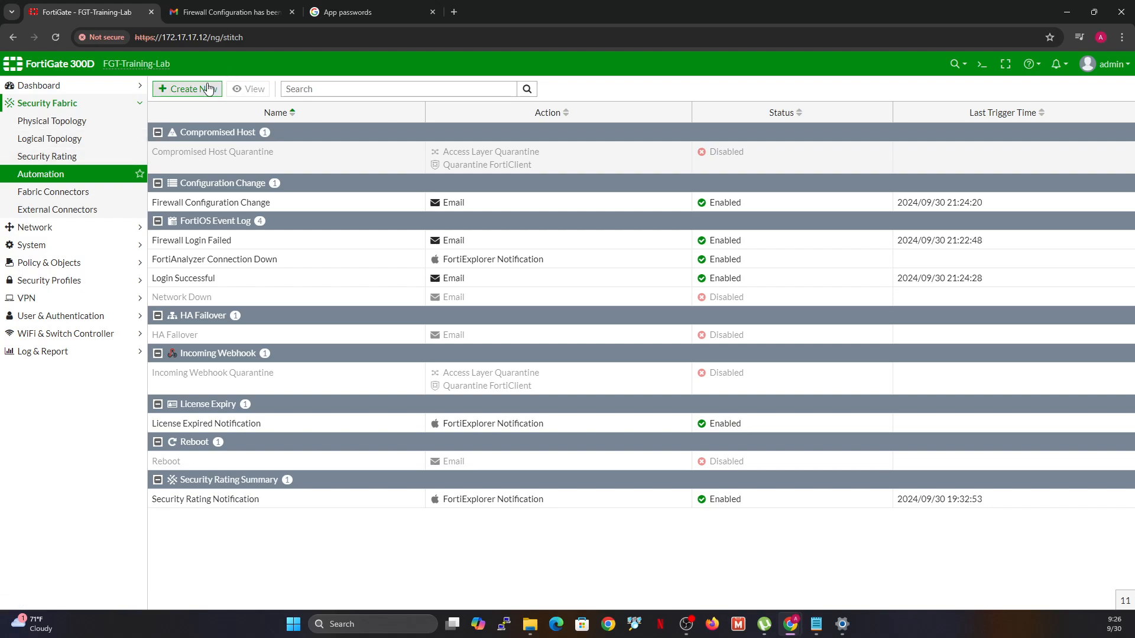
Step: Start a blank new automation stitch form and leave it unfilled
{"action": "left_click", "coordinate": [185, 88]}
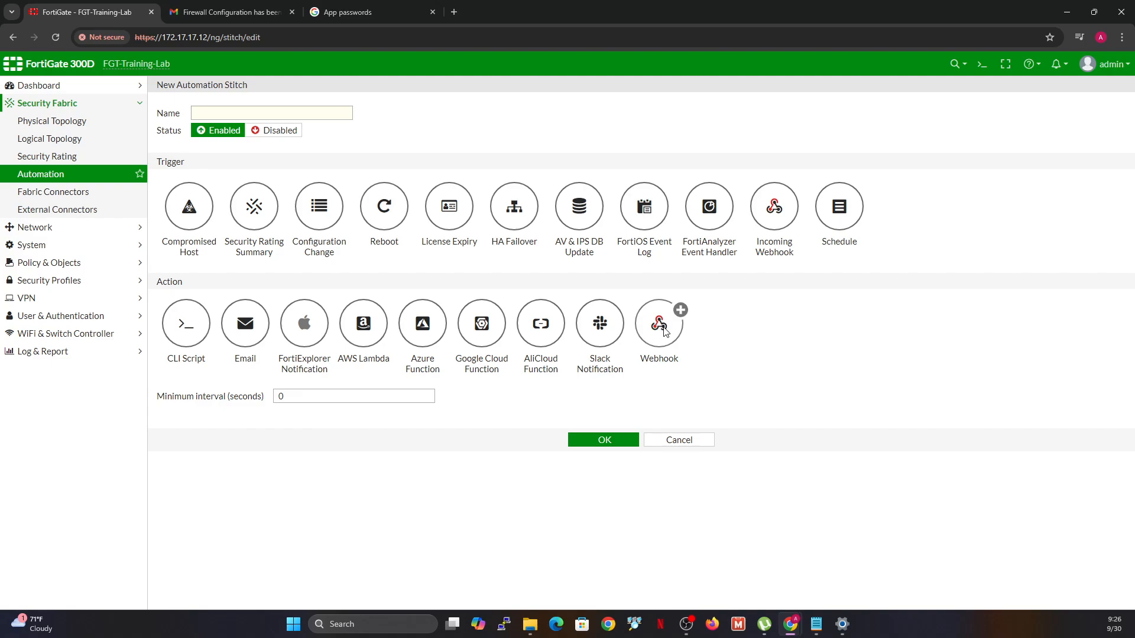
{"action": "left_click", "coordinate": [449, 206]}
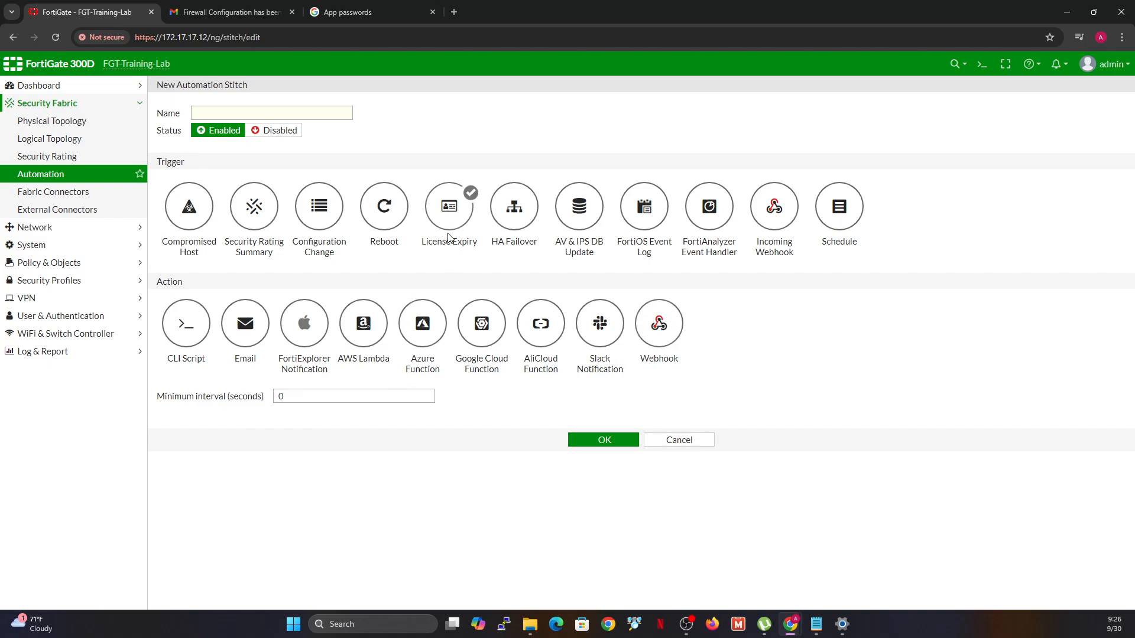
{"action": "left_click", "coordinate": [383, 206]}
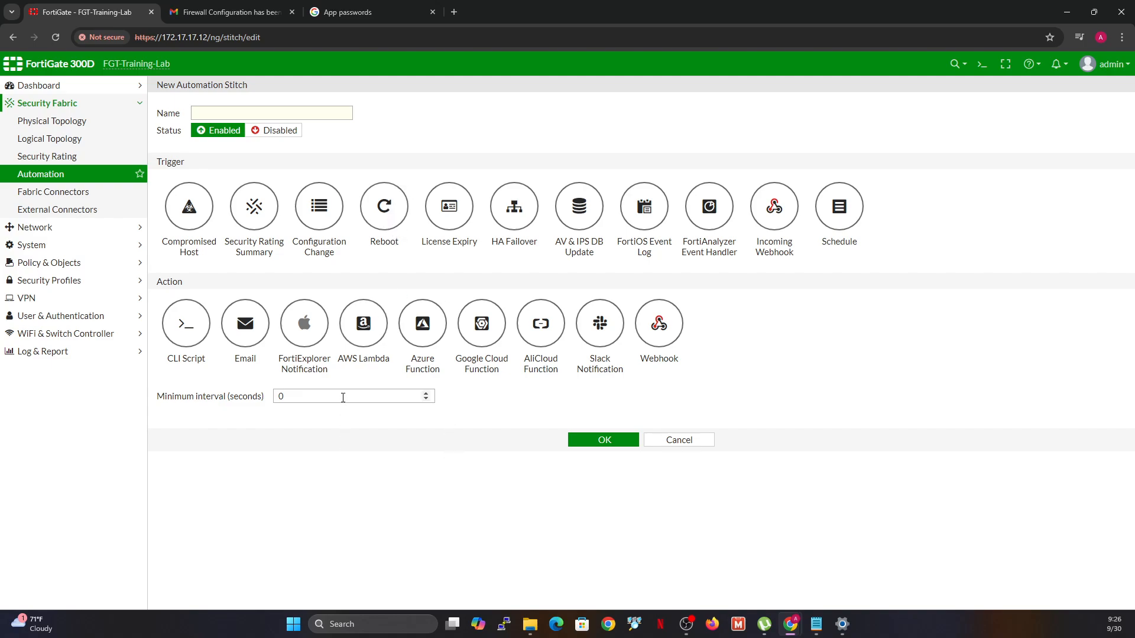
{"action": "mouse_move", "coordinate": [369, 296]}
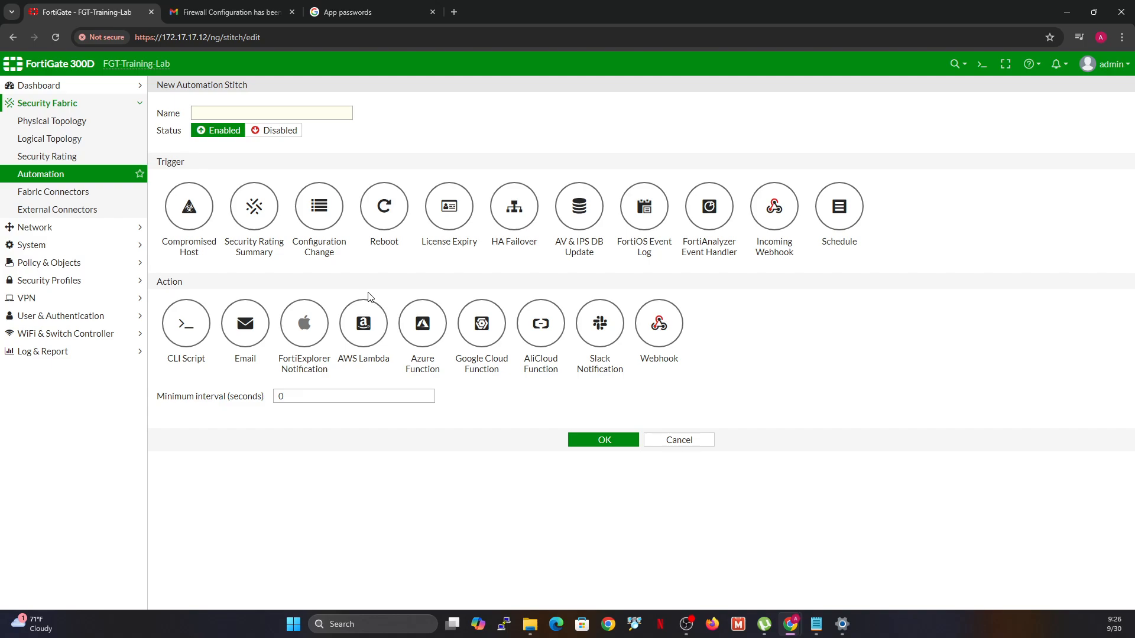
{"action": "mouse_move", "coordinate": [369, 298]}
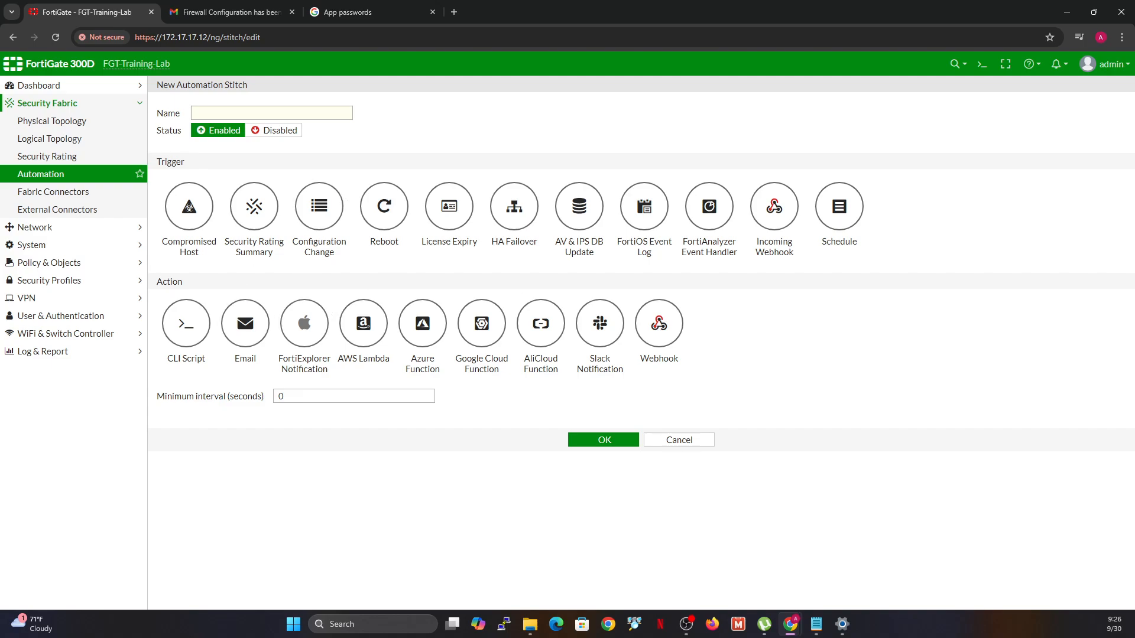
{"action": "mouse_move", "coordinate": [72, 120]}
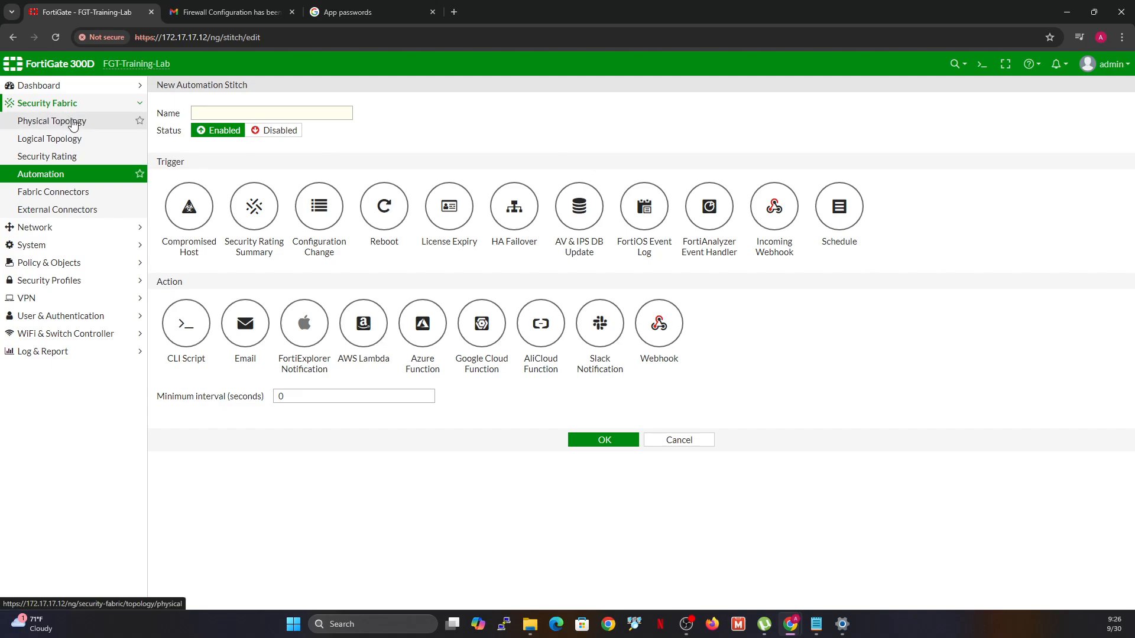
{"action": "mouse_move", "coordinate": [58, 98]}
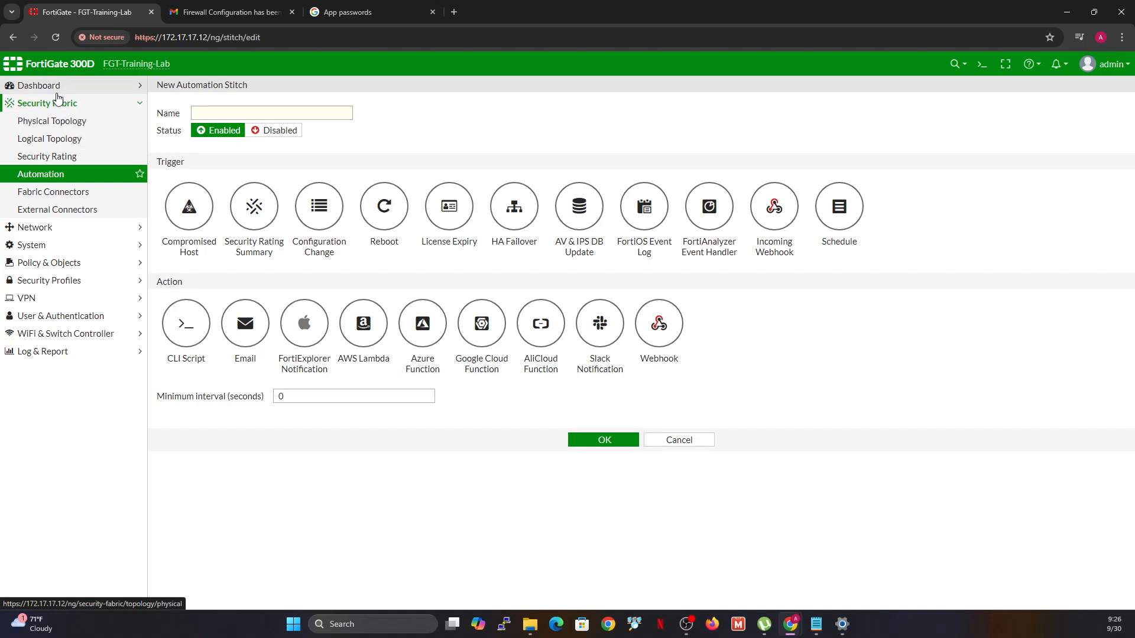
Step: Switch to the Dashboard Status page with its system widgets
{"action": "left_click", "coordinate": [38, 85]}
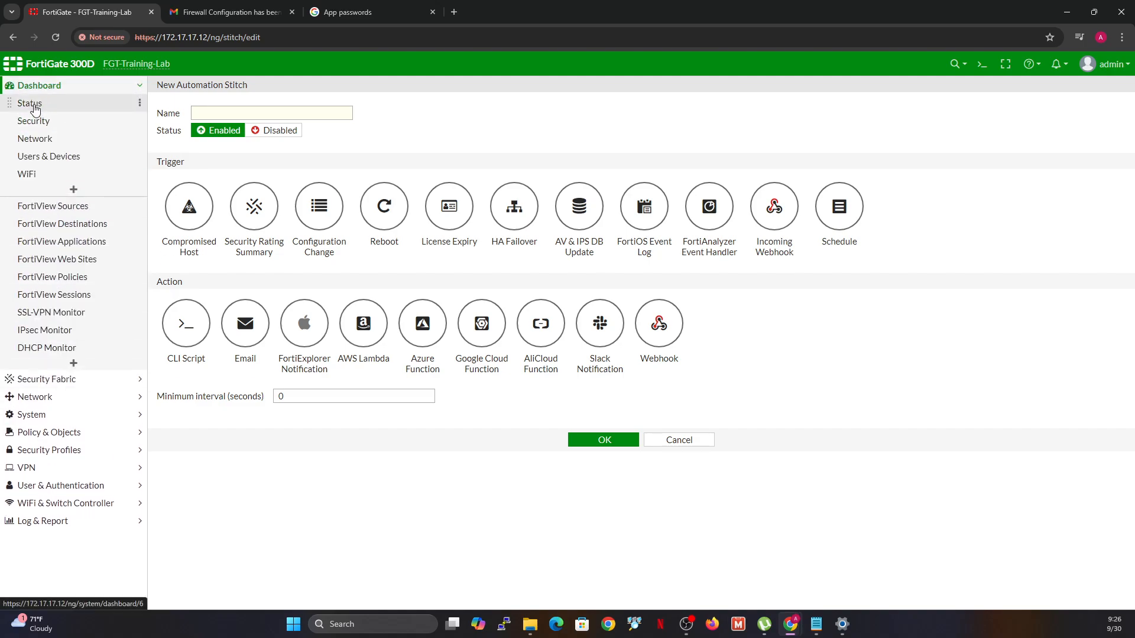
{"action": "left_click", "coordinate": [30, 104]}
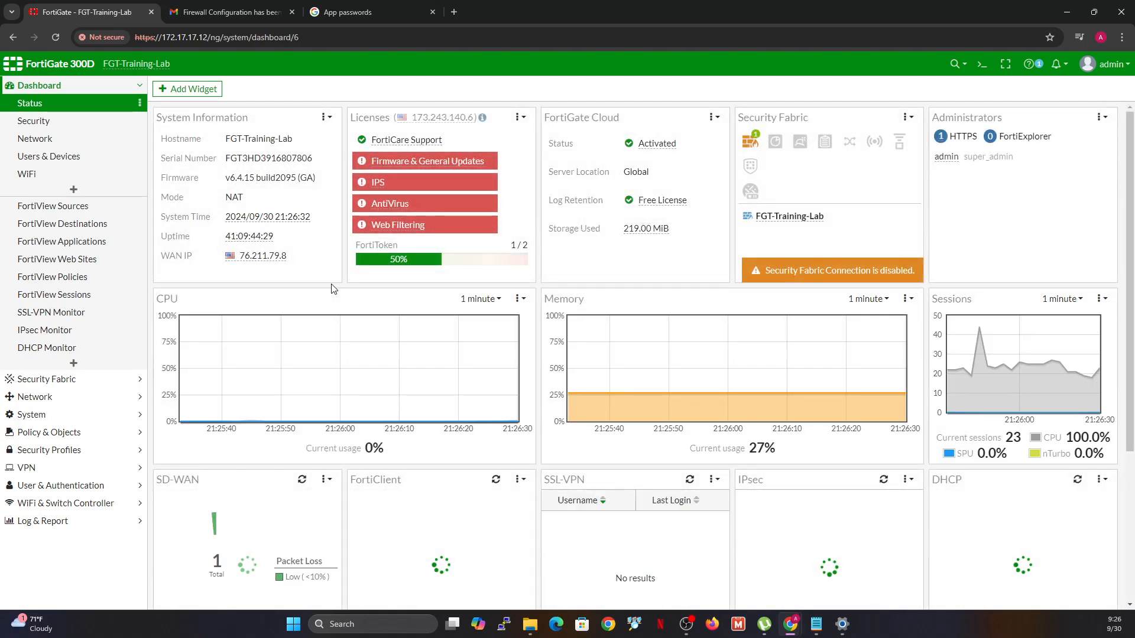